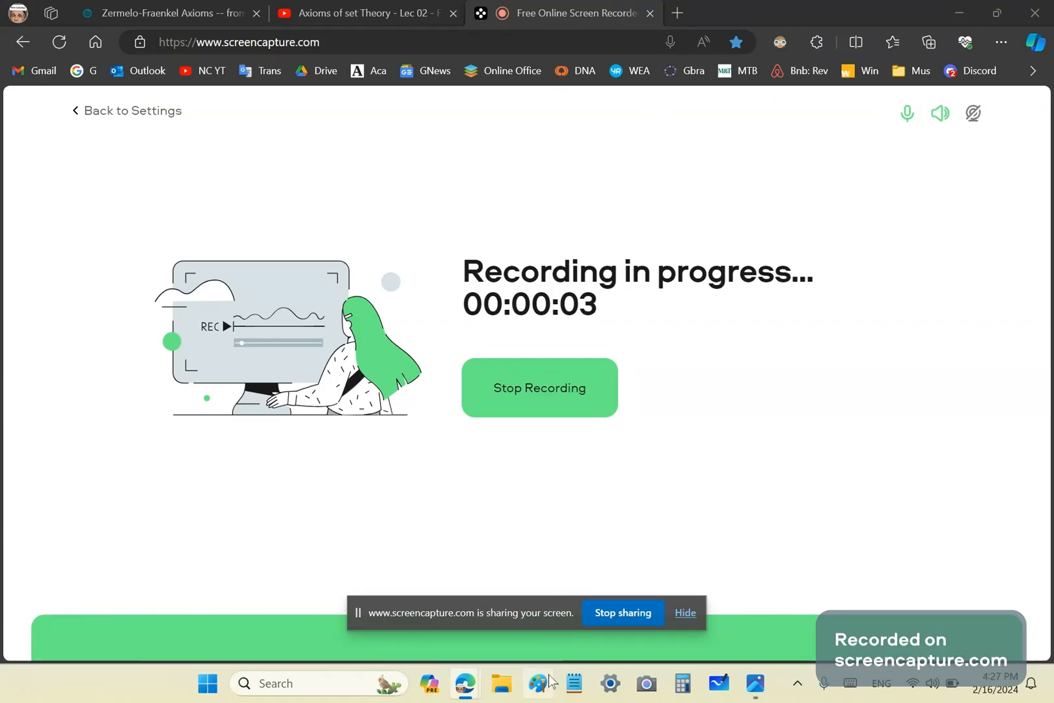
Step: Switch from the Photos comparison image back to the Microsoft Edge window
{"action": "left_click", "coordinate": [755, 683]}
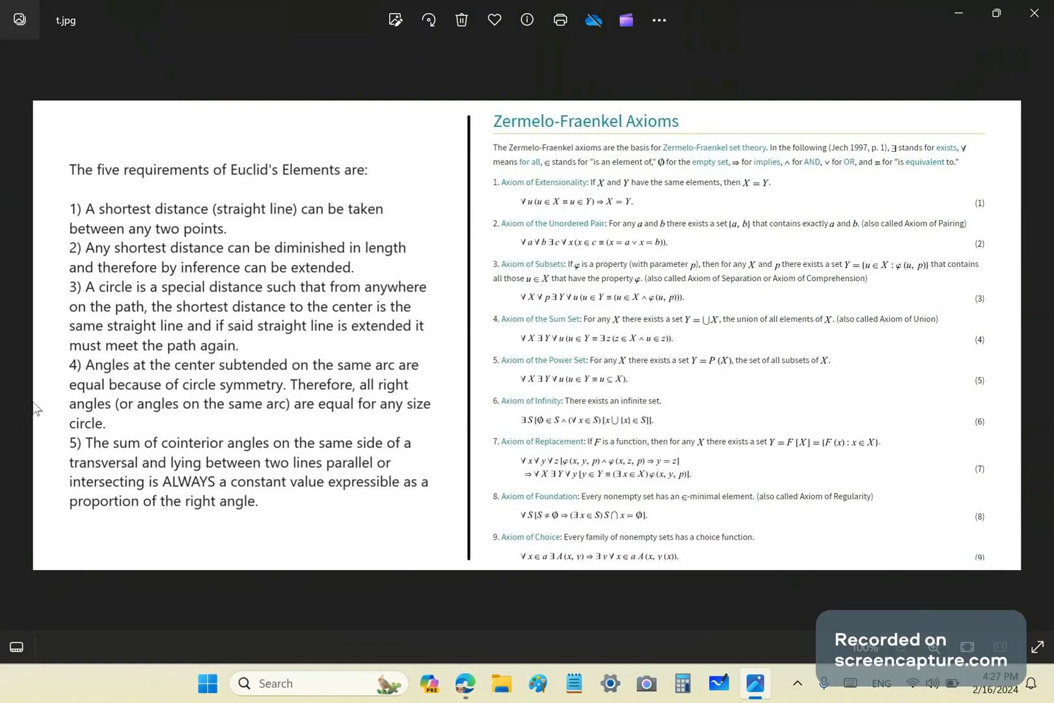
{"action": "mouse_move", "coordinate": [4, 374]}
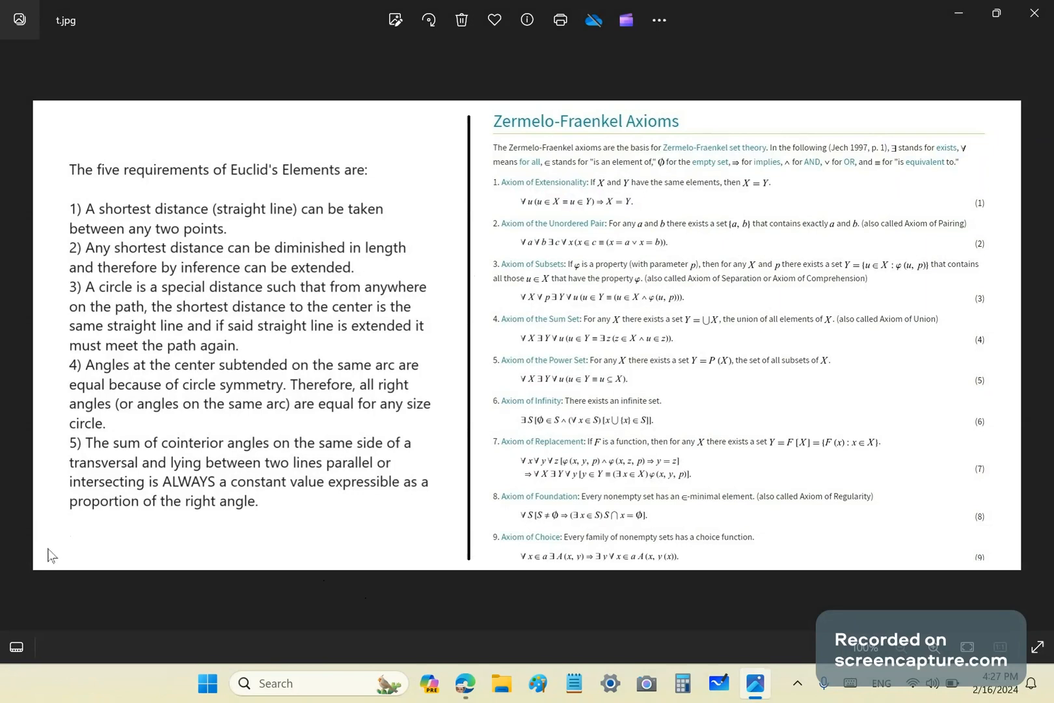
{"action": "mouse_move", "coordinate": [58, 525]}
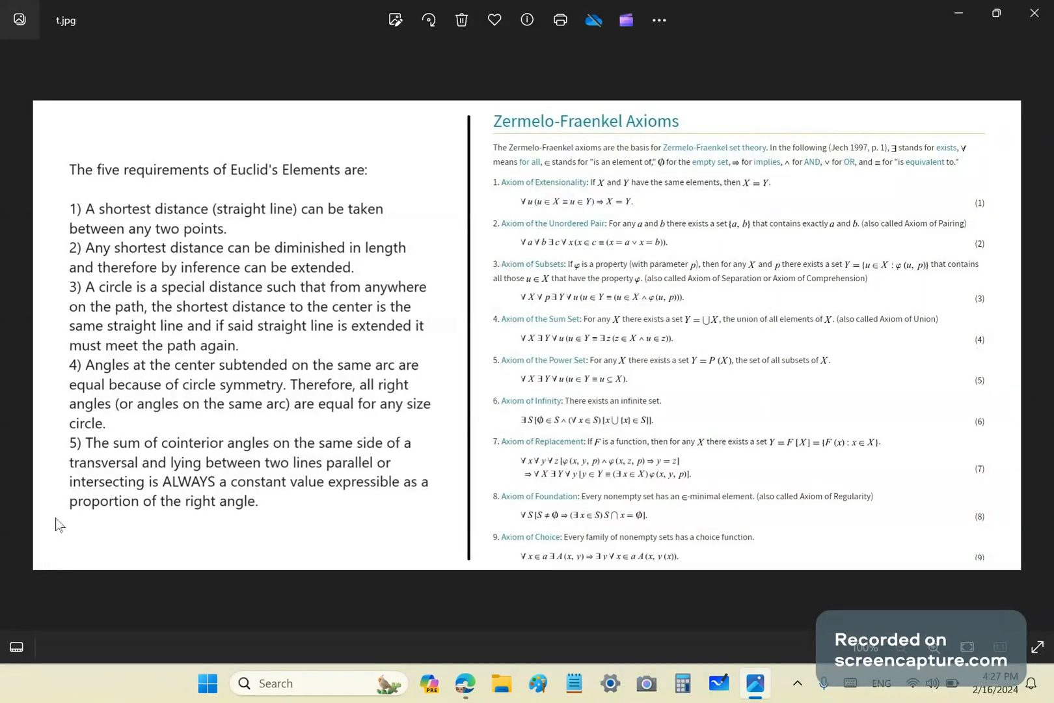
{"action": "mouse_move", "coordinate": [14, 518]}
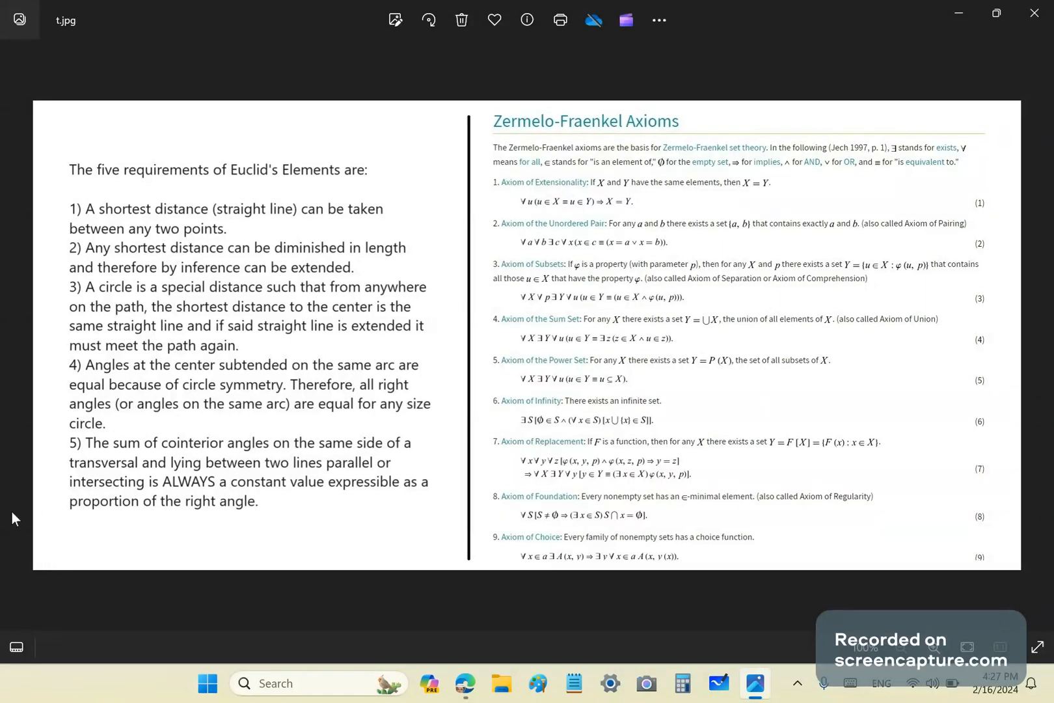
{"action": "mouse_move", "coordinate": [323, 245]}
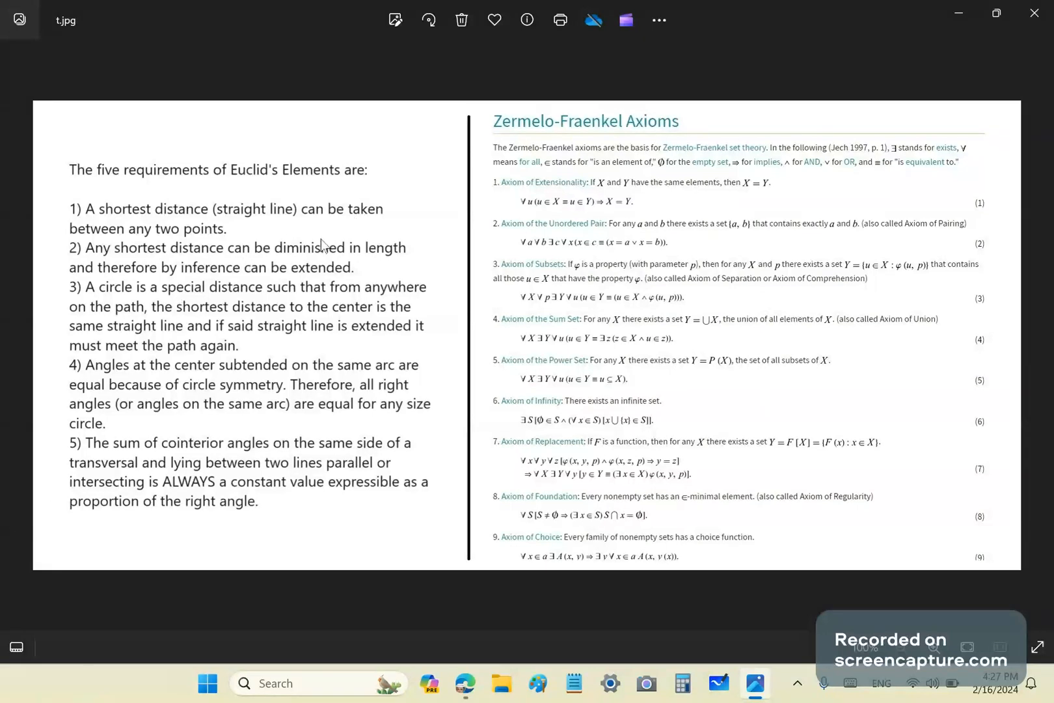
{"action": "mouse_move", "coordinate": [125, 276]}
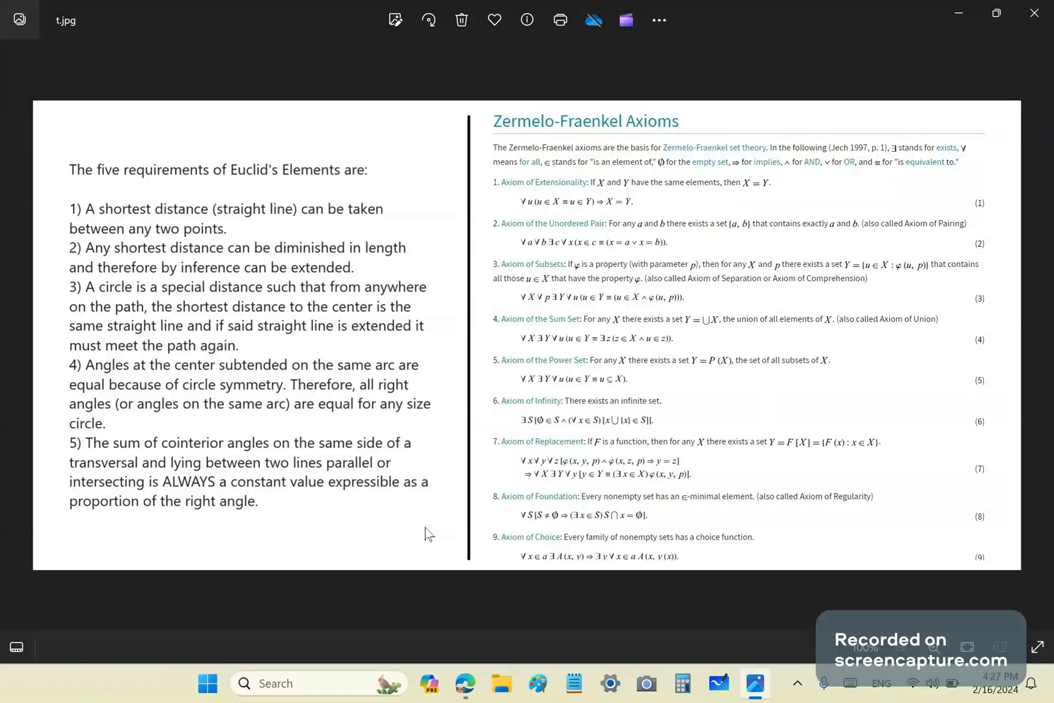
{"action": "mouse_move", "coordinate": [417, 525]}
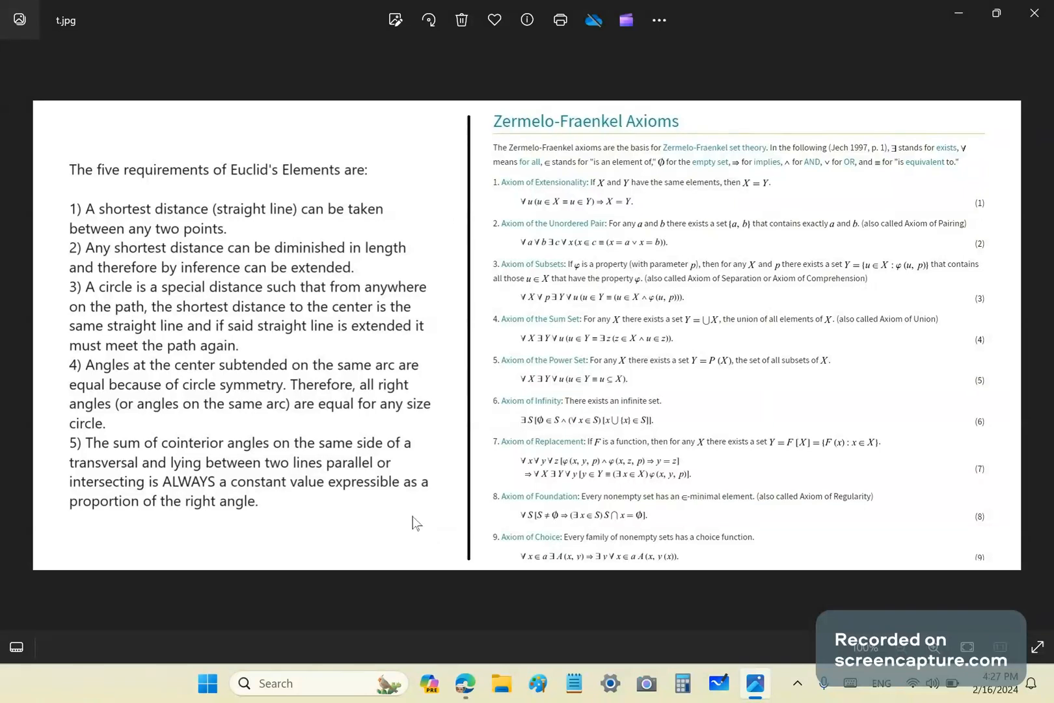
{"action": "mouse_move", "coordinate": [350, 492]}
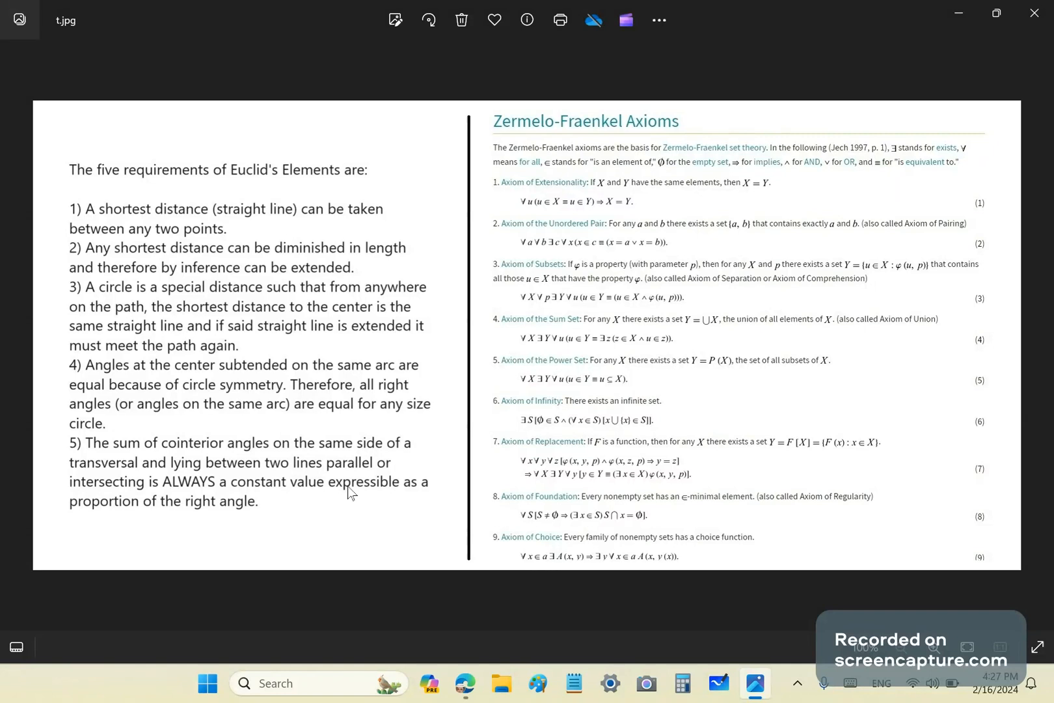
{"action": "mouse_move", "coordinate": [320, 448]}
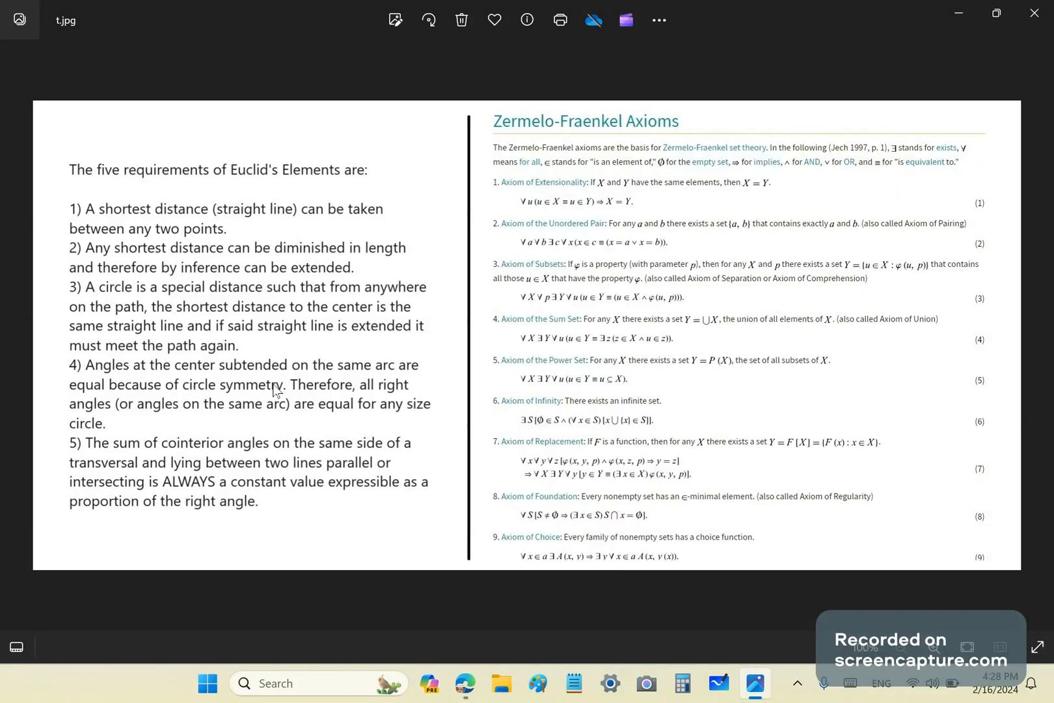
{"action": "mouse_move", "coordinate": [89, 280]}
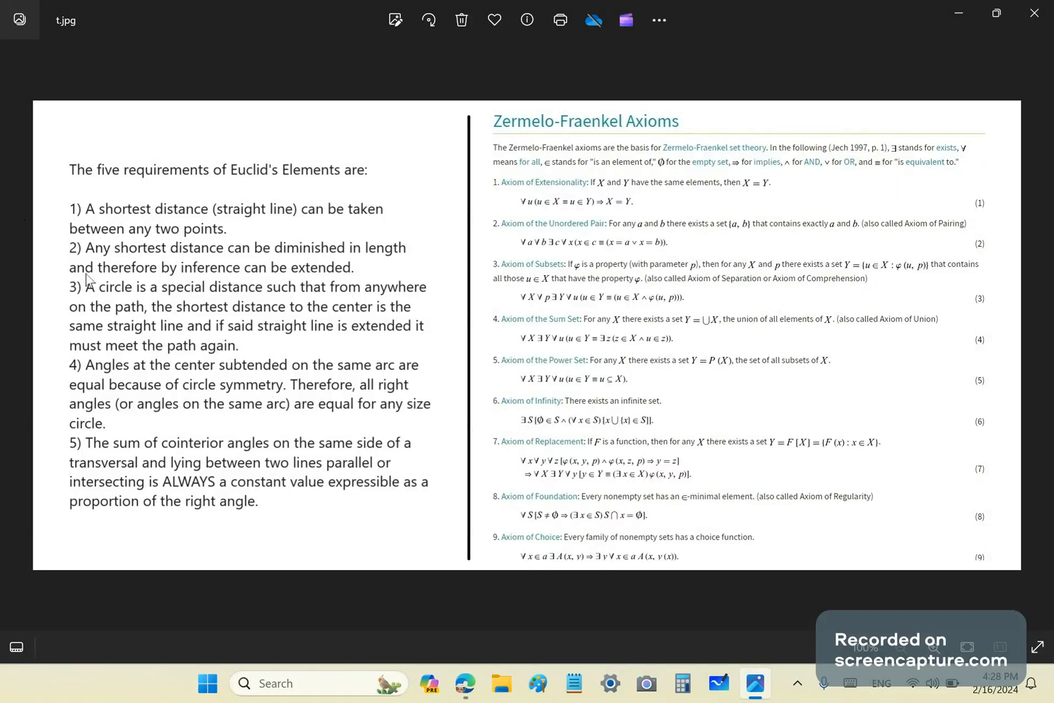
{"action": "mouse_move", "coordinate": [153, 212]}
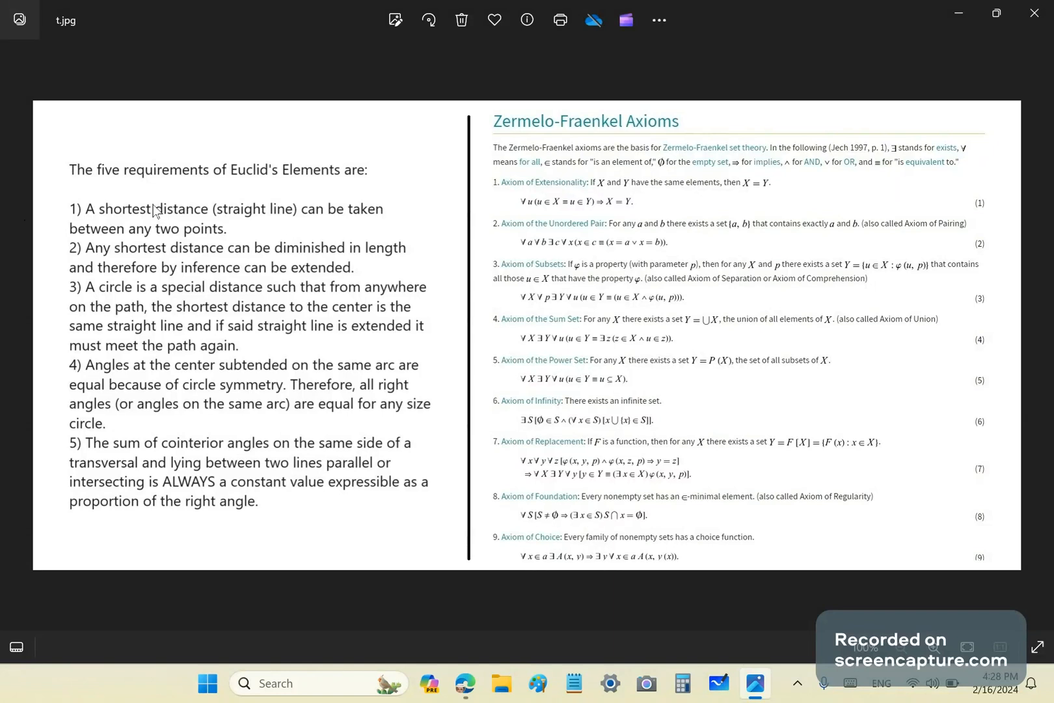
{"action": "mouse_move", "coordinate": [154, 478]}
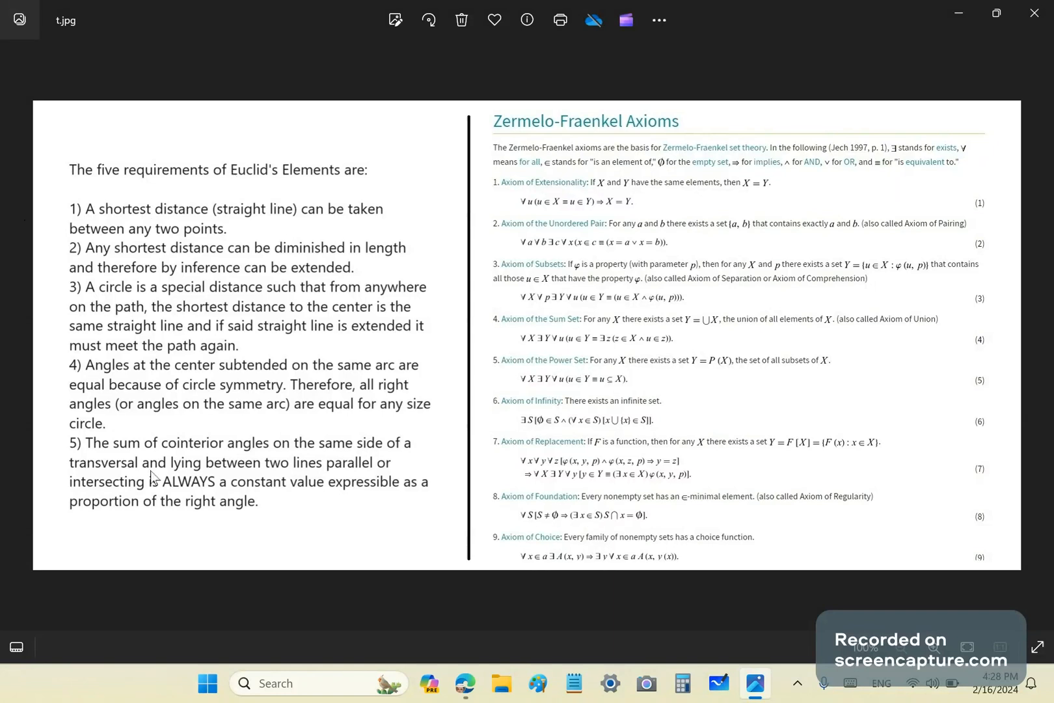
{"action": "mouse_move", "coordinate": [82, 395]}
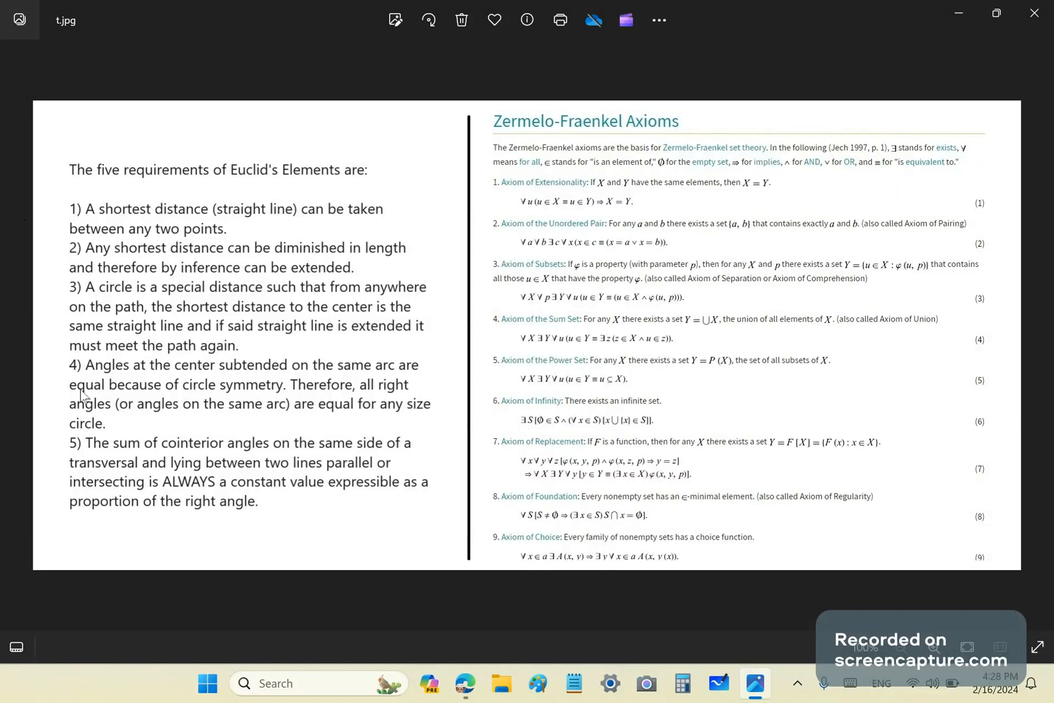
{"action": "mouse_move", "coordinate": [234, 437]}
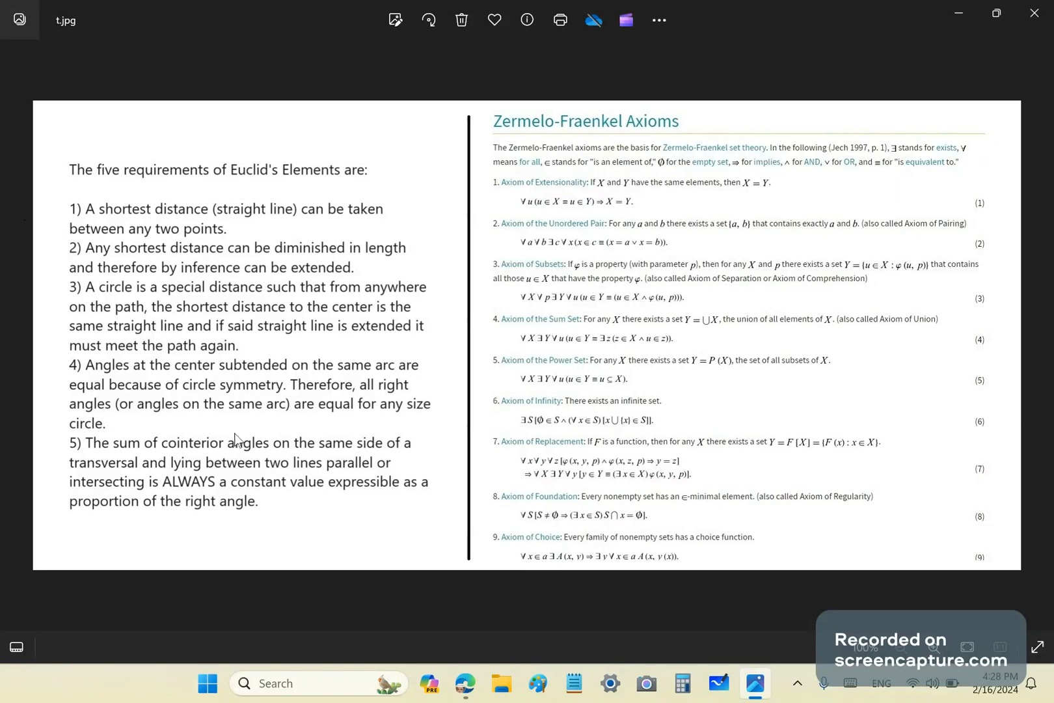
{"action": "mouse_move", "coordinate": [250, 450]}
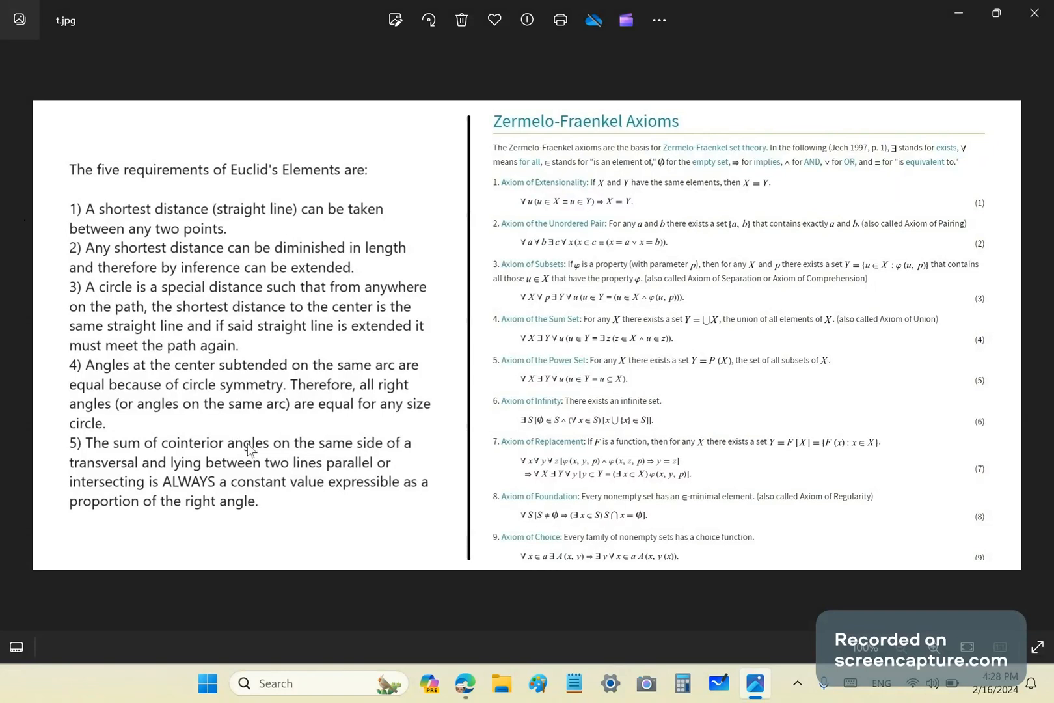
{"action": "mouse_move", "coordinate": [241, 410]}
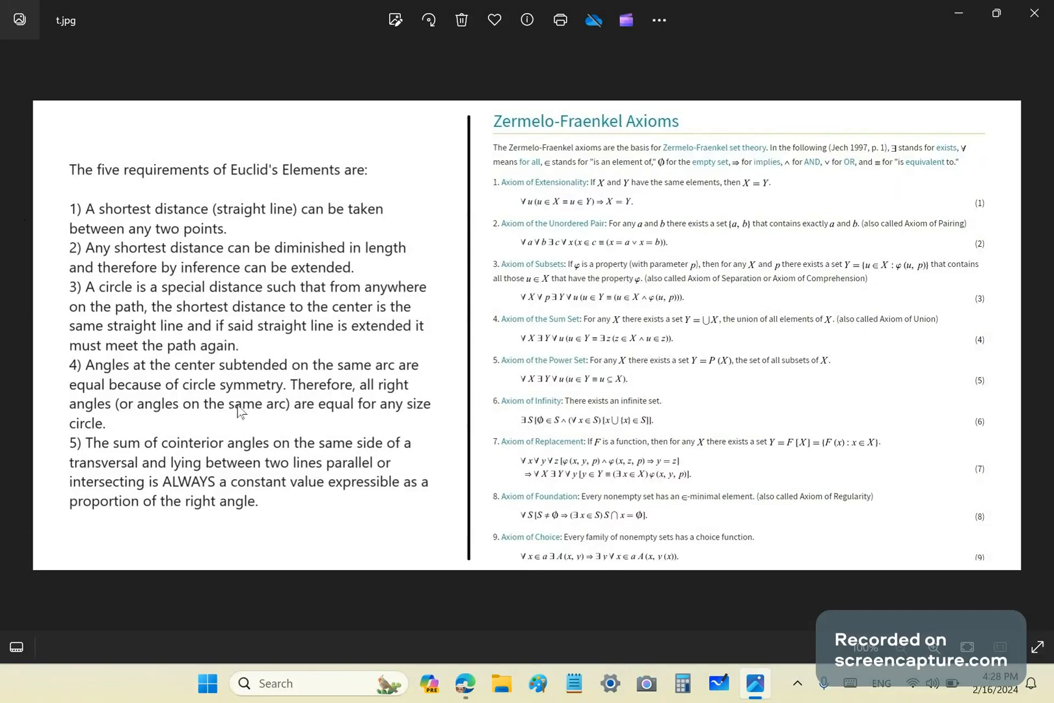
{"action": "mouse_move", "coordinate": [925, 228]}
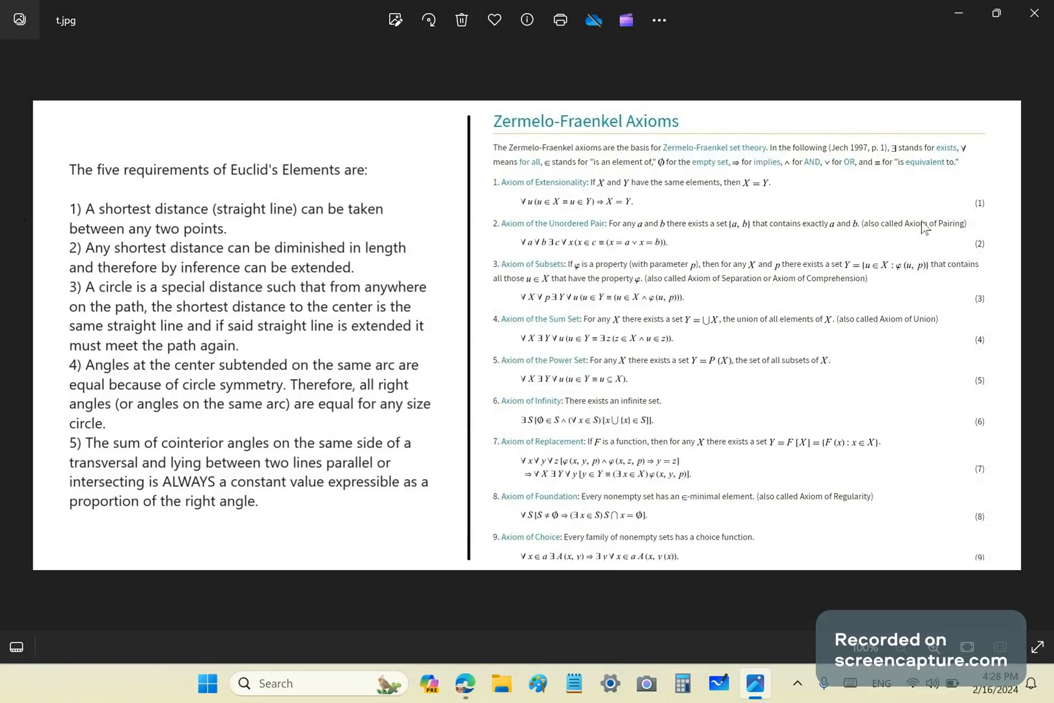
{"action": "mouse_move", "coordinate": [623, 345]}
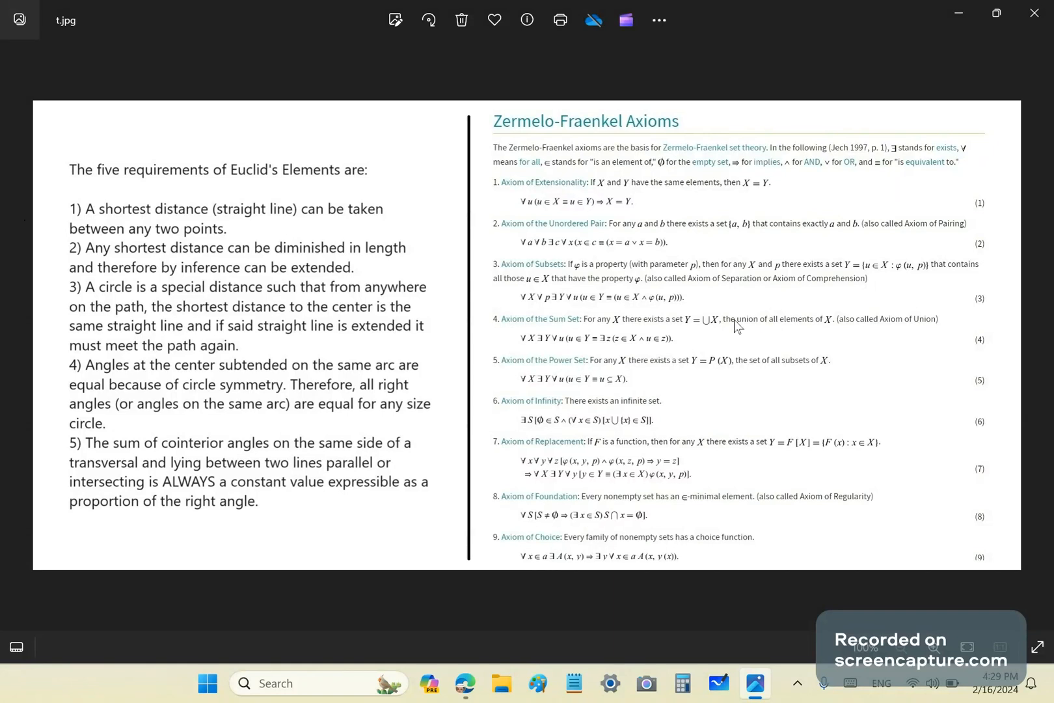
{"action": "mouse_move", "coordinate": [731, 334]}
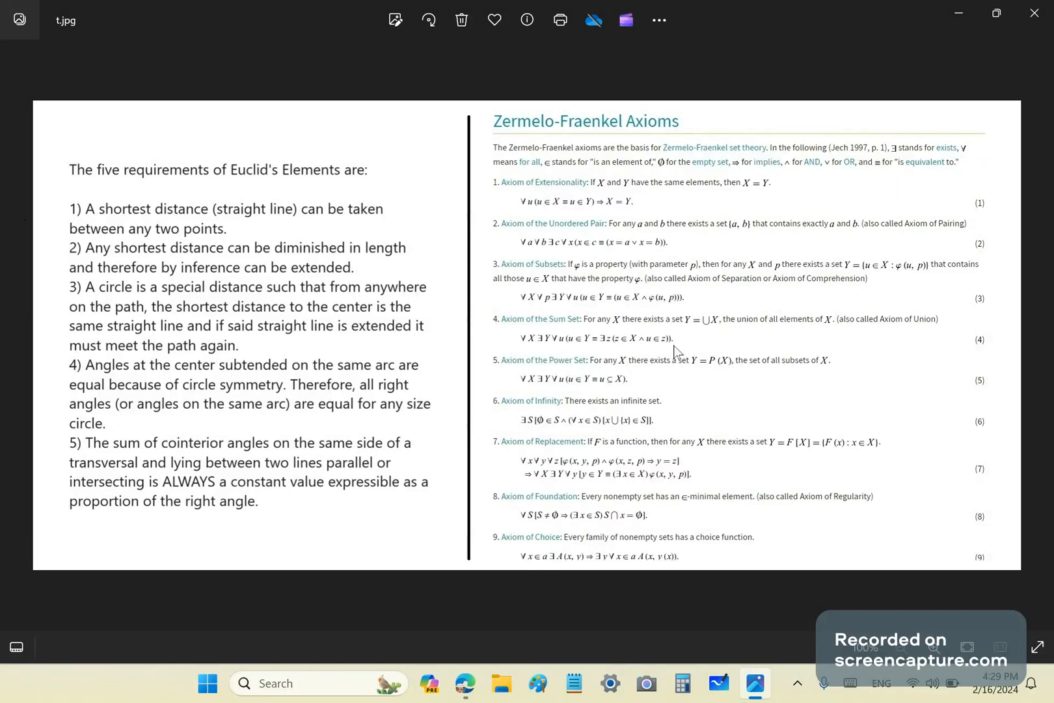
{"action": "mouse_move", "coordinate": [678, 359]}
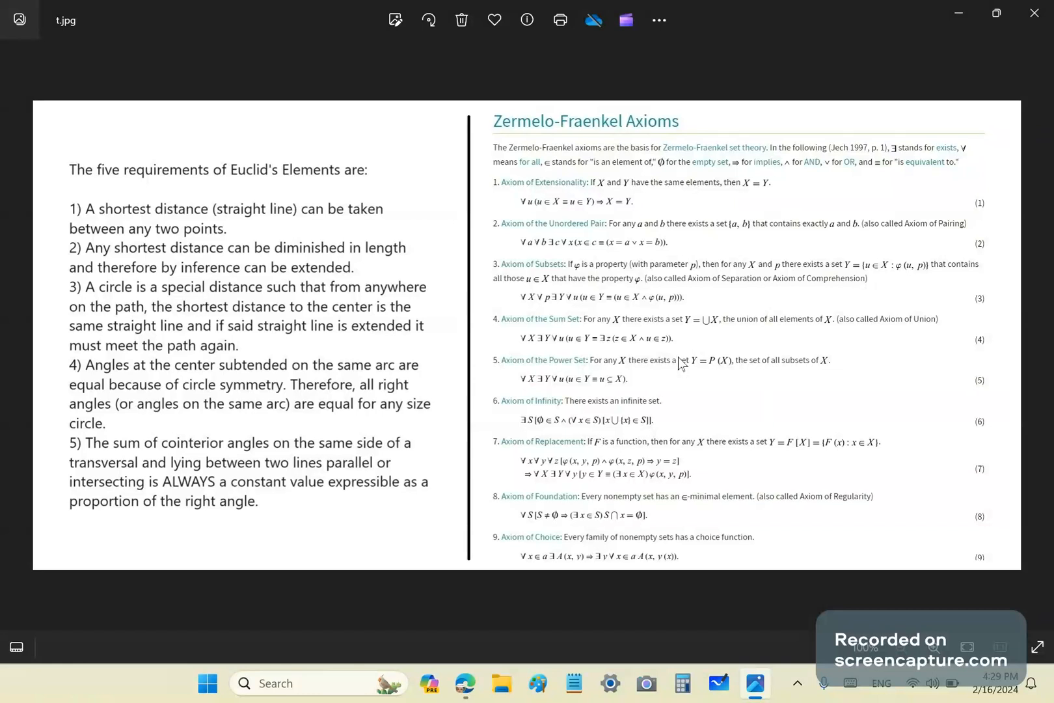
{"action": "mouse_move", "coordinate": [380, 322]}
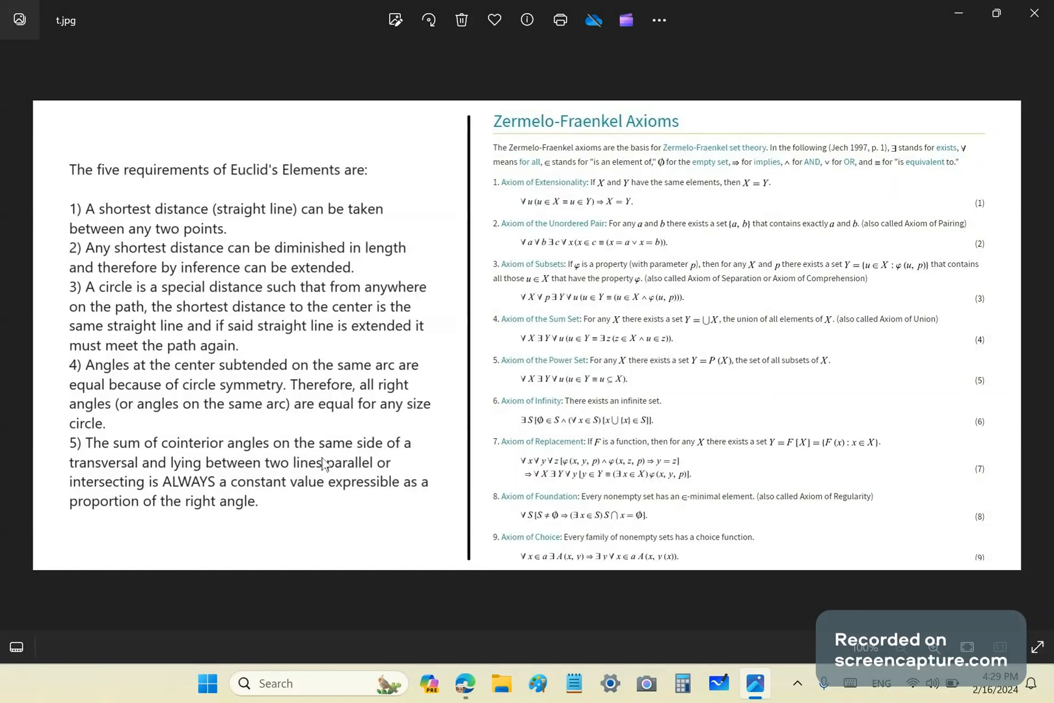
{"action": "mouse_move", "coordinate": [206, 194]}
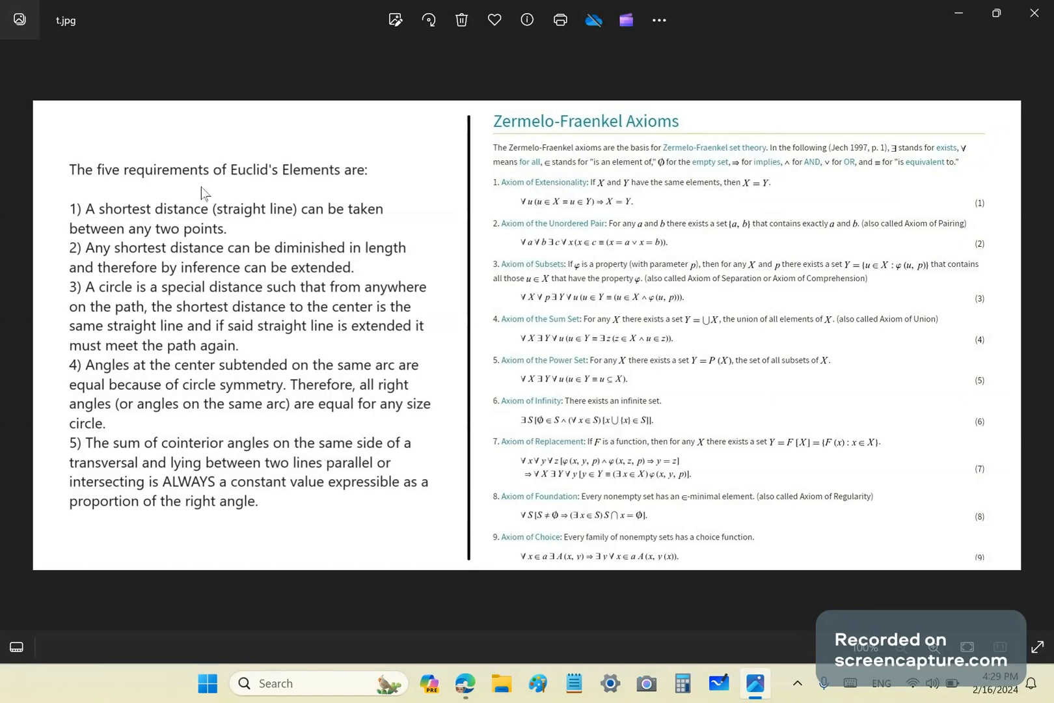
{"action": "mouse_move", "coordinate": [255, 374]}
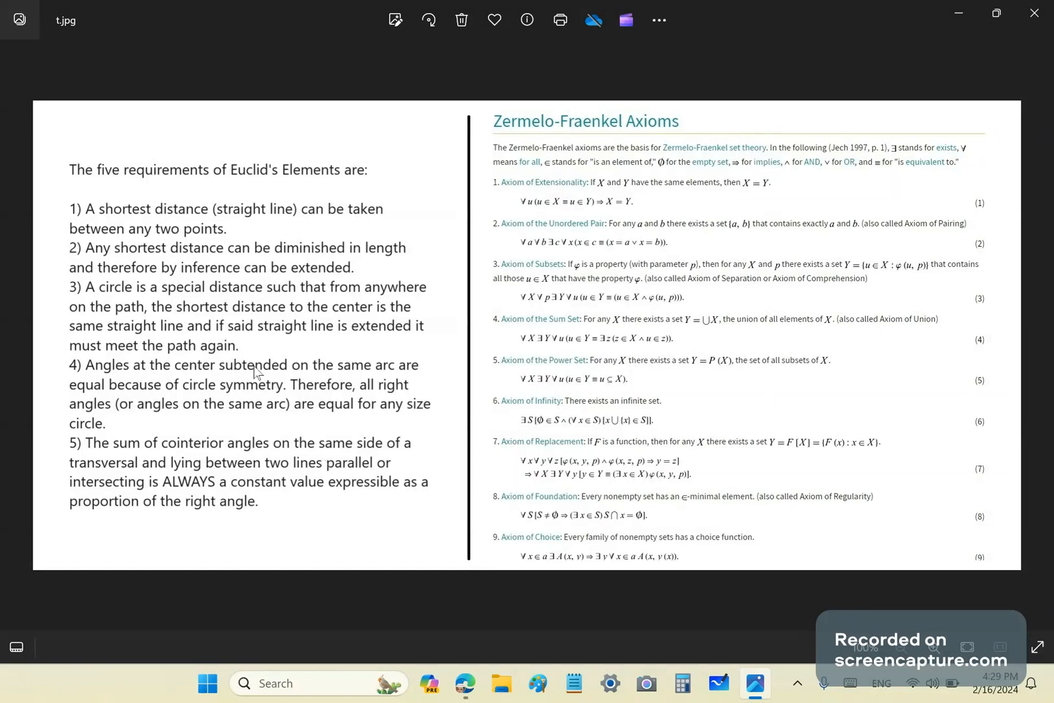
{"action": "mouse_move", "coordinate": [91, 239]}
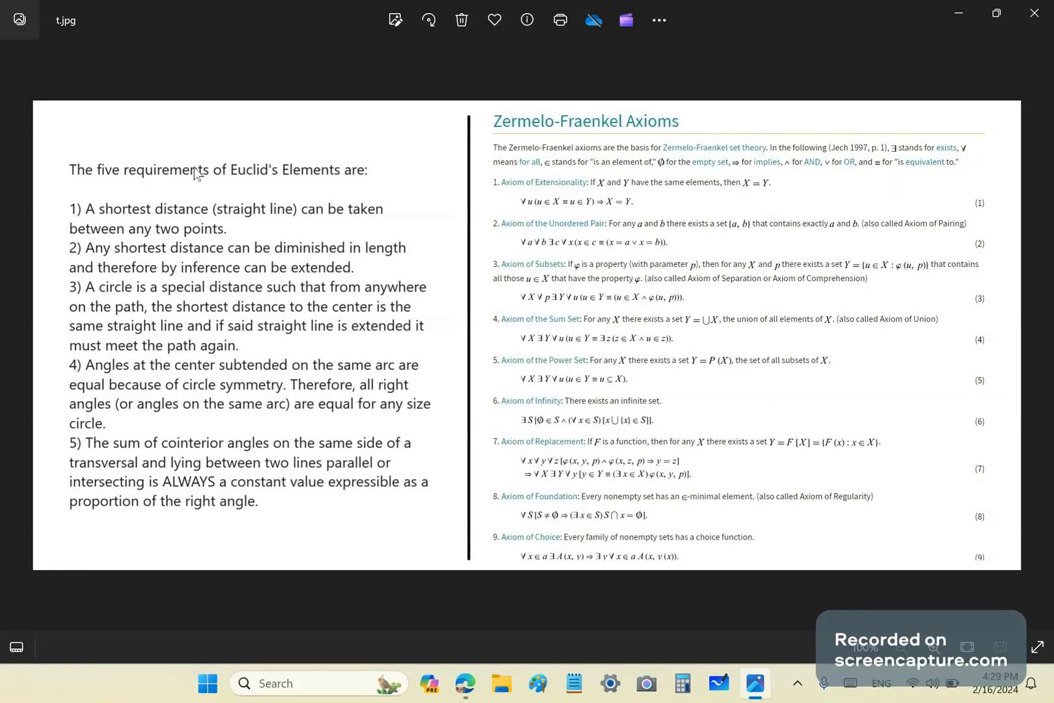
{"action": "mouse_move", "coordinate": [212, 337]}
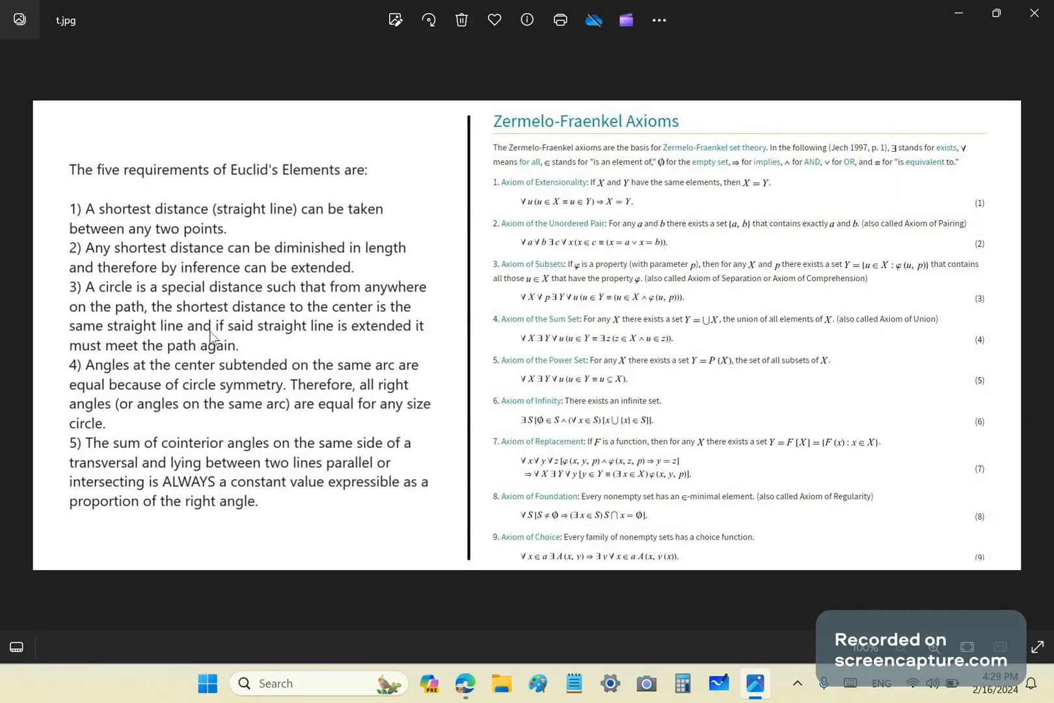
{"action": "mouse_move", "coordinate": [202, 332]}
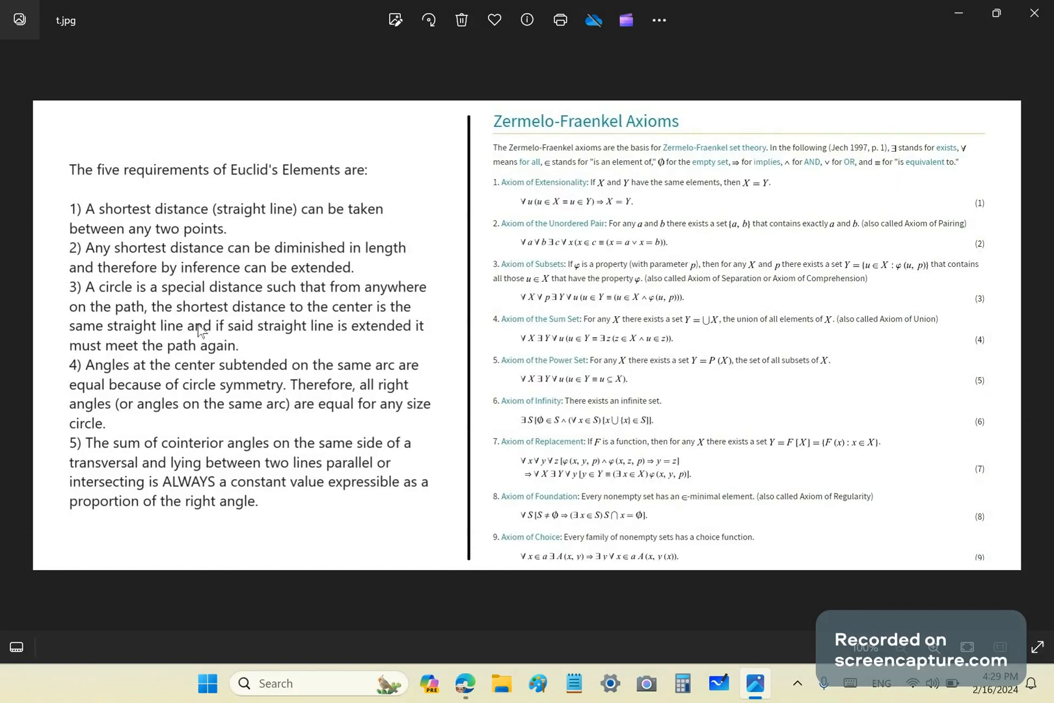
{"action": "mouse_move", "coordinate": [217, 336]}
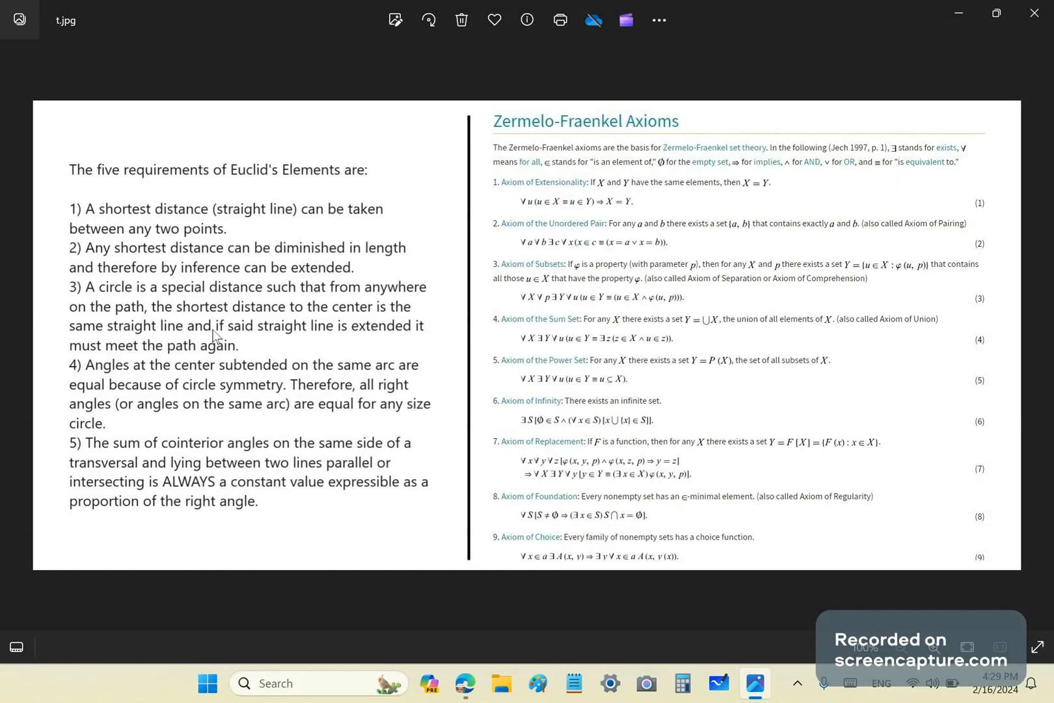
{"action": "mouse_move", "coordinate": [234, 319]}
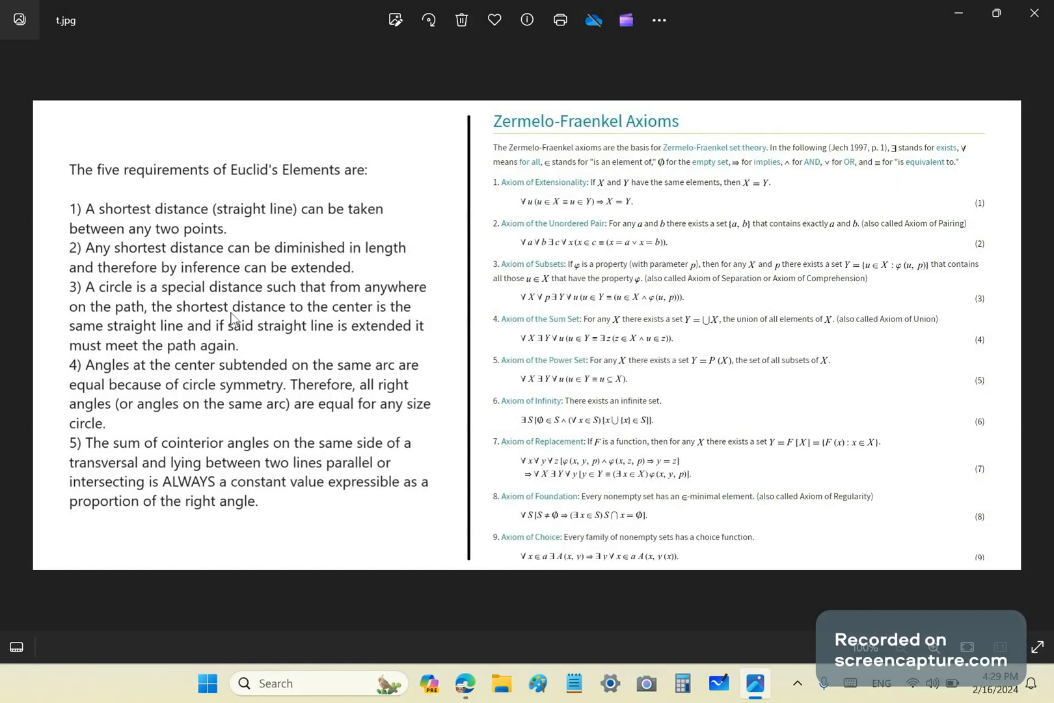
{"action": "mouse_move", "coordinate": [227, 345]}
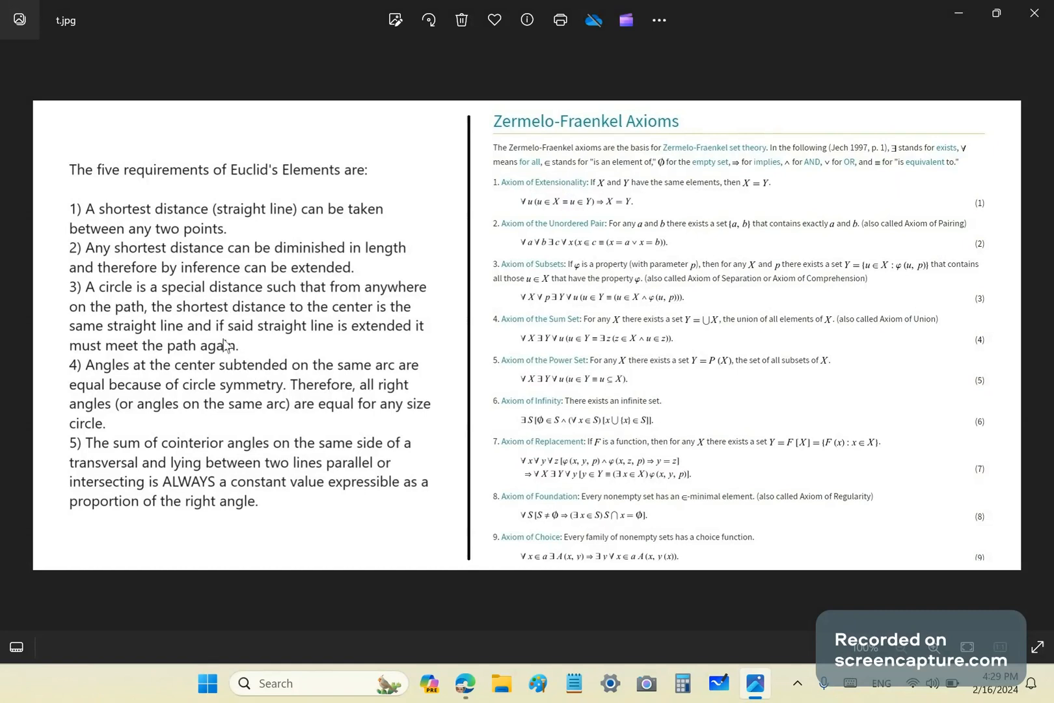
{"action": "mouse_move", "coordinate": [107, 277]}
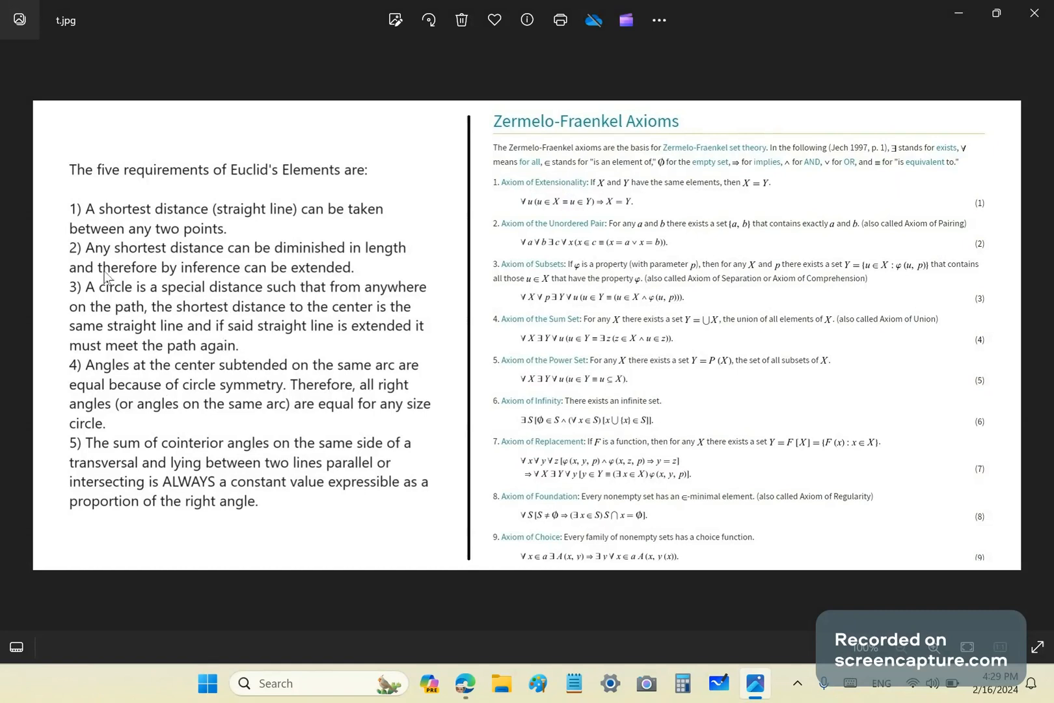
{"action": "mouse_move", "coordinate": [22, 284]}
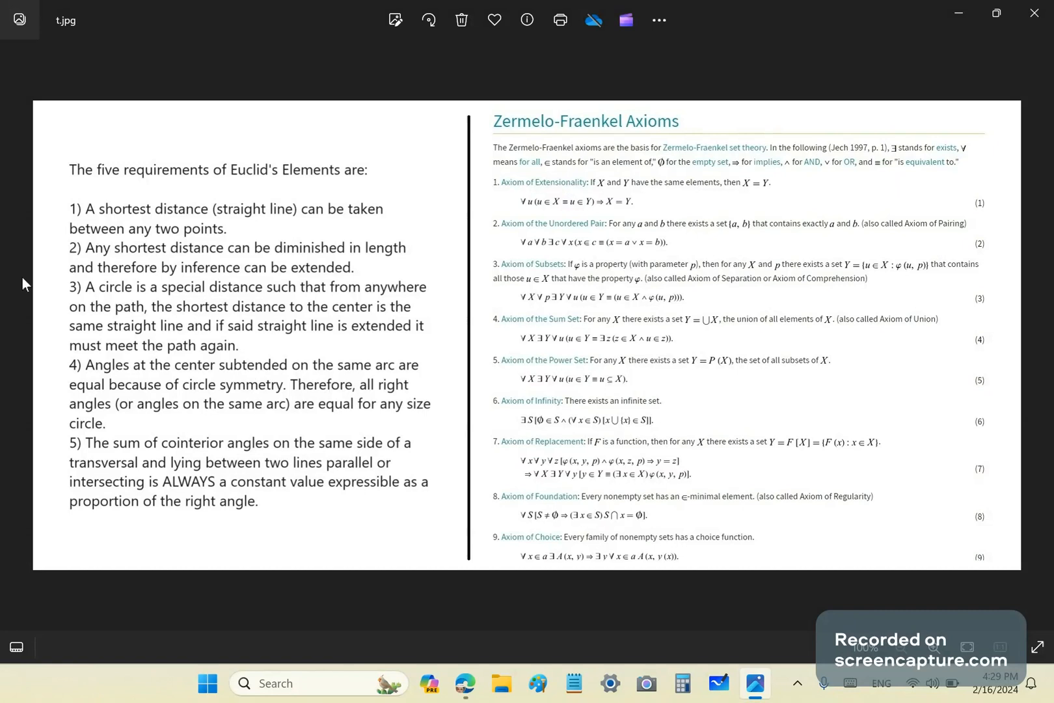
{"action": "mouse_move", "coordinate": [202, 242]}
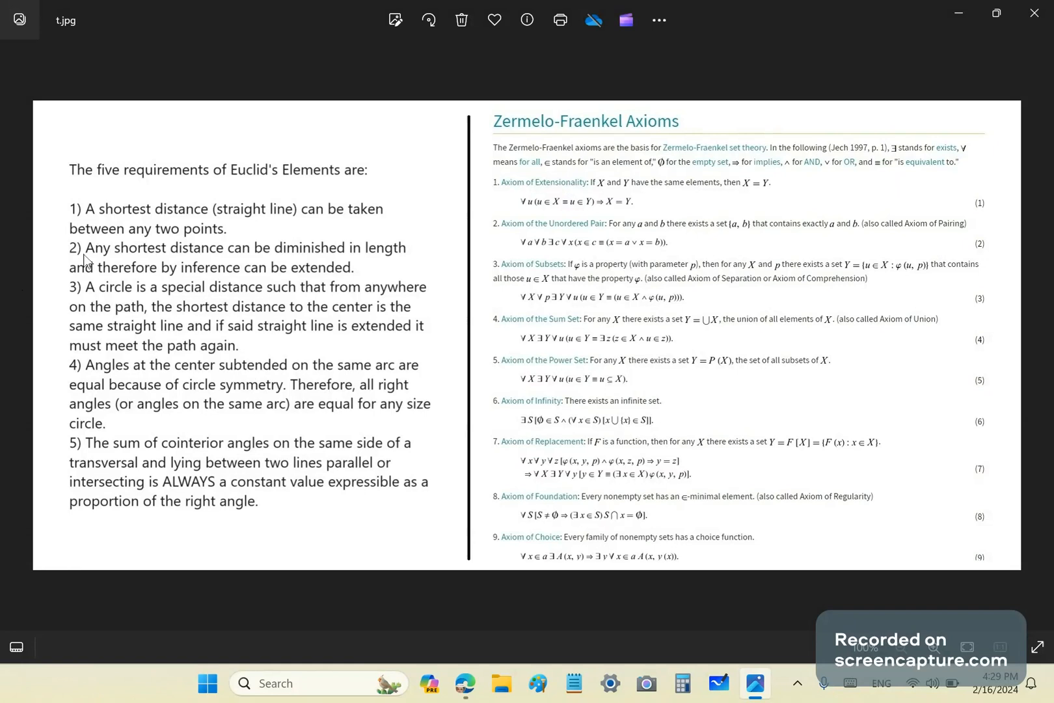
{"action": "mouse_move", "coordinate": [89, 263]}
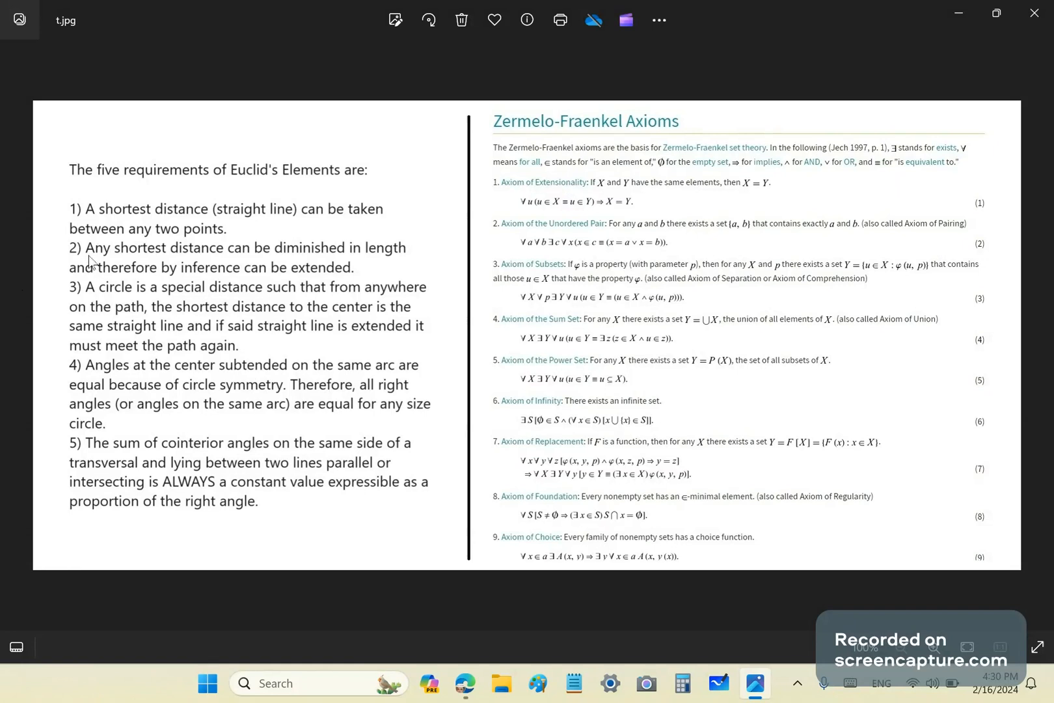
{"action": "mouse_move", "coordinate": [99, 265]}
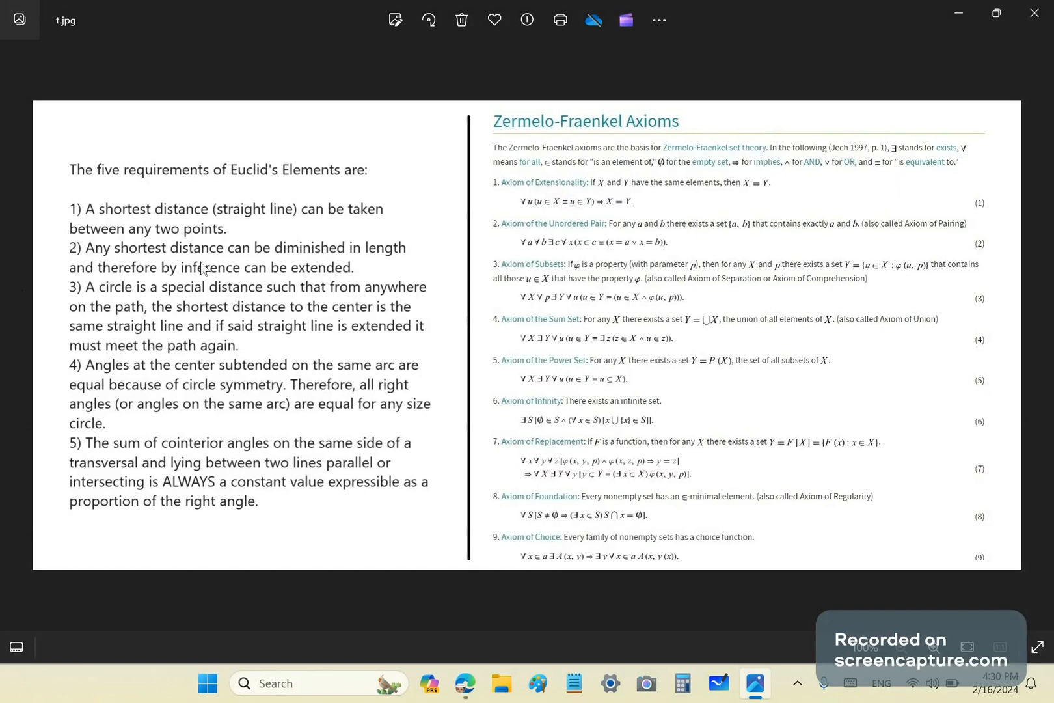
{"action": "mouse_move", "coordinate": [161, 284]}
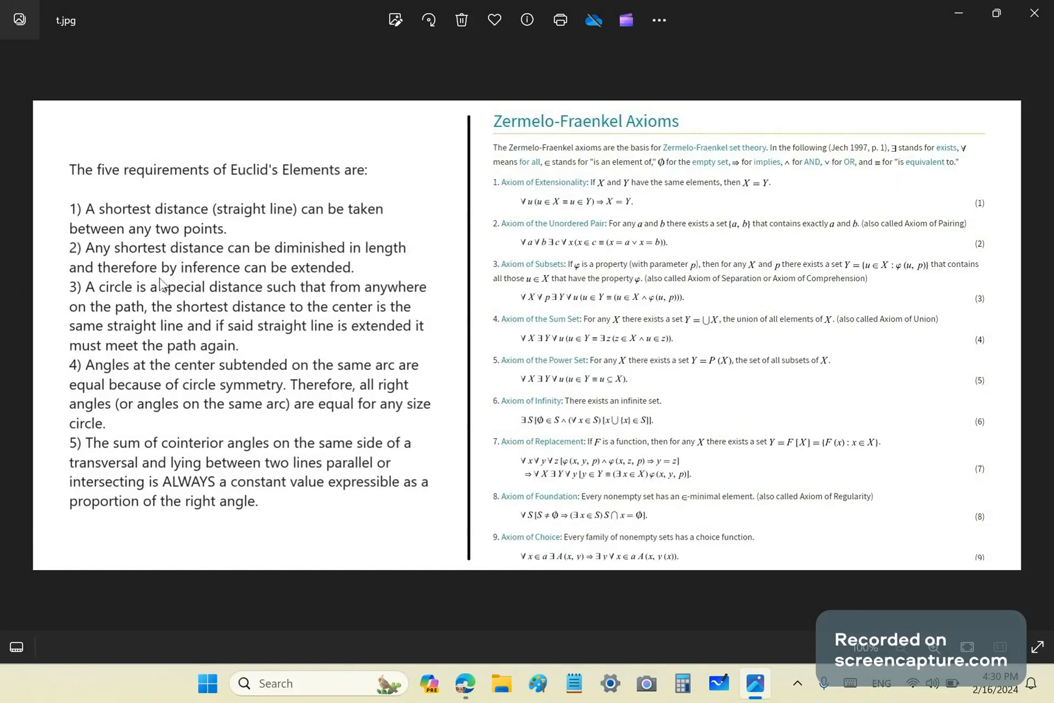
{"action": "mouse_move", "coordinate": [289, 281]}
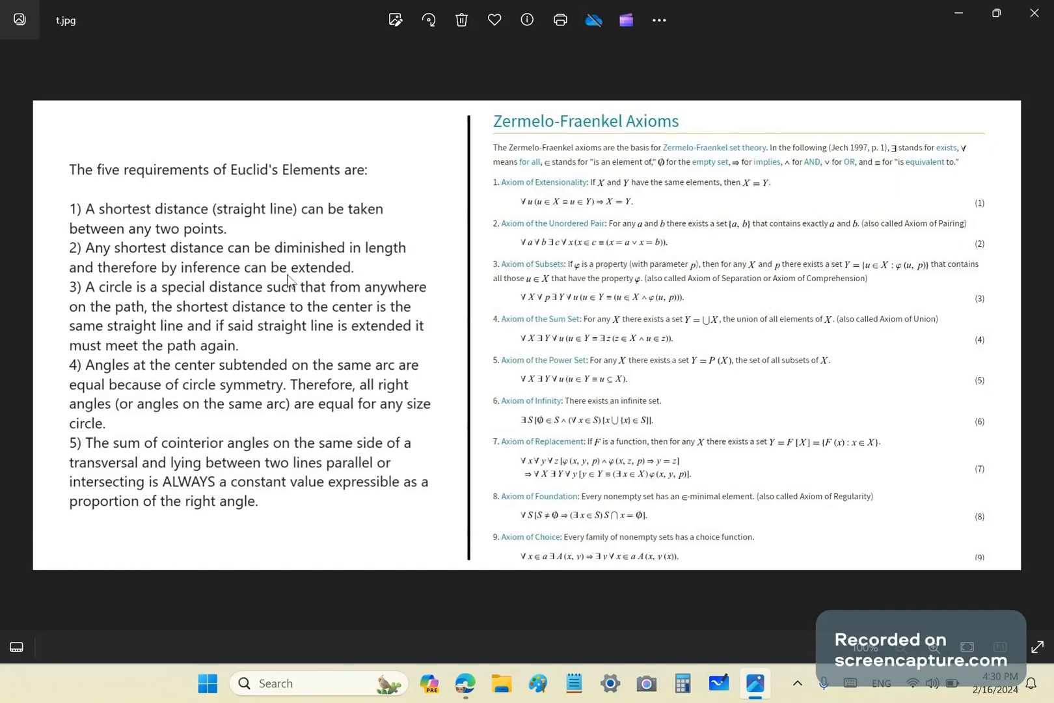
{"action": "mouse_move", "coordinate": [104, 310]}
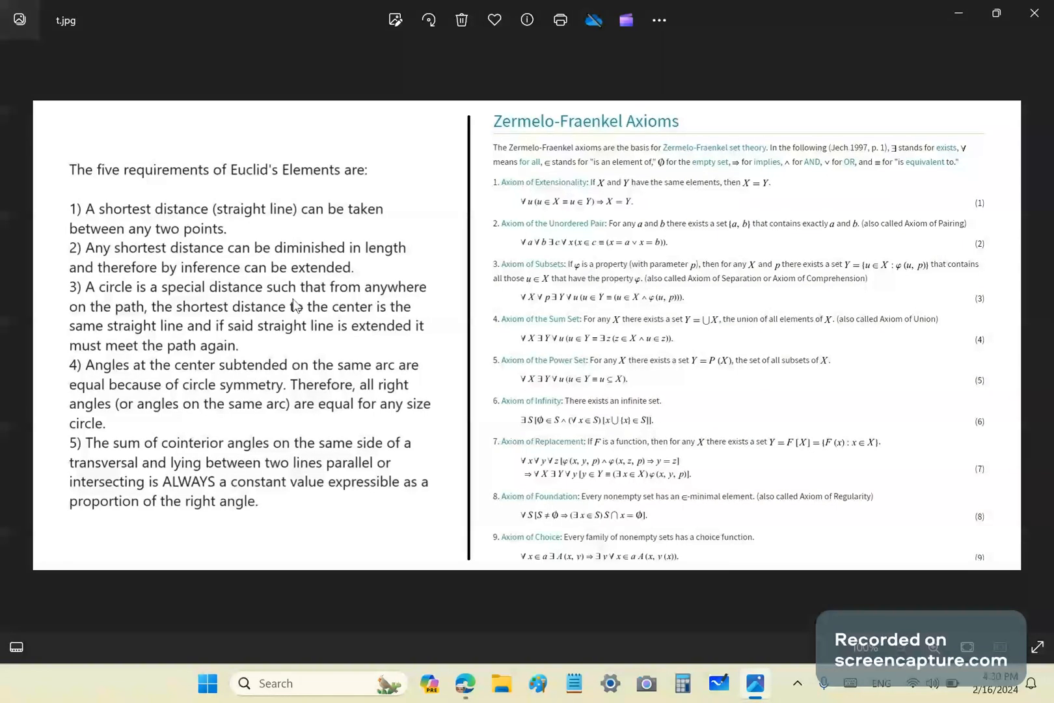
{"action": "mouse_move", "coordinate": [321, 363]}
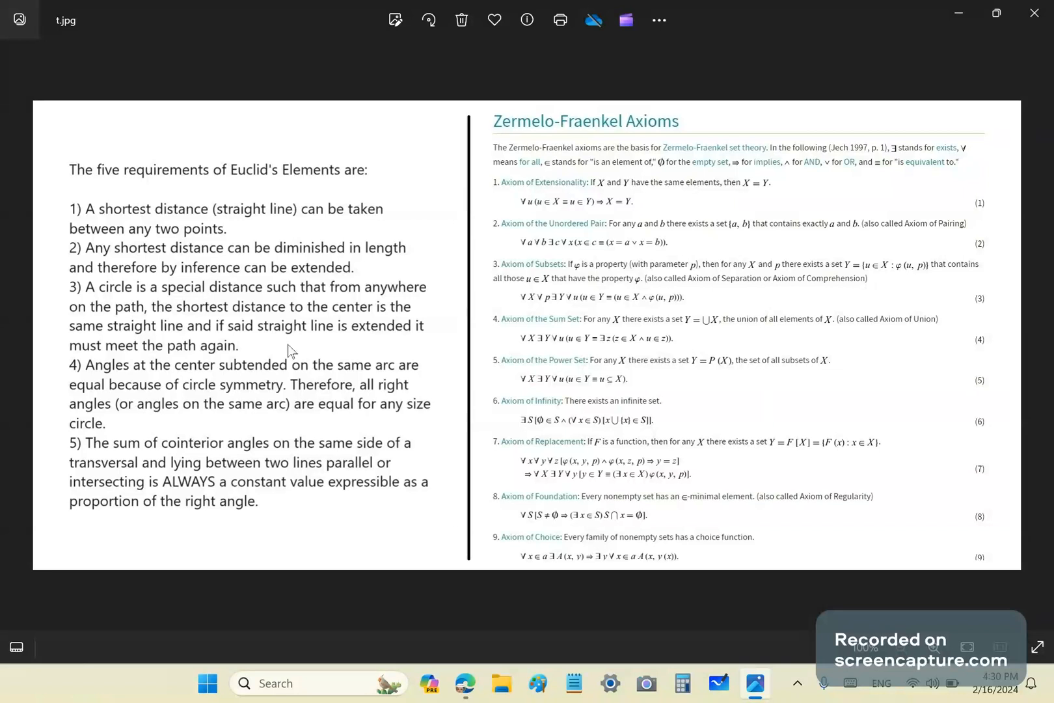
{"action": "mouse_move", "coordinate": [288, 357]}
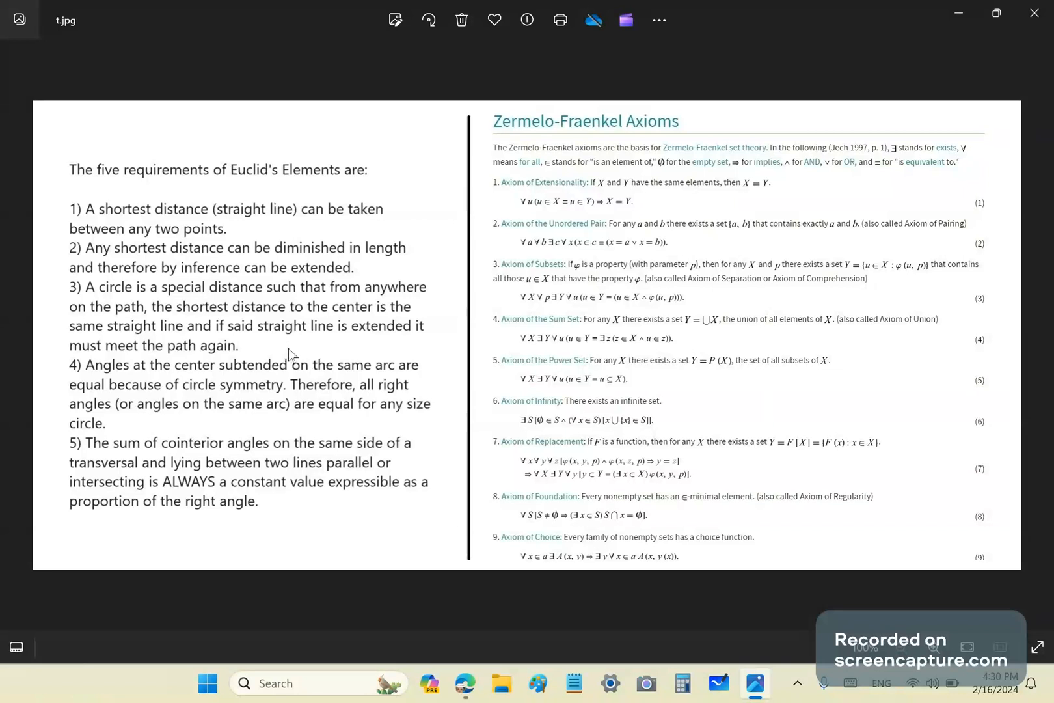
{"action": "mouse_move", "coordinate": [323, 351]}
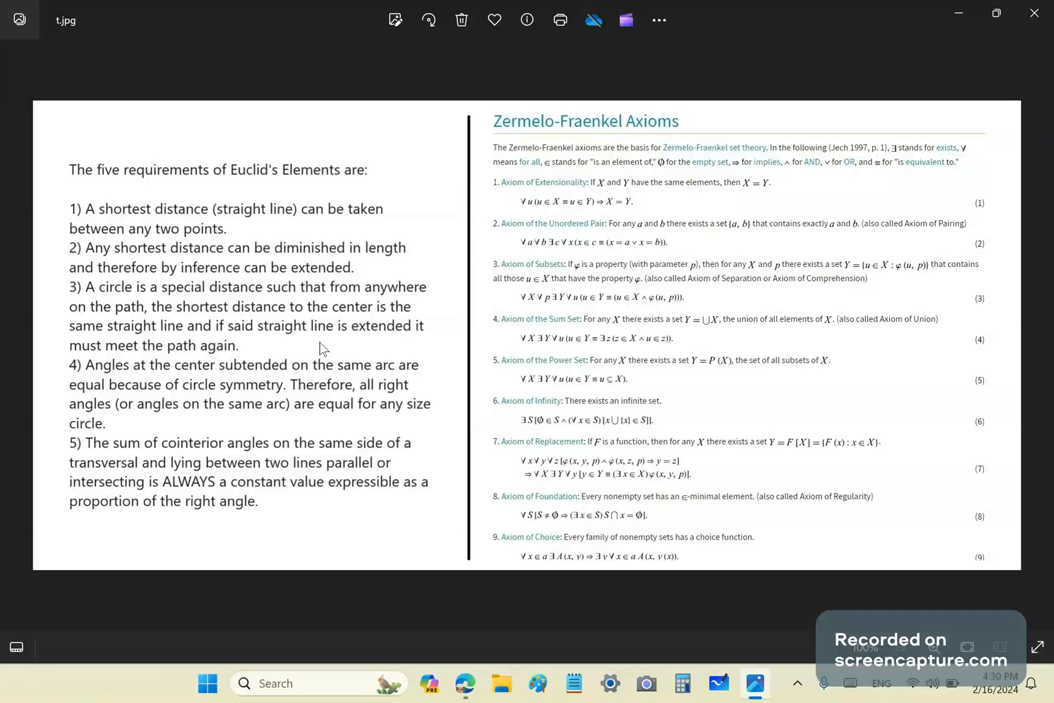
{"action": "mouse_move", "coordinate": [301, 353]}
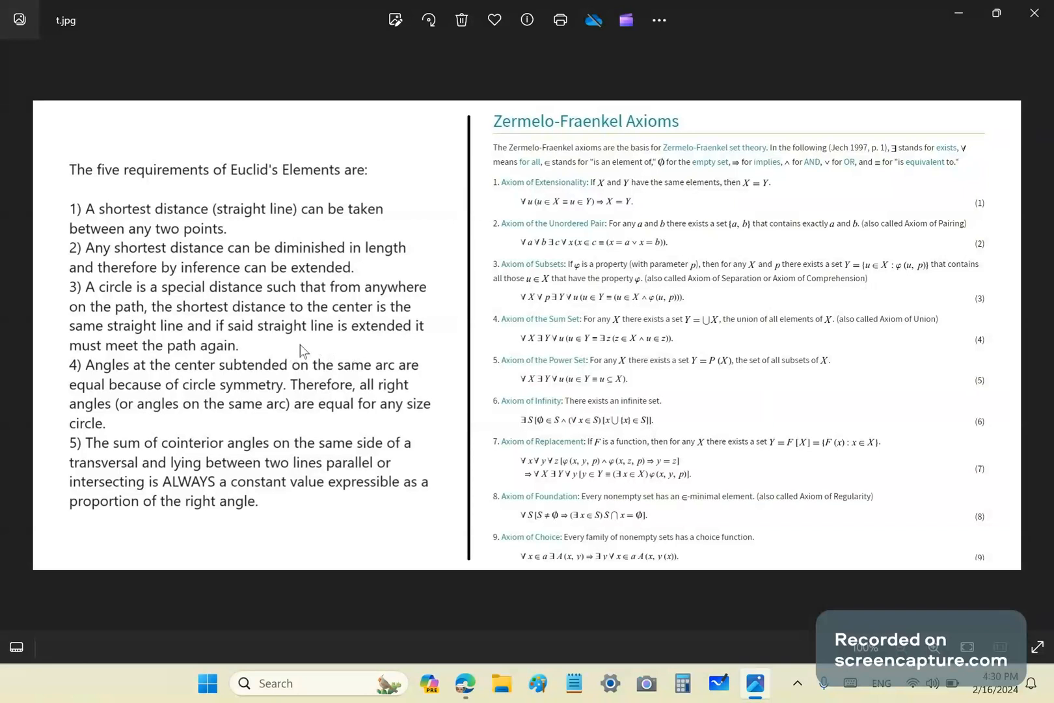
{"action": "mouse_move", "coordinate": [258, 352]}
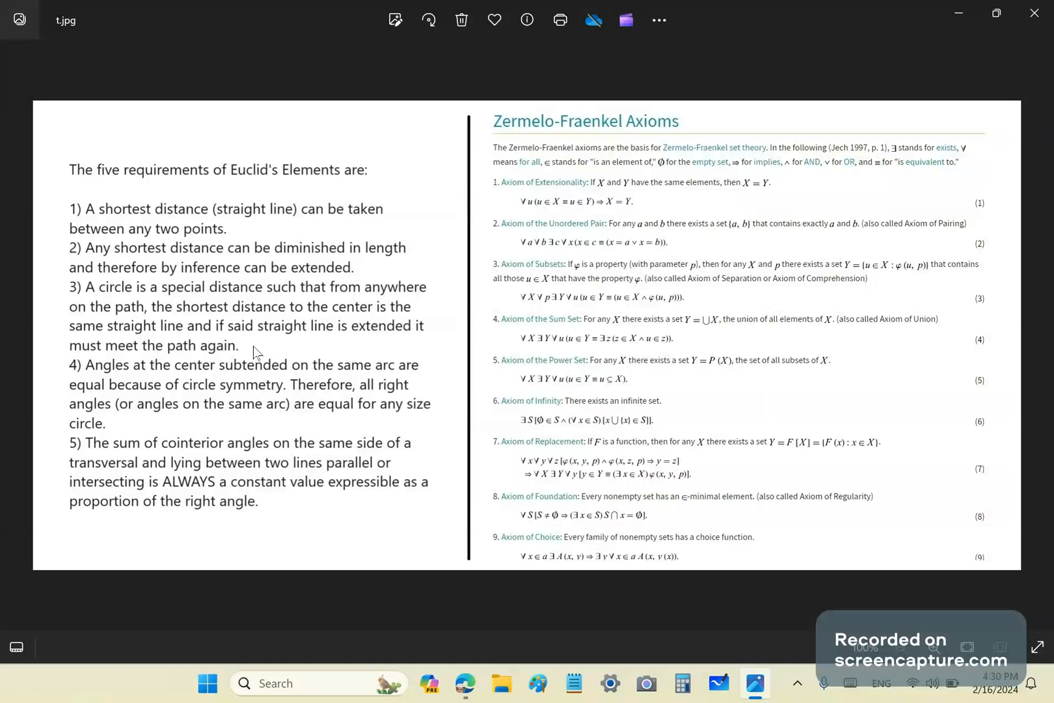
{"action": "mouse_move", "coordinate": [94, 272]}
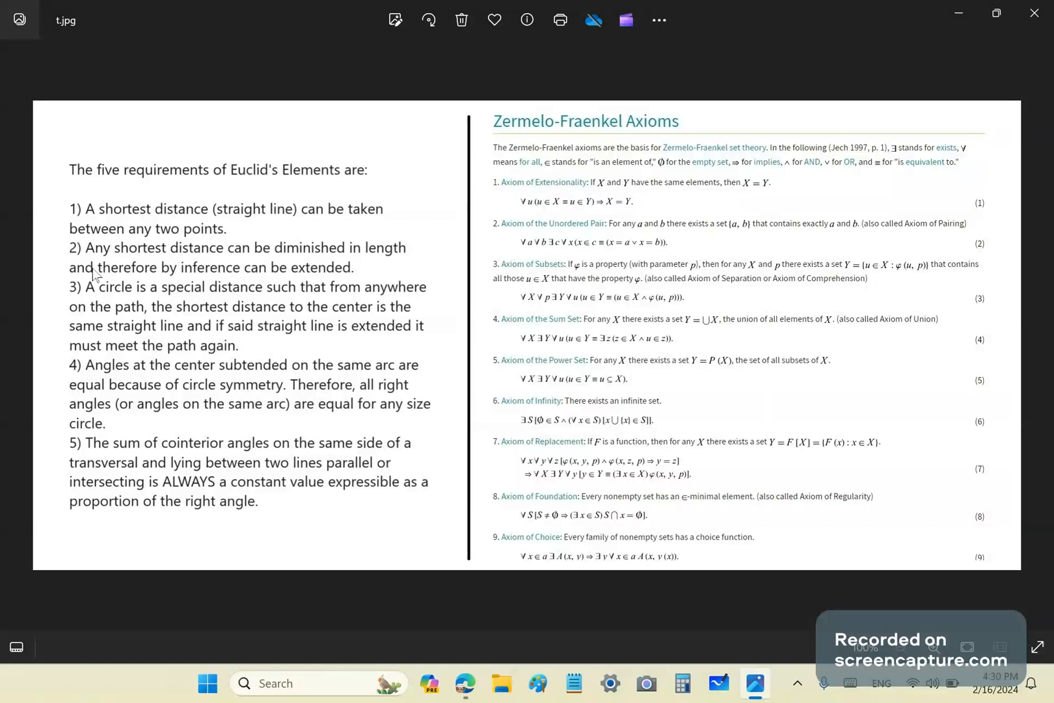
{"action": "mouse_move", "coordinate": [98, 275]}
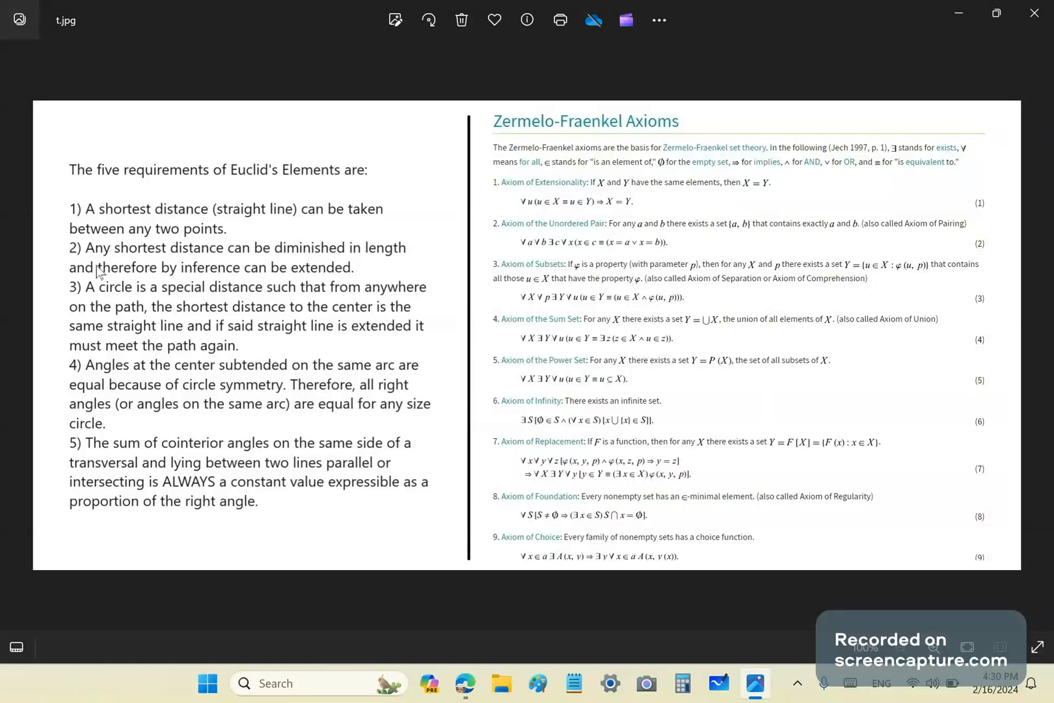
{"action": "mouse_move", "coordinate": [140, 340]}
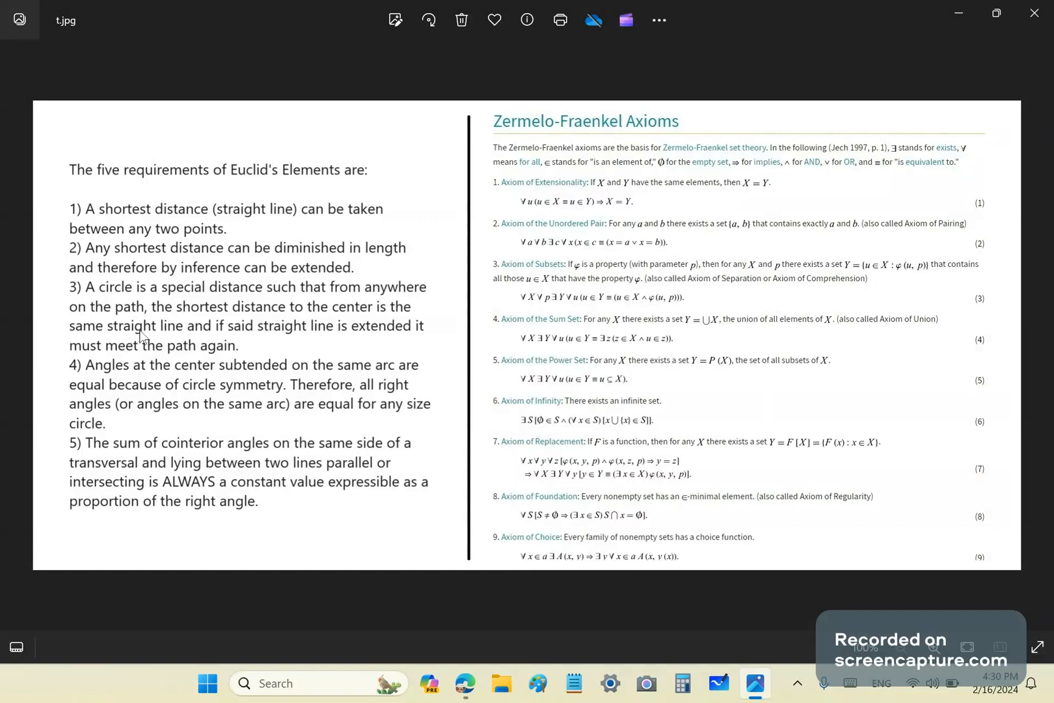
{"action": "mouse_move", "coordinate": [141, 337]}
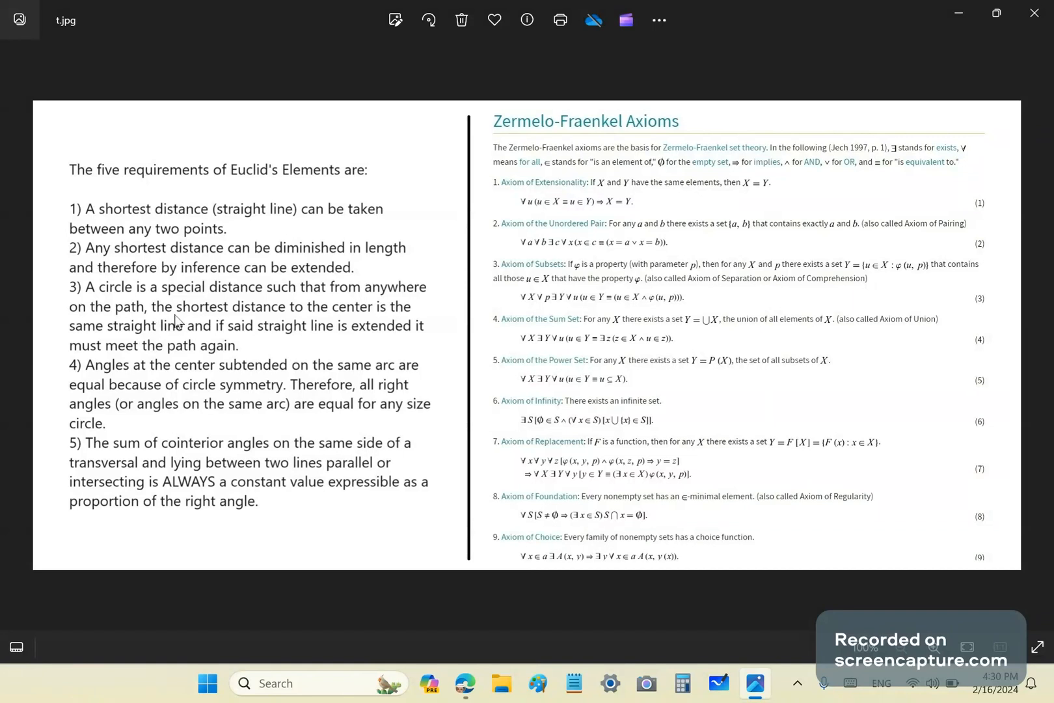
{"action": "mouse_move", "coordinate": [198, 327]}
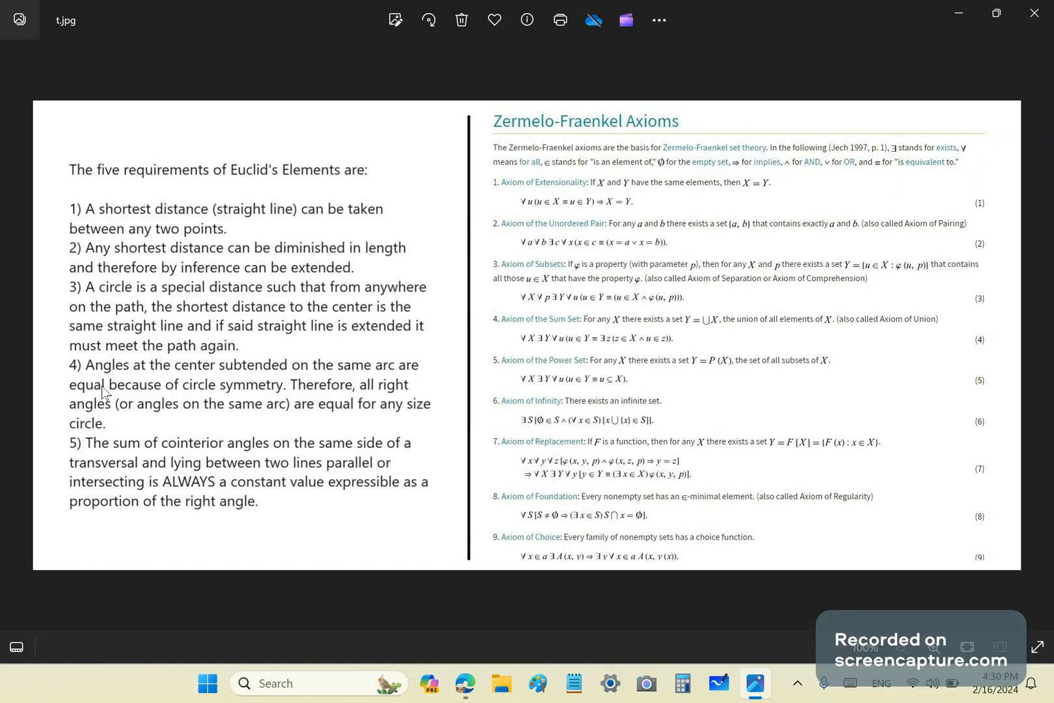
{"action": "mouse_move", "coordinate": [120, 377]}
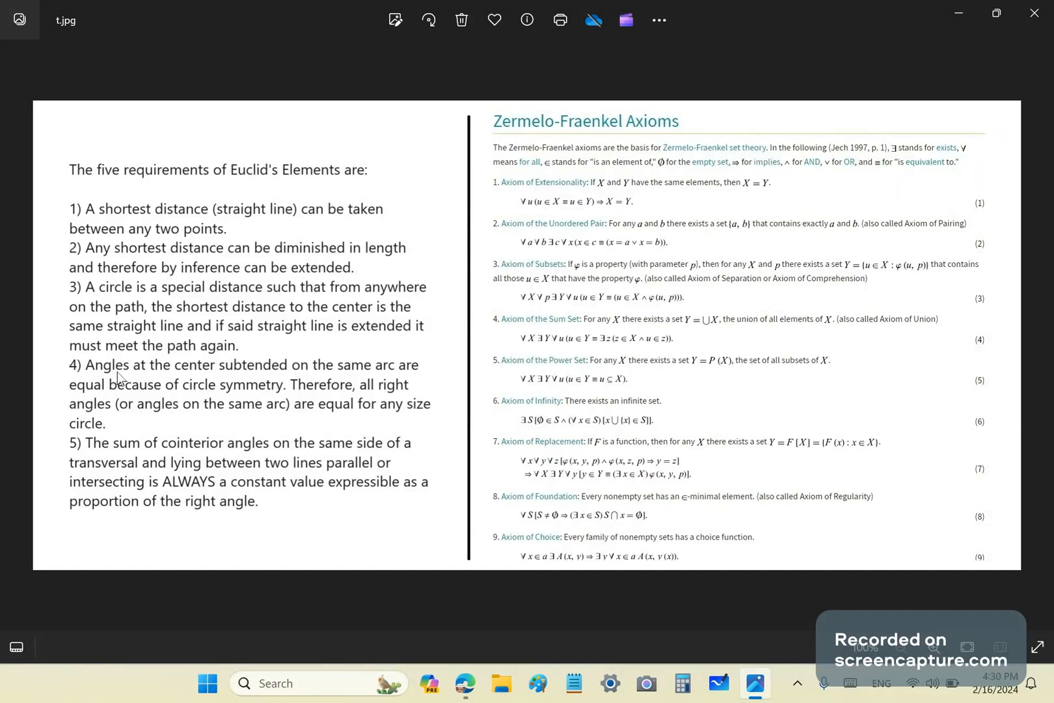
{"action": "mouse_move", "coordinate": [147, 381]}
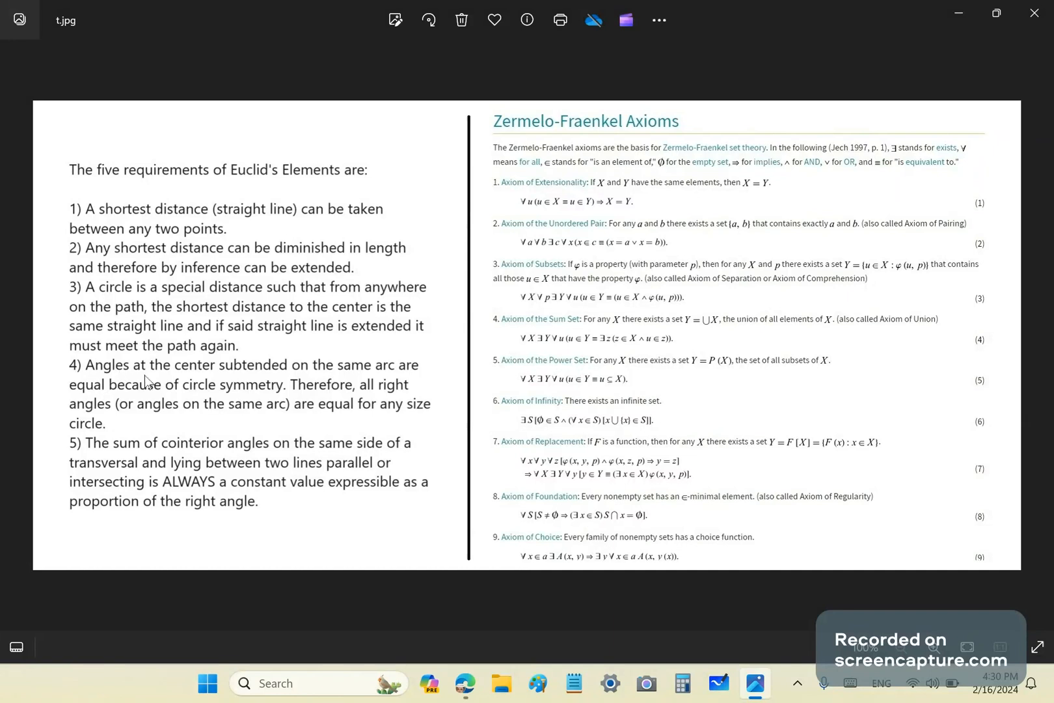
{"action": "mouse_move", "coordinate": [111, 408]}
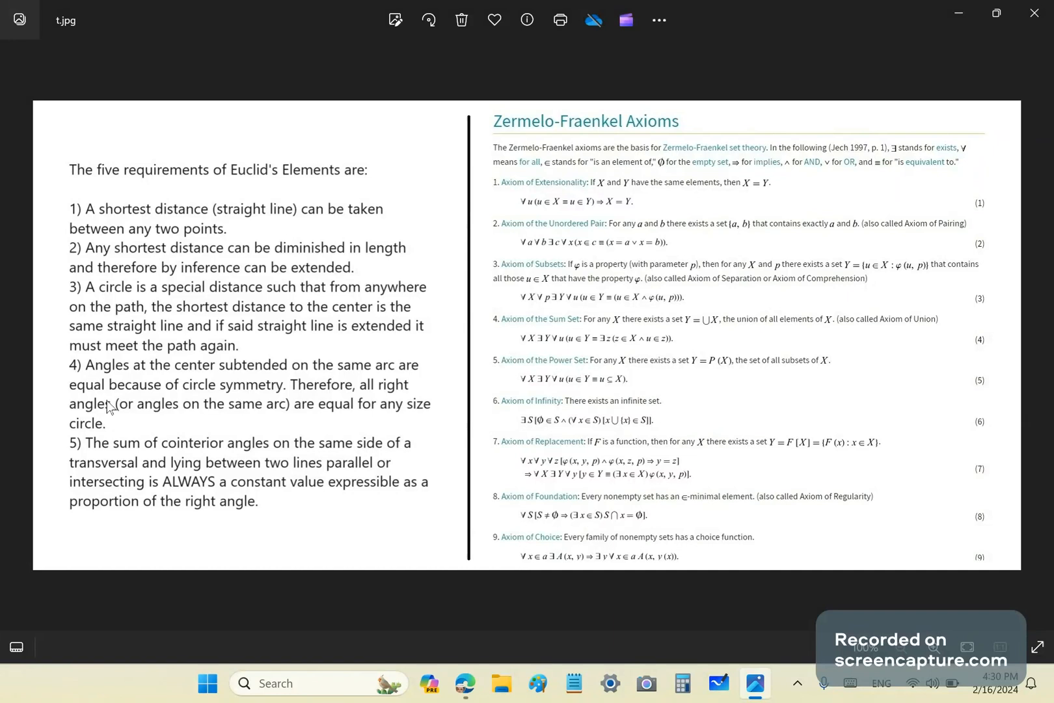
{"action": "mouse_move", "coordinate": [97, 410]}
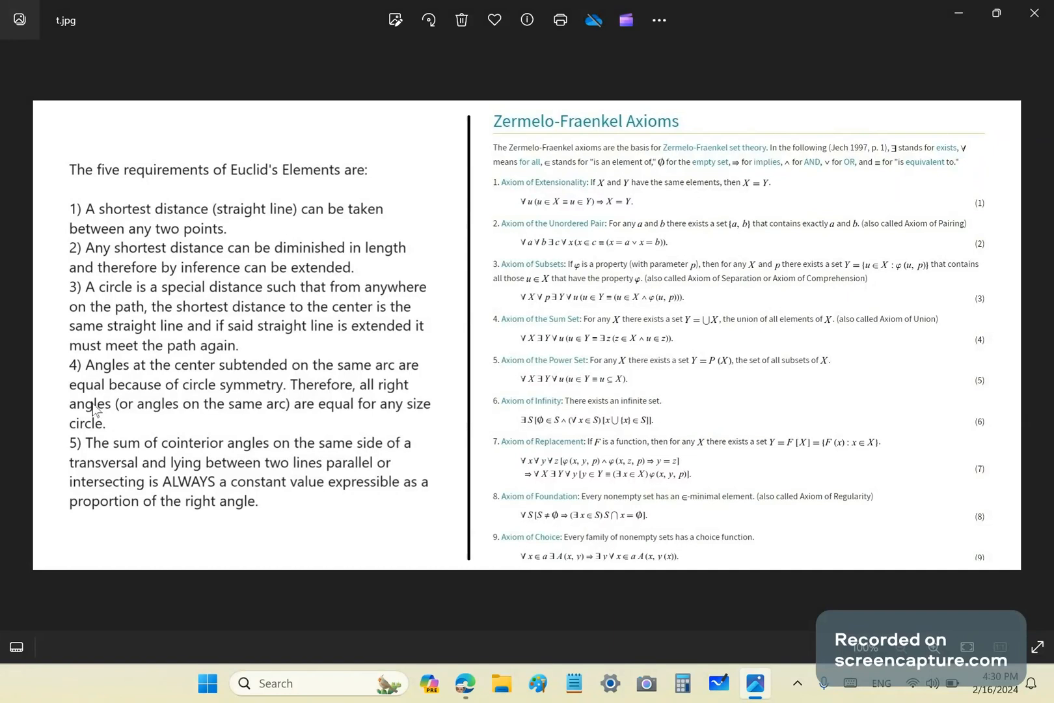
{"action": "mouse_move", "coordinate": [397, 381]}
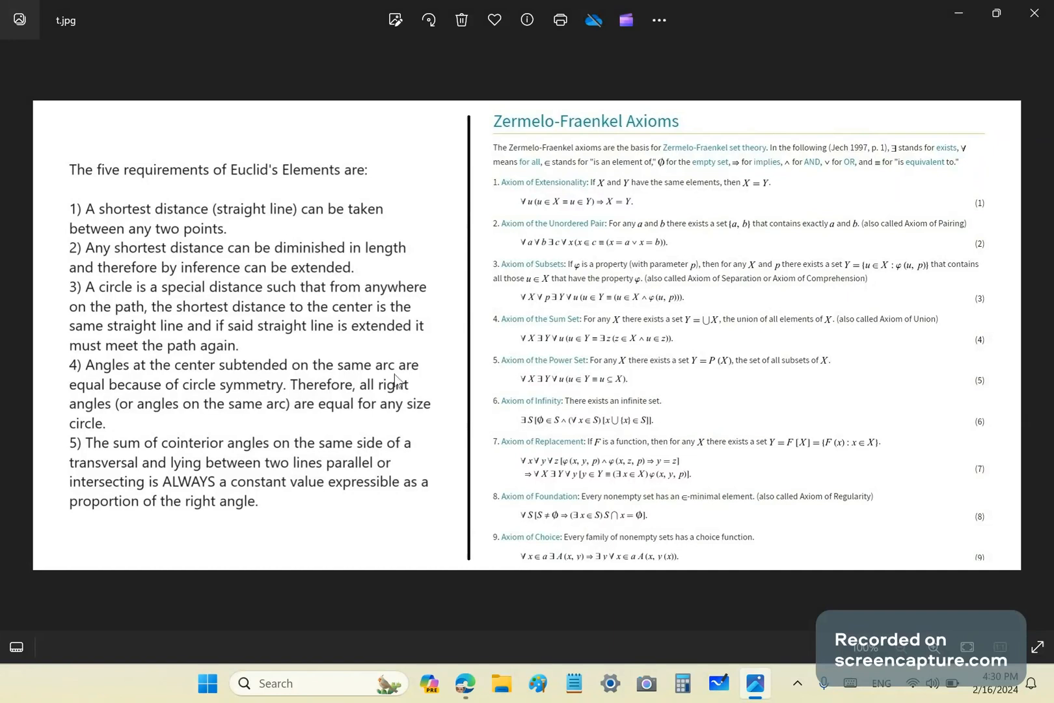
{"action": "mouse_move", "coordinate": [291, 400]}
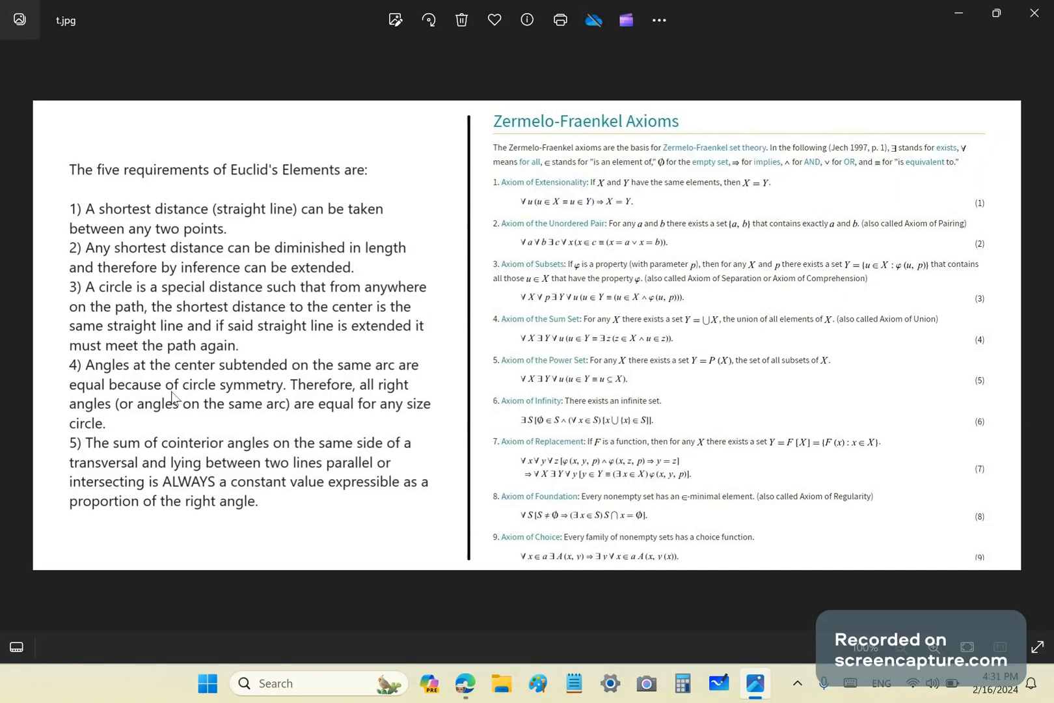
{"action": "mouse_move", "coordinate": [310, 404]}
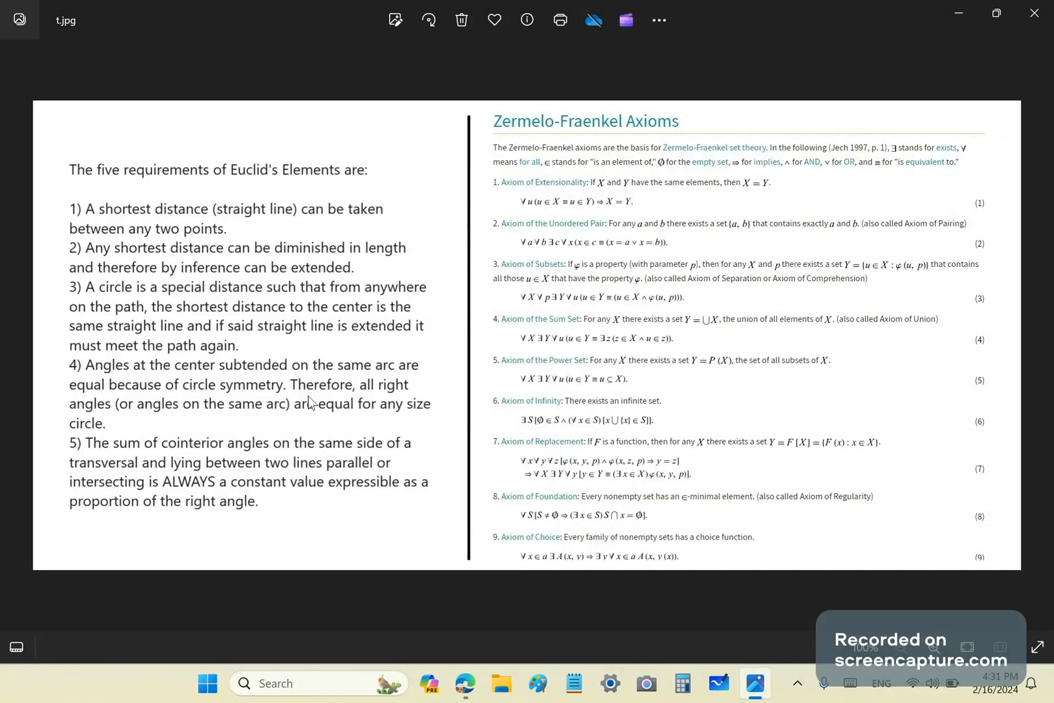
{"action": "mouse_move", "coordinate": [197, 230]}
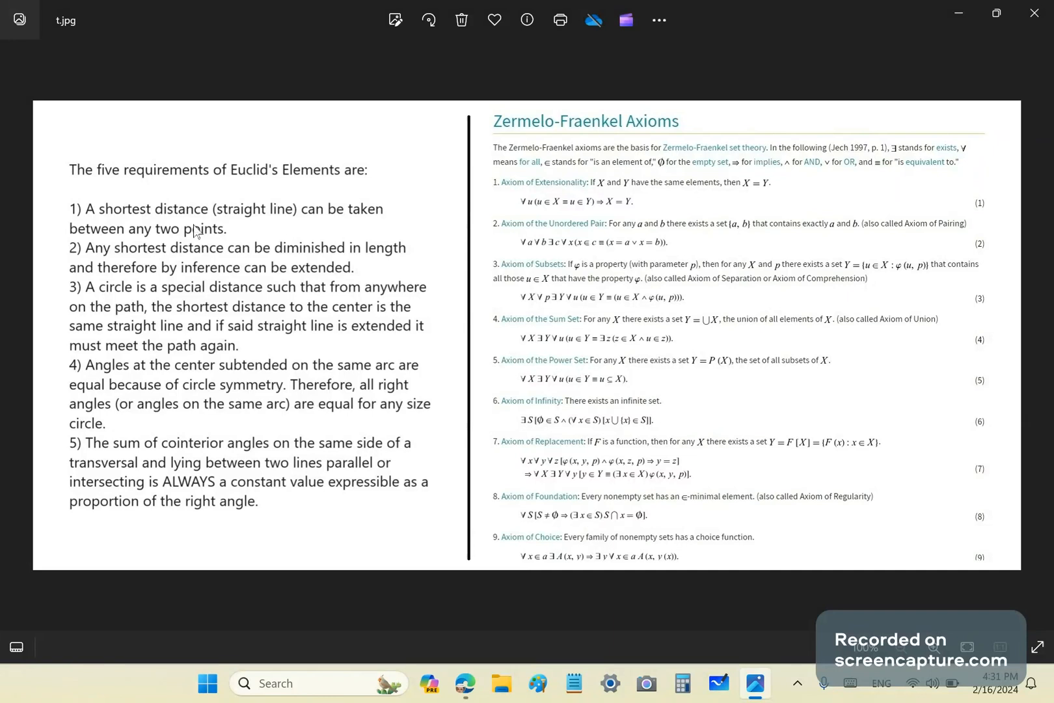
{"action": "mouse_move", "coordinate": [112, 203]}
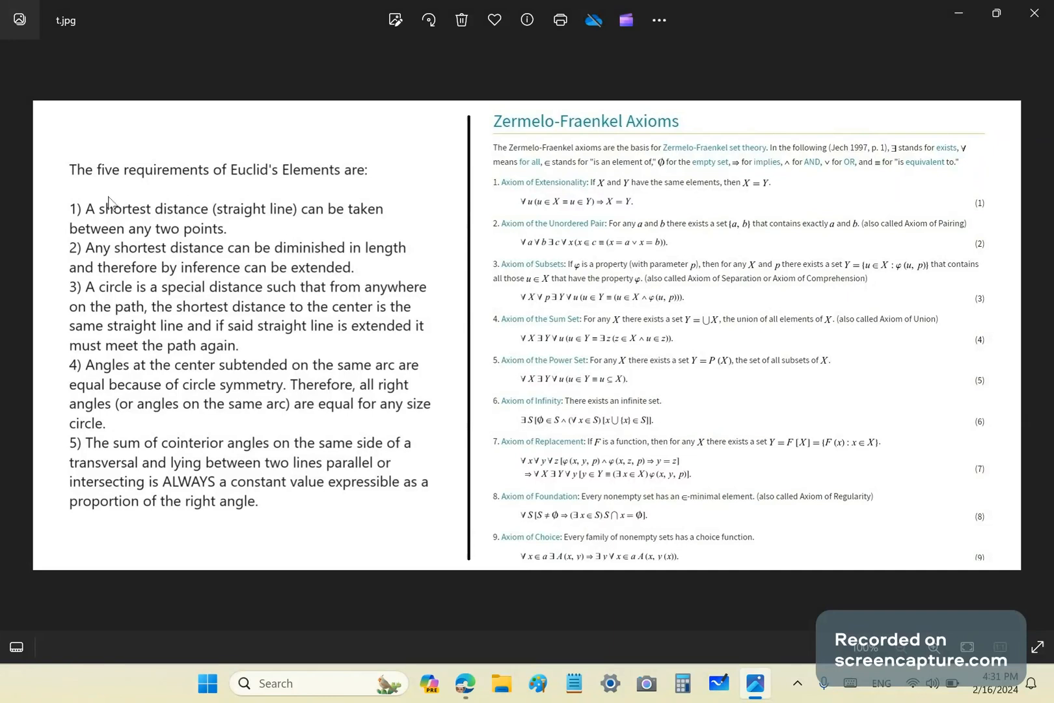
{"action": "mouse_move", "coordinate": [180, 185]}
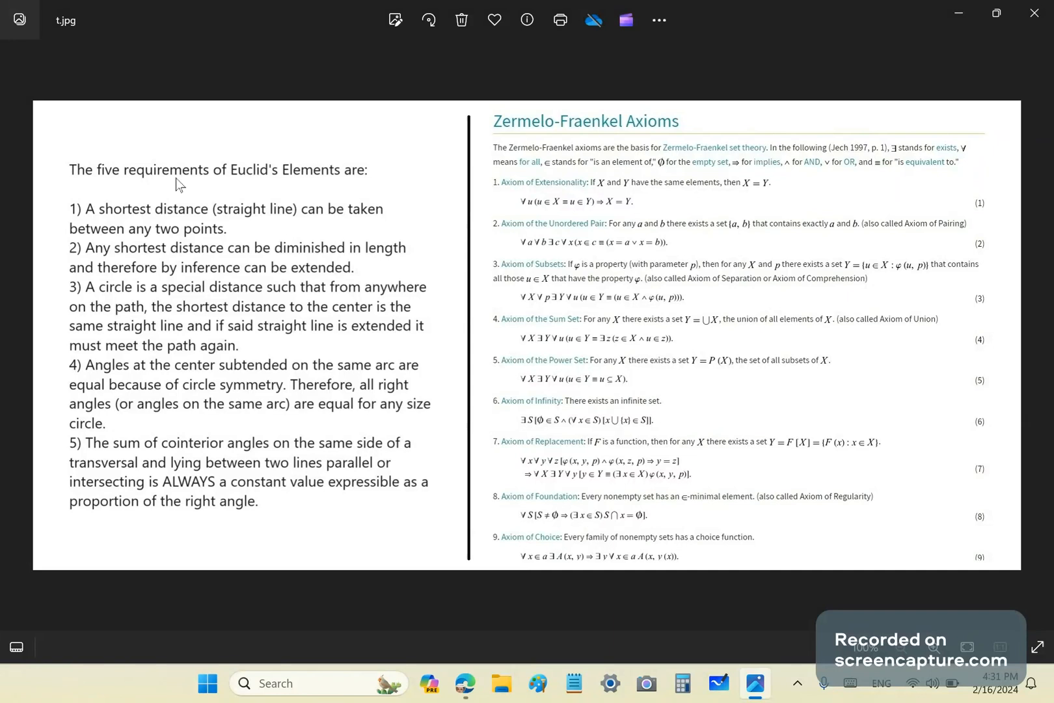
{"action": "mouse_move", "coordinate": [221, 391]}
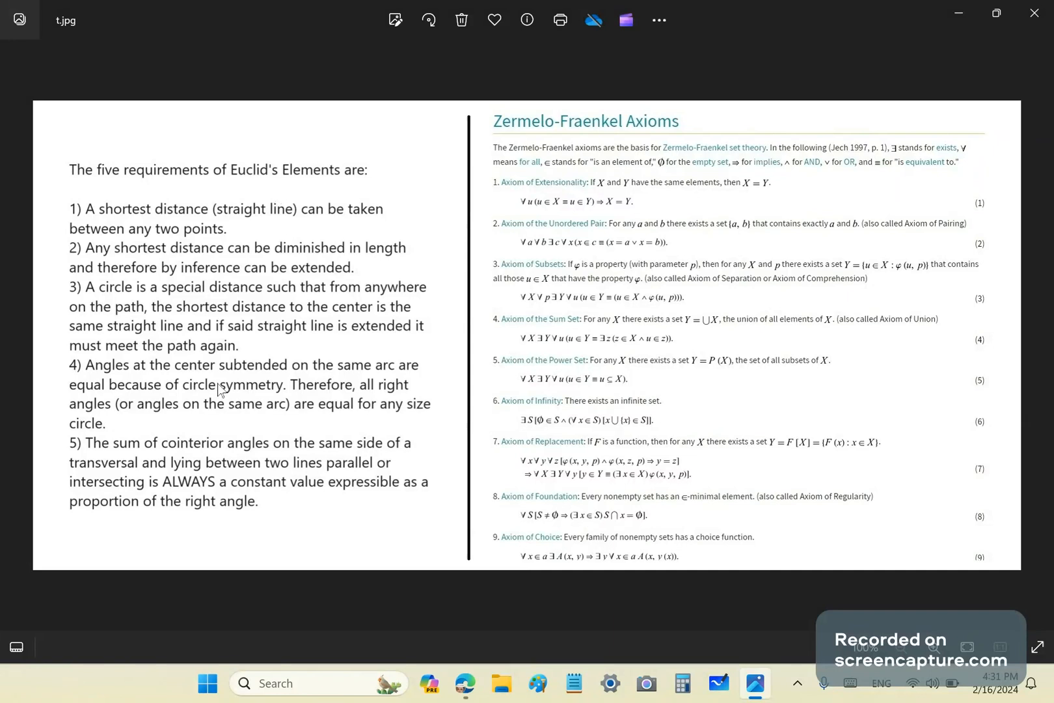
{"action": "mouse_move", "coordinate": [139, 413]}
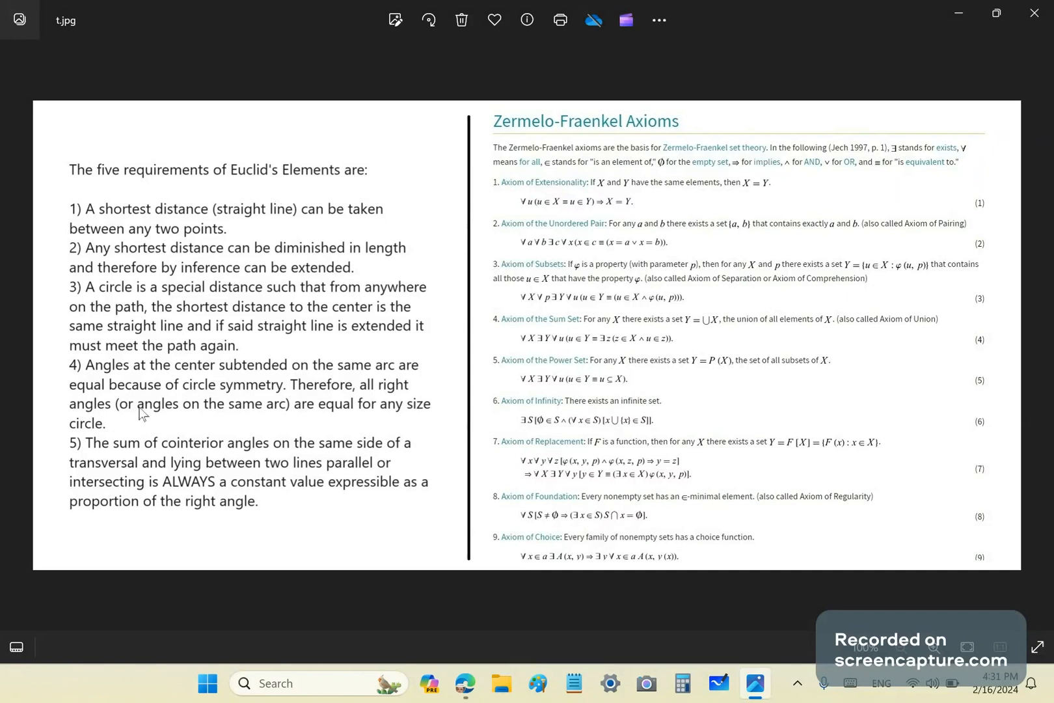
{"action": "mouse_move", "coordinate": [263, 423]}
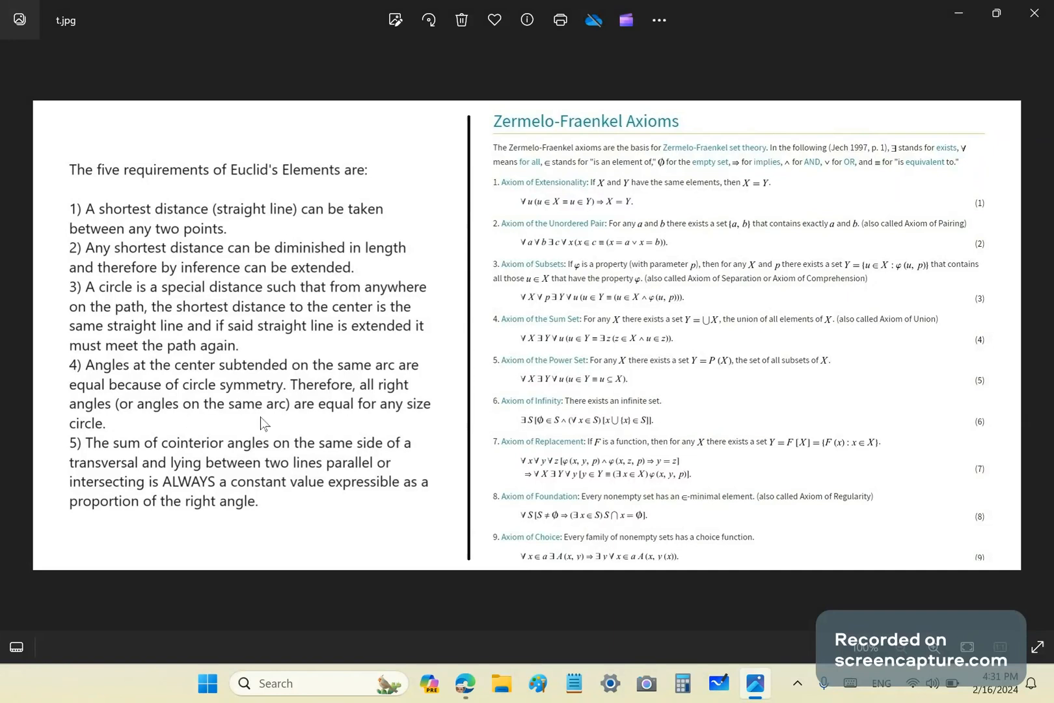
{"action": "mouse_move", "coordinate": [194, 292]}
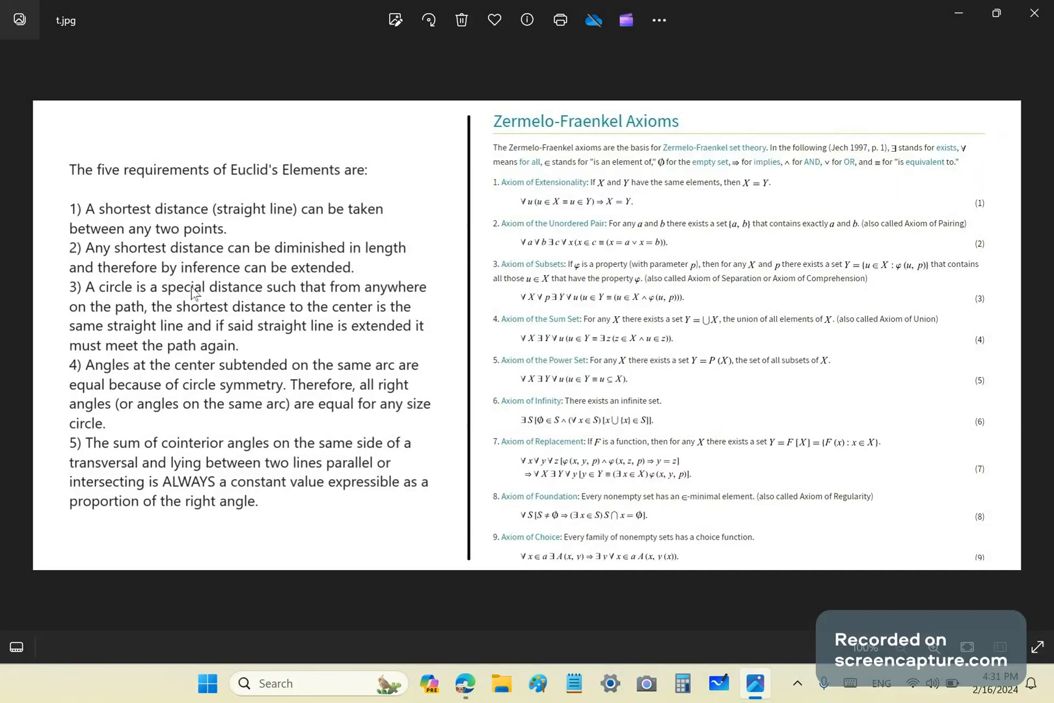
{"action": "mouse_move", "coordinate": [93, 472]}
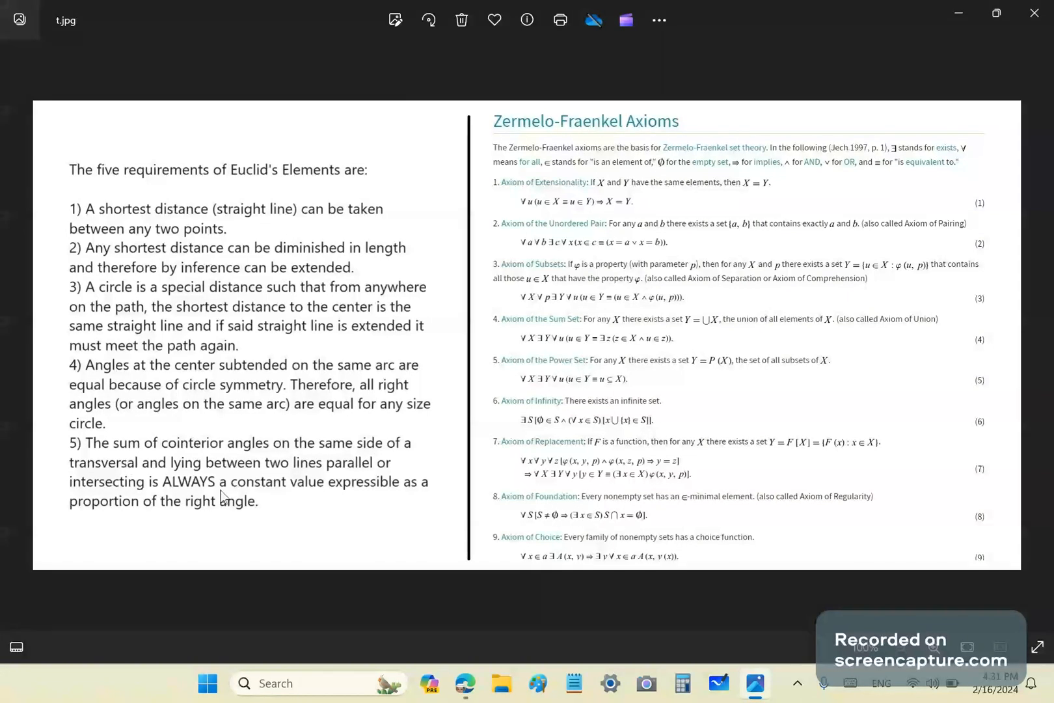
{"action": "mouse_move", "coordinate": [274, 513]}
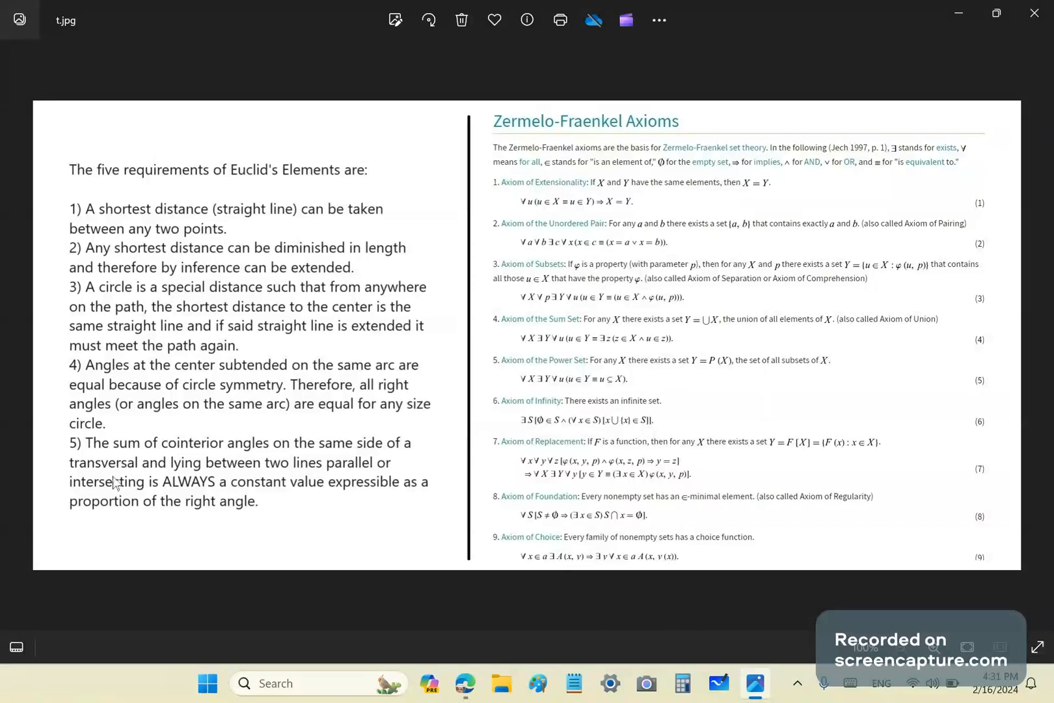
{"action": "mouse_move", "coordinate": [100, 490]}
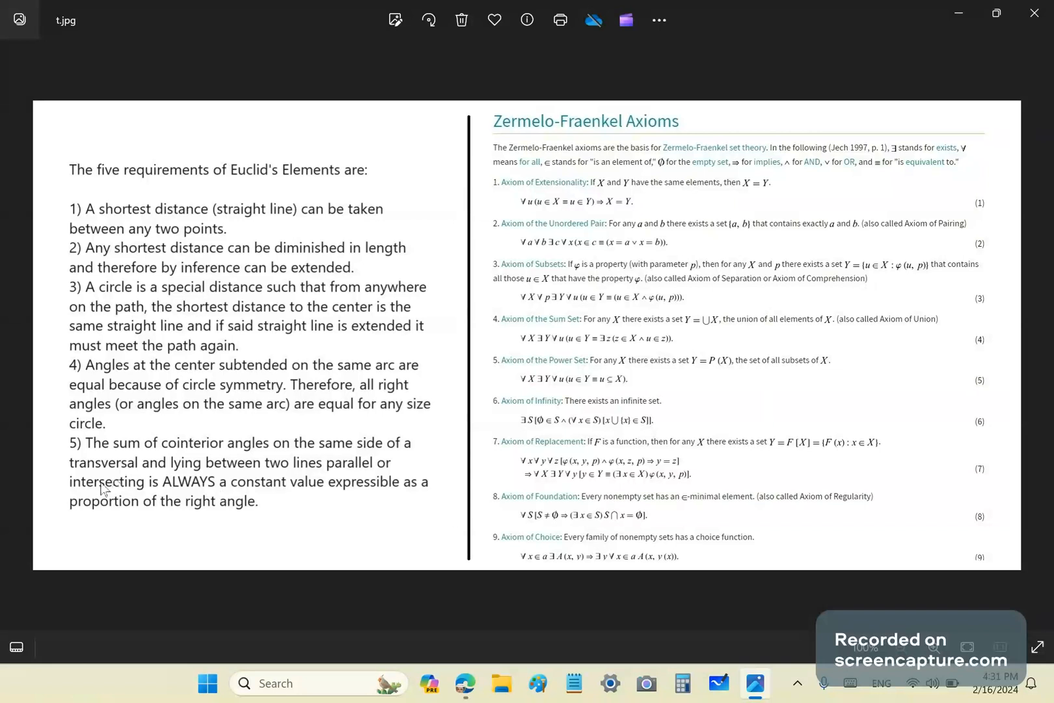
{"action": "mouse_move", "coordinate": [410, 484]}
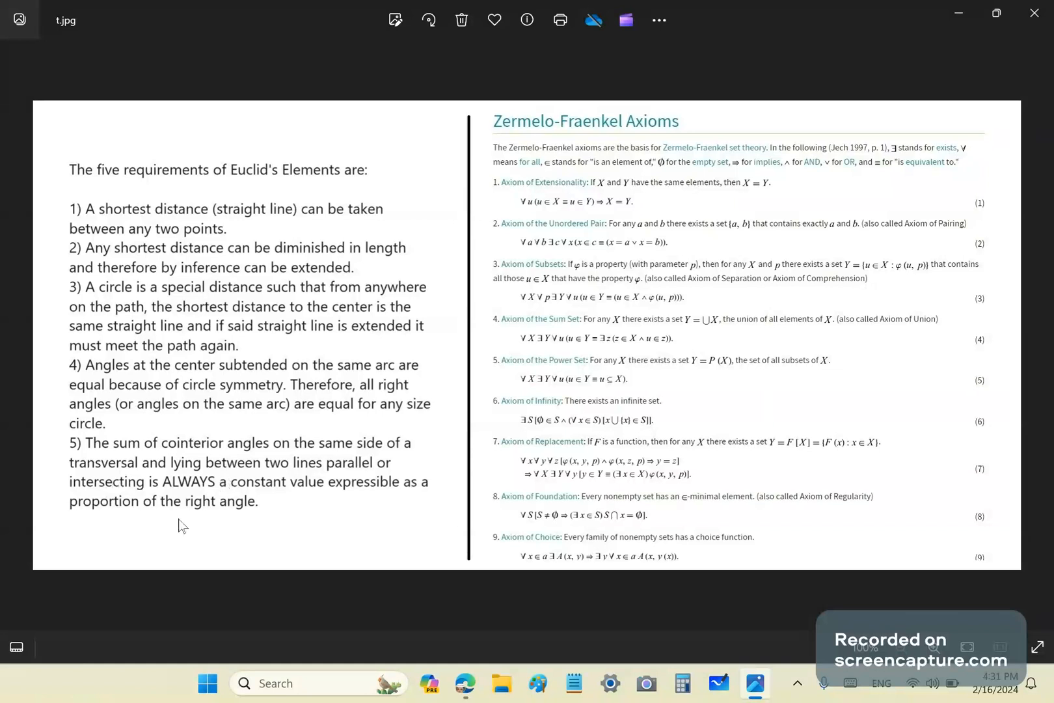
{"action": "mouse_move", "coordinate": [316, 501]}
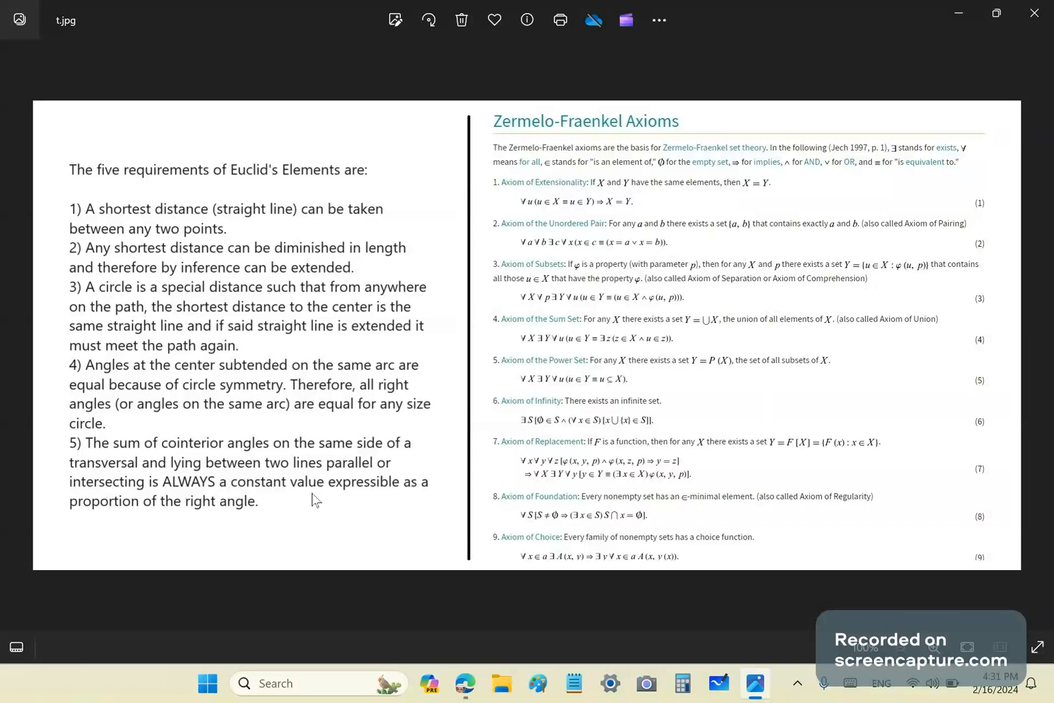
{"action": "mouse_move", "coordinate": [138, 530]}
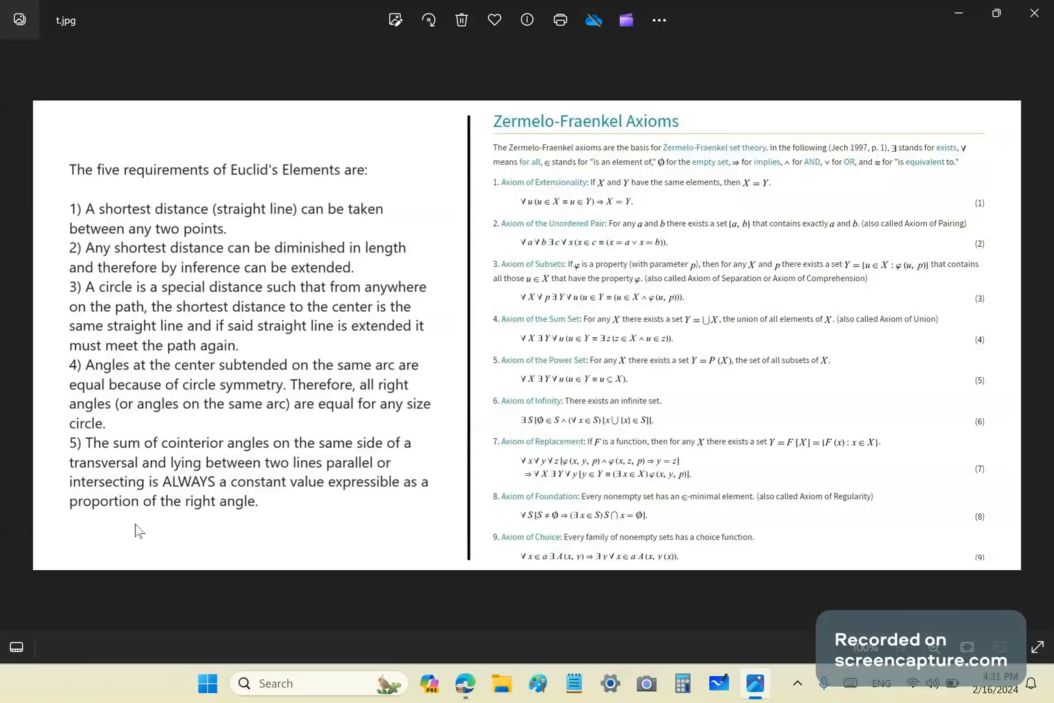
{"action": "mouse_move", "coordinate": [151, 486]}
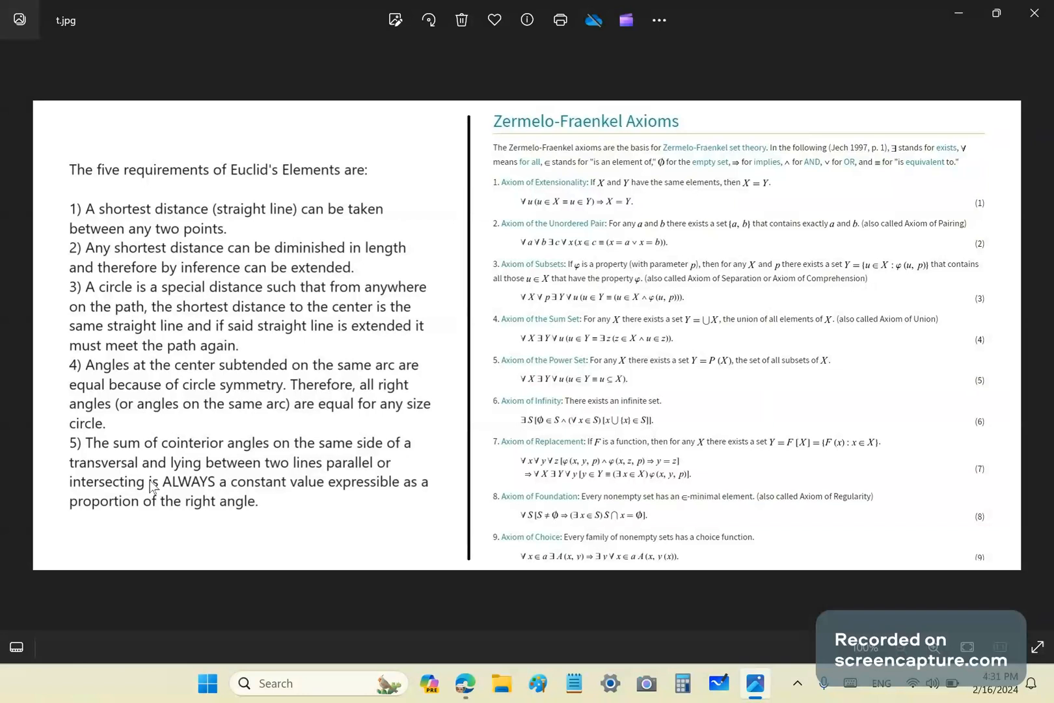
{"action": "mouse_move", "coordinate": [268, 466]}
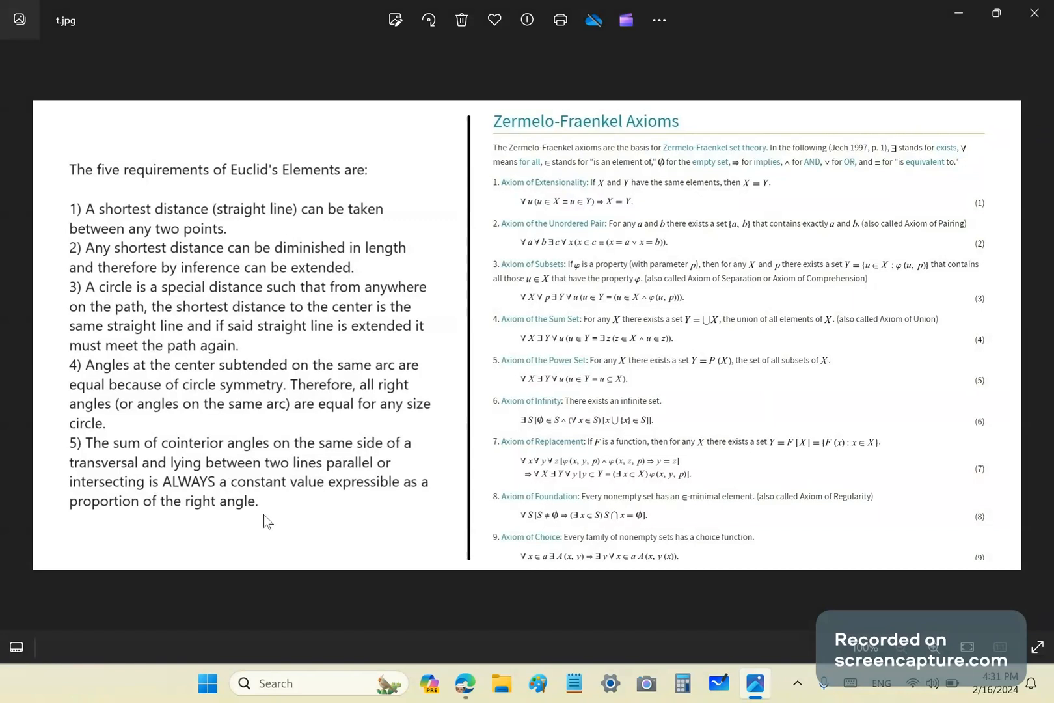
{"action": "mouse_move", "coordinate": [327, 415]}
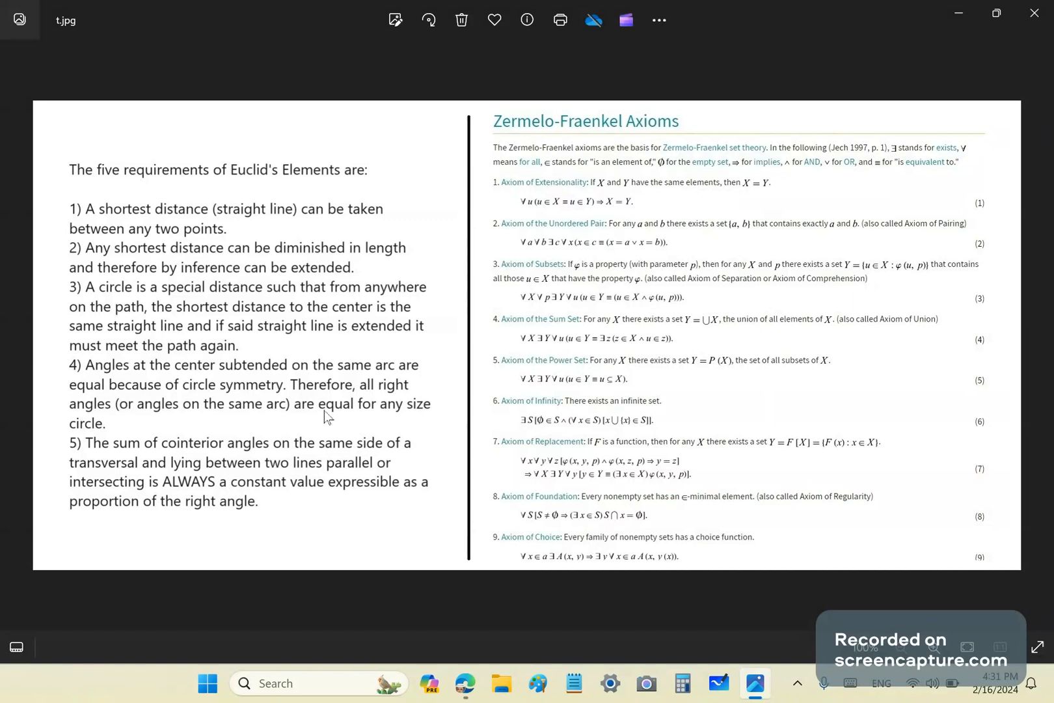
{"action": "mouse_move", "coordinate": [289, 380]}
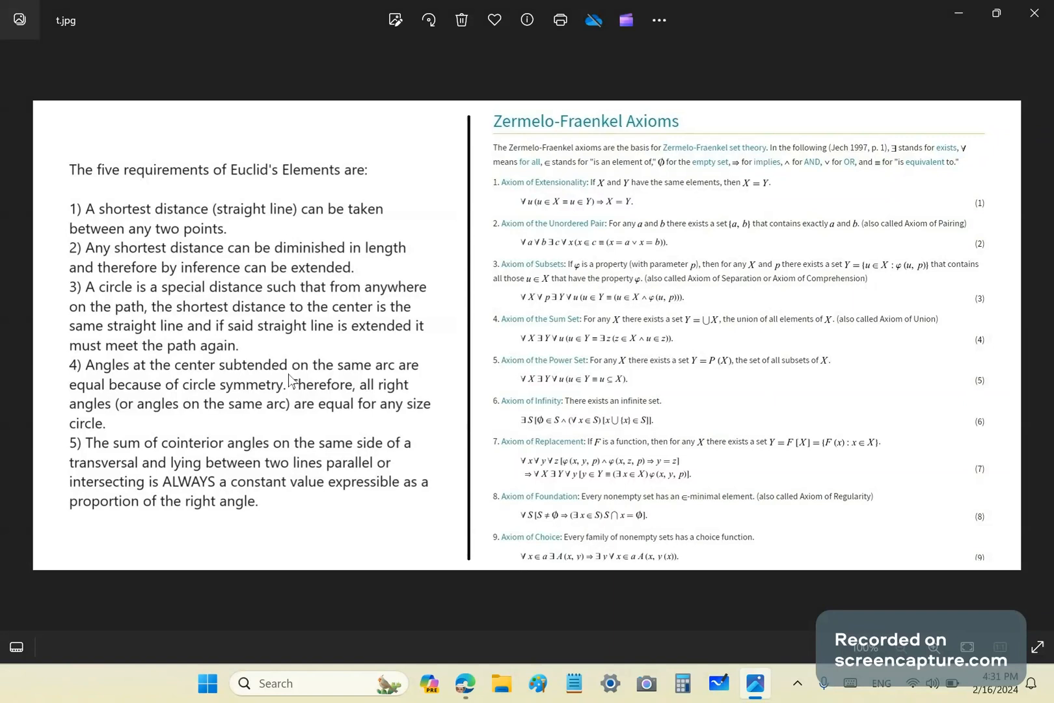
{"action": "mouse_move", "coordinate": [620, 207]}
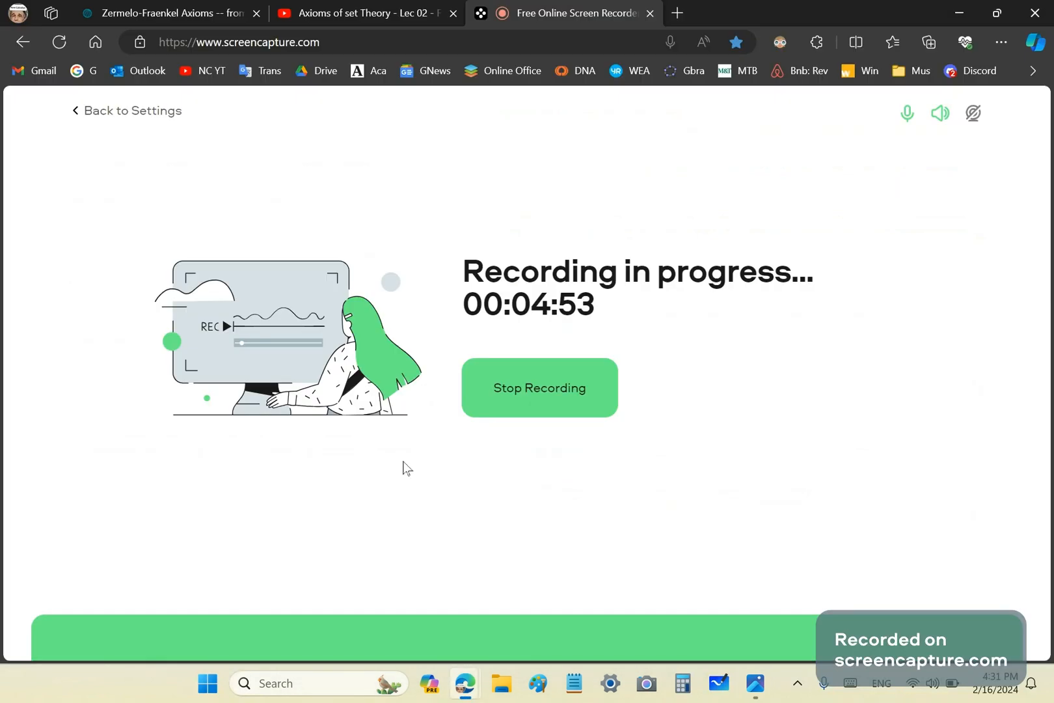
Step: Return to the Zermelo-Fraenkel Axioms page and highlight "is an element of" in the introduction
{"action": "left_click", "coordinate": [168, 13]}
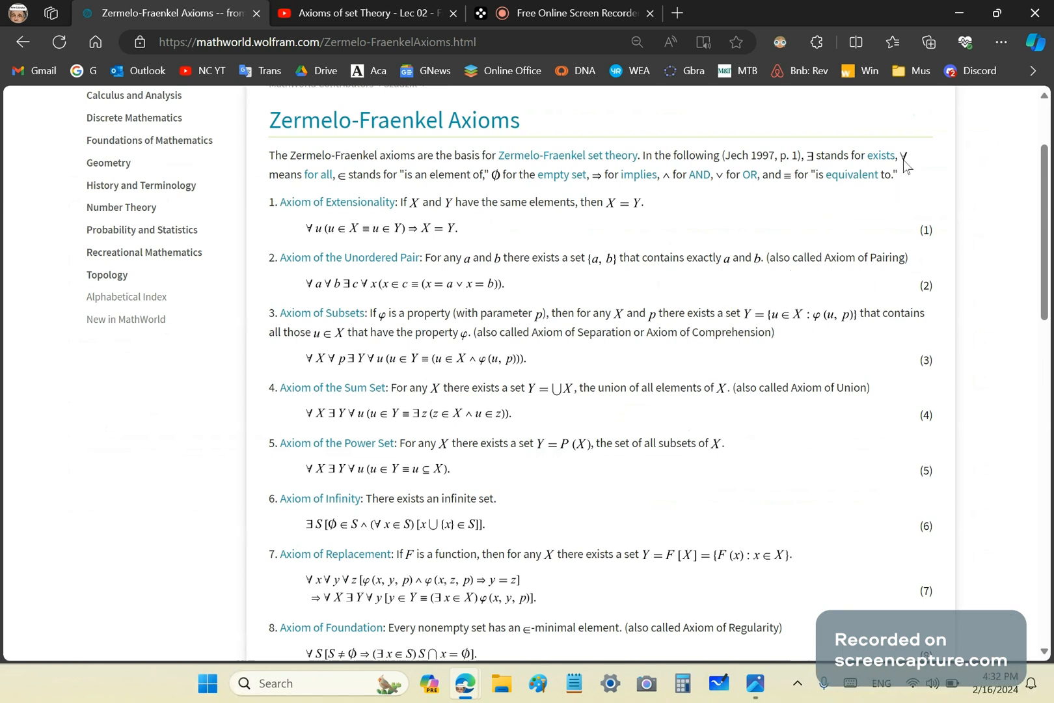
{"action": "left_click_drag", "start_coordinate": [400, 174], "coordinate": [483, 174]}
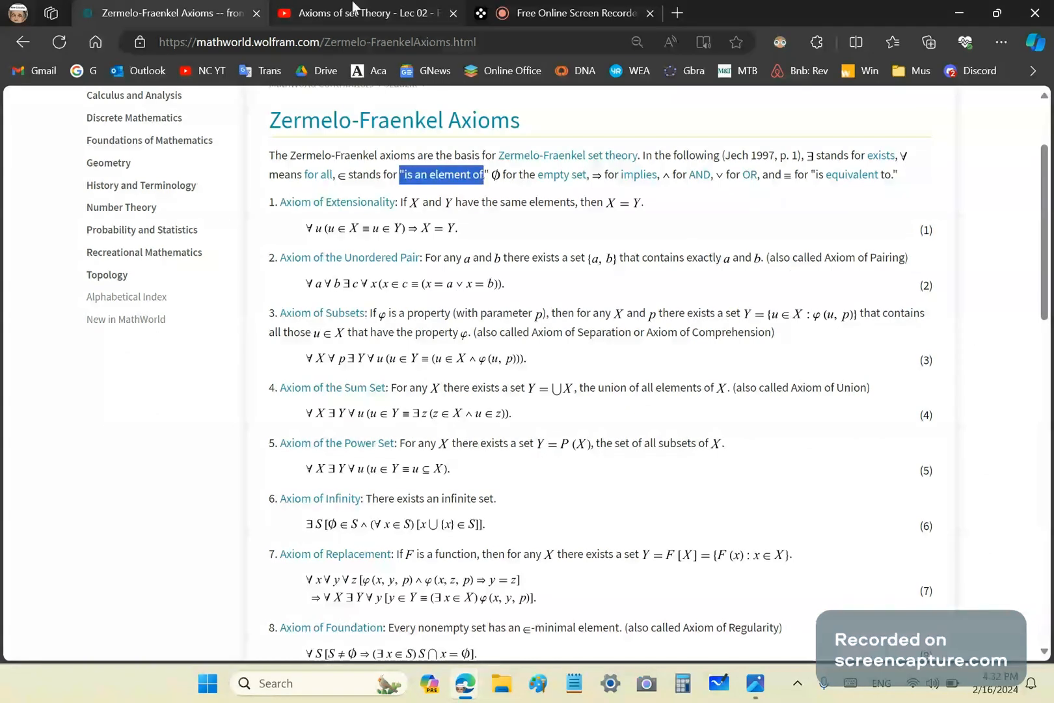
Step: Bring up Schuller's "Axioms of Set Theory - Lec 02" video, paused at 5:56 on the ∈-relation board
{"action": "left_click", "coordinate": [362, 13]}
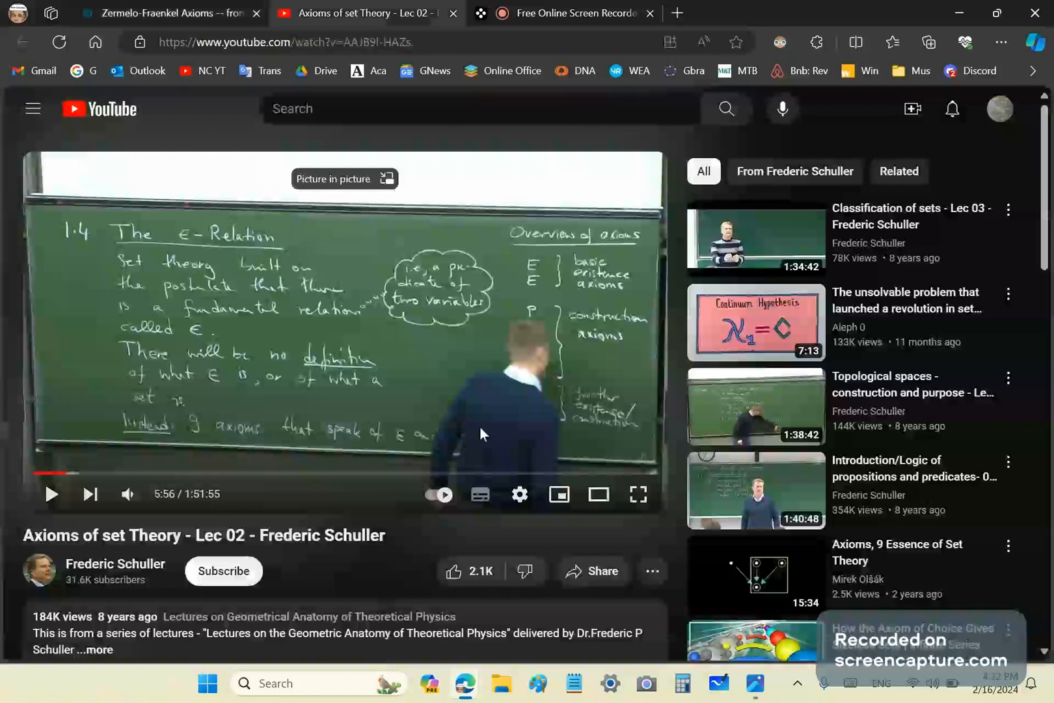
{"action": "mouse_move", "coordinate": [201, 363]}
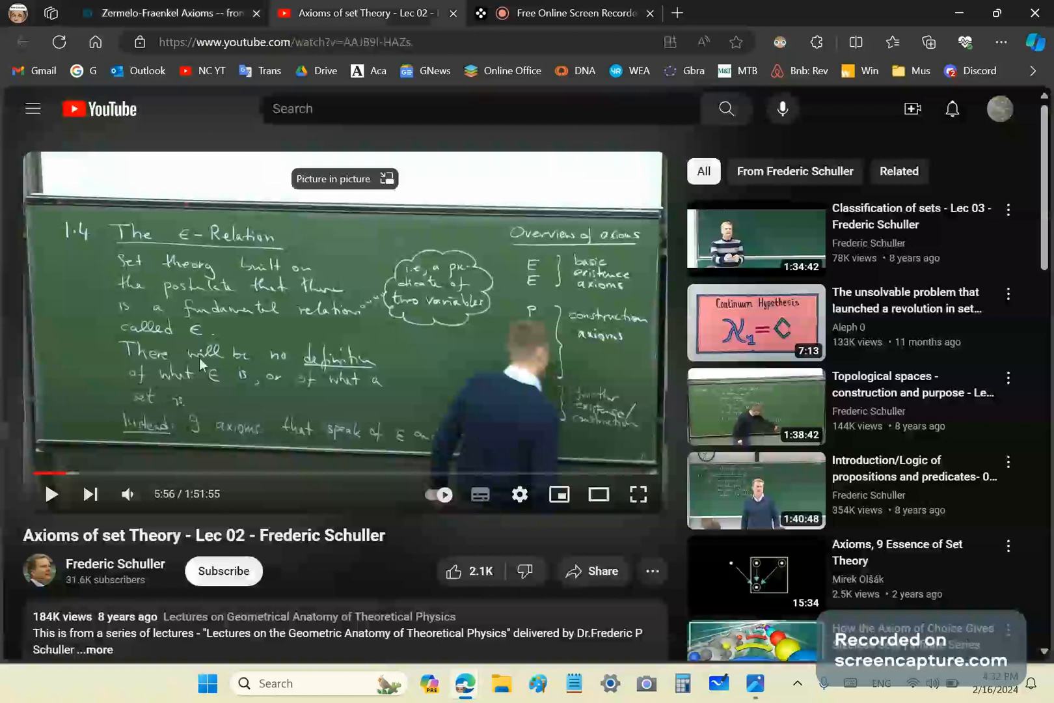
{"action": "mouse_move", "coordinate": [213, 395]}
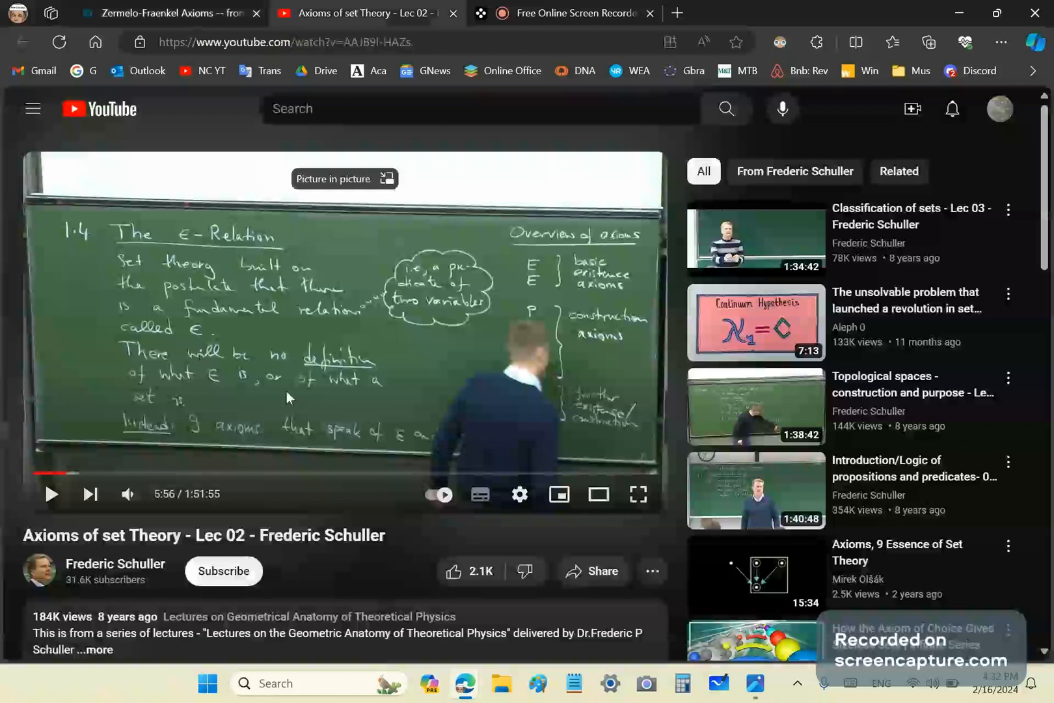
{"action": "mouse_move", "coordinate": [138, 436]}
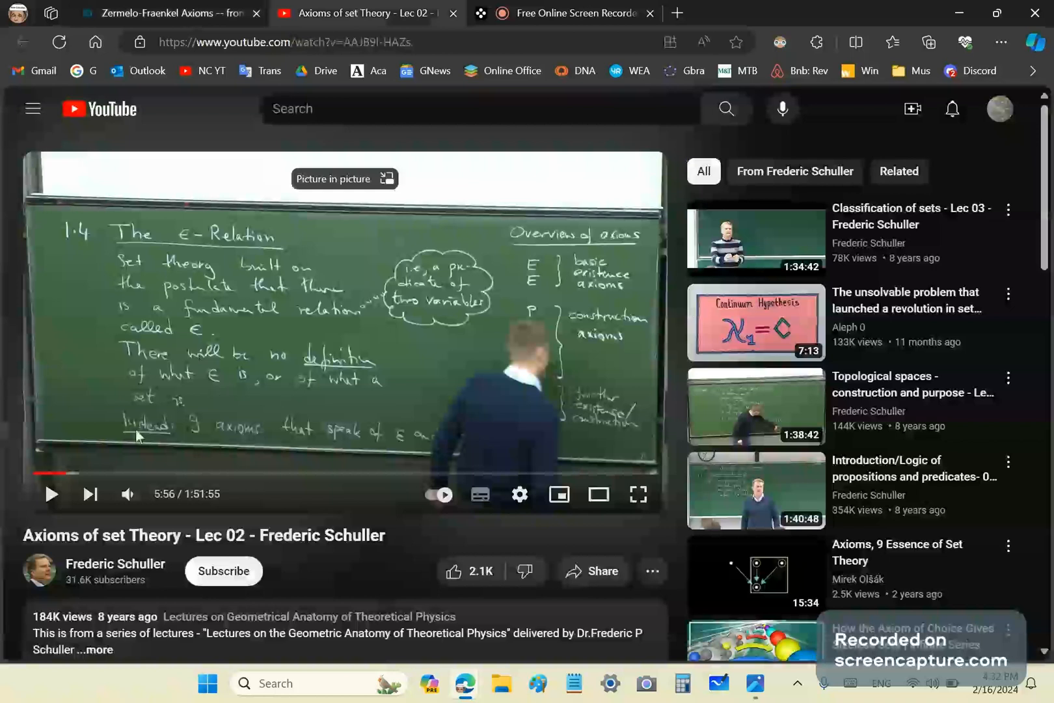
{"action": "mouse_move", "coordinate": [91, 410]}
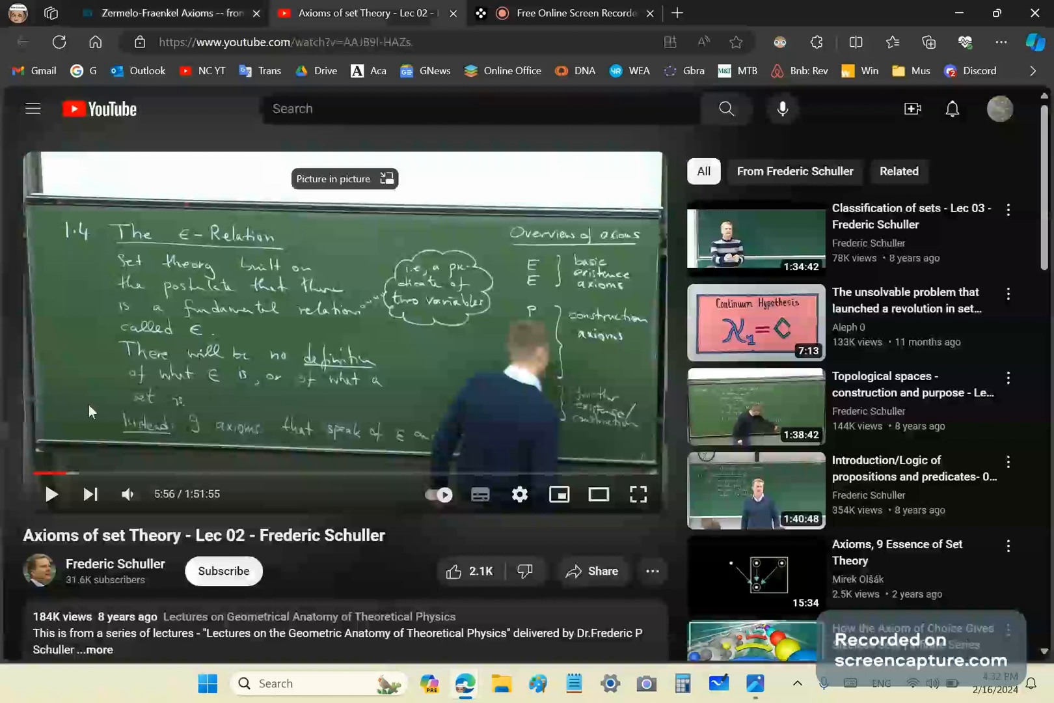
{"action": "mouse_move", "coordinate": [63, 413]}
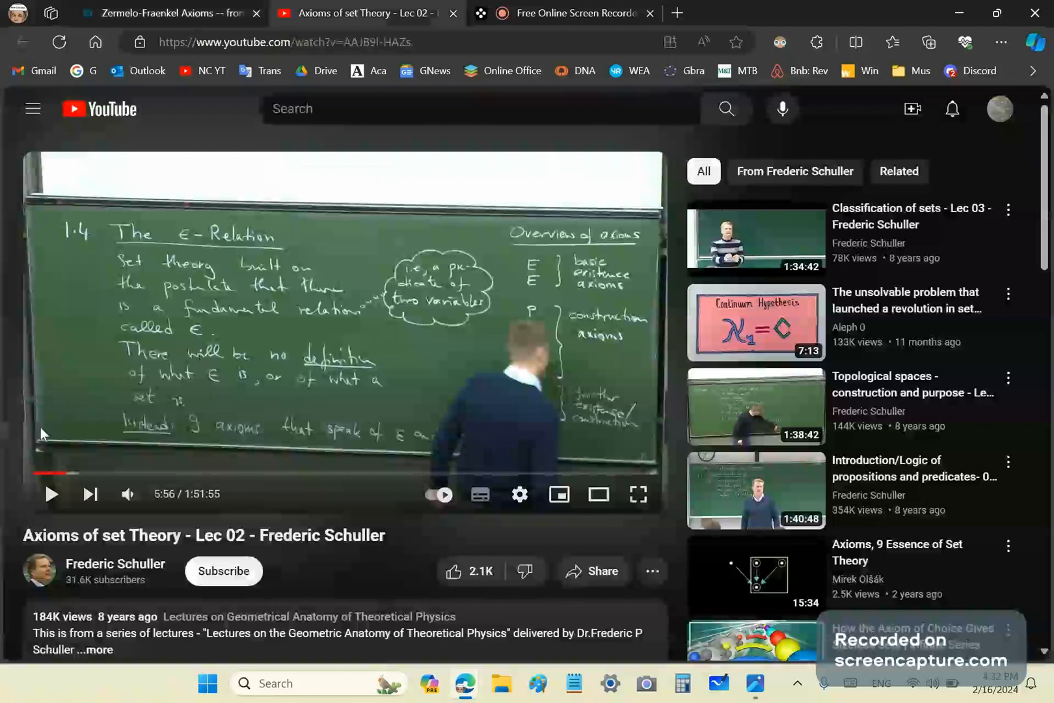
{"action": "mouse_move", "coordinate": [12, 431]}
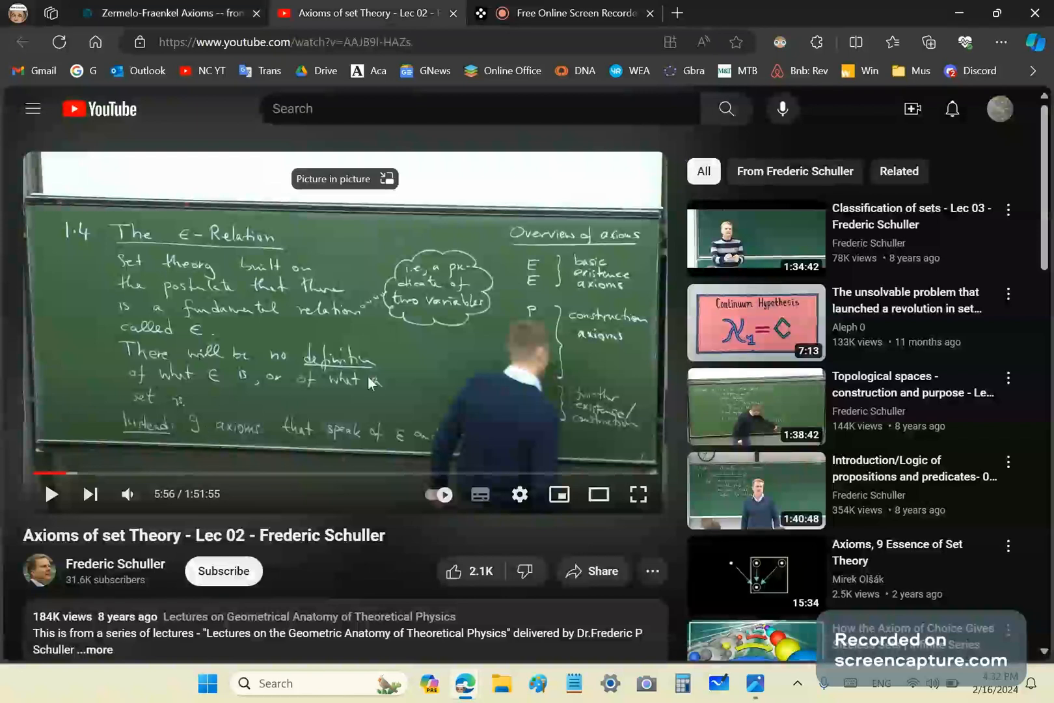
{"action": "mouse_move", "coordinate": [393, 368]}
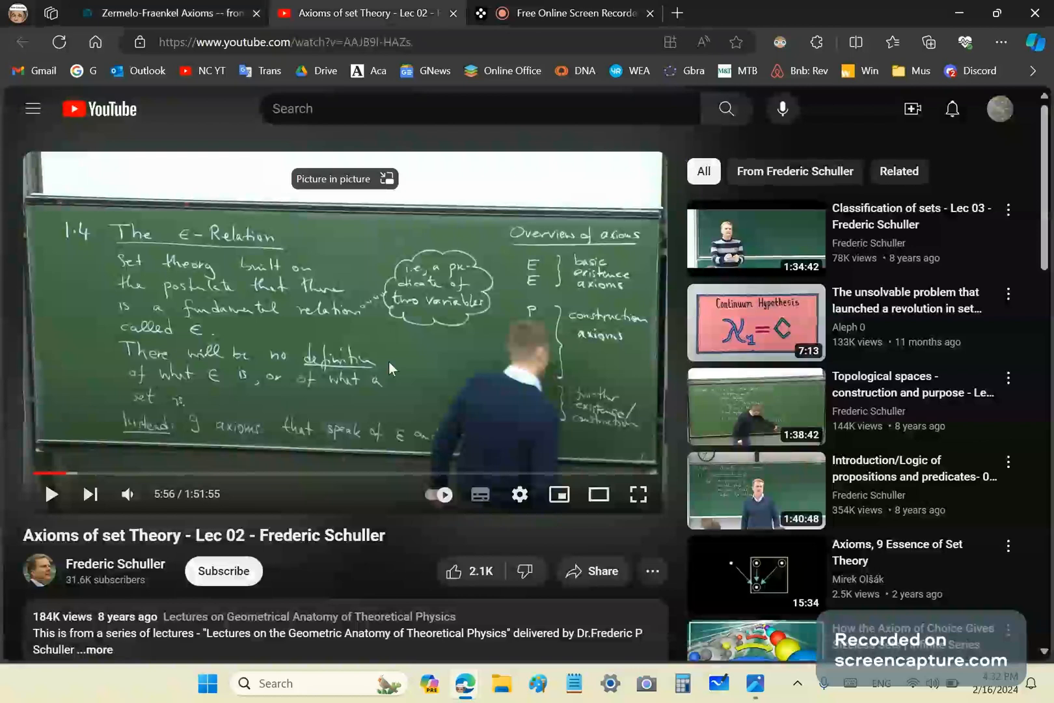
Step: Switch back to the MathWorld Zermelo-Fraenkel Axioms page listing the axioms and formulas
{"action": "left_click", "coordinate": [168, 13]}
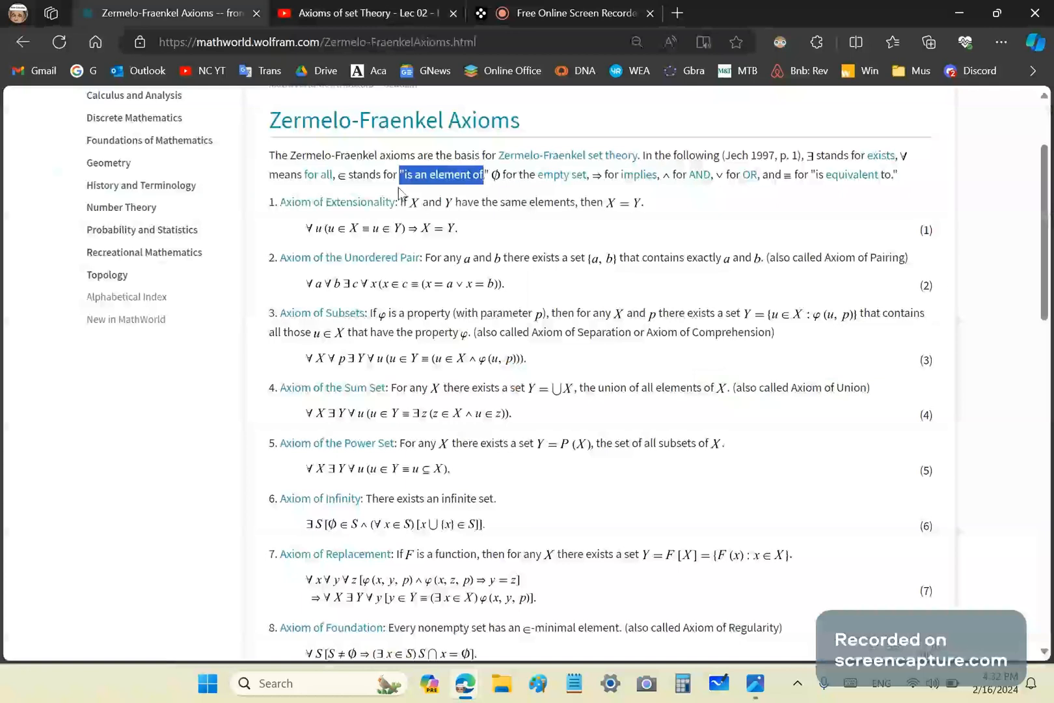
{"action": "mouse_move", "coordinate": [459, 179]}
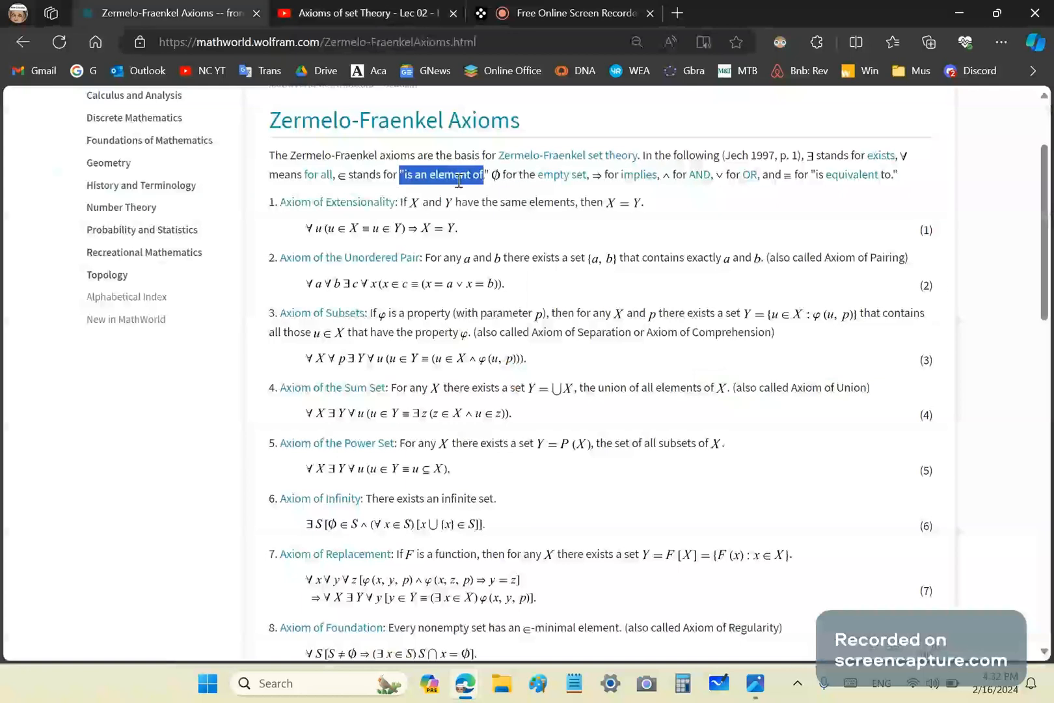
{"action": "mouse_move", "coordinate": [573, 188]}
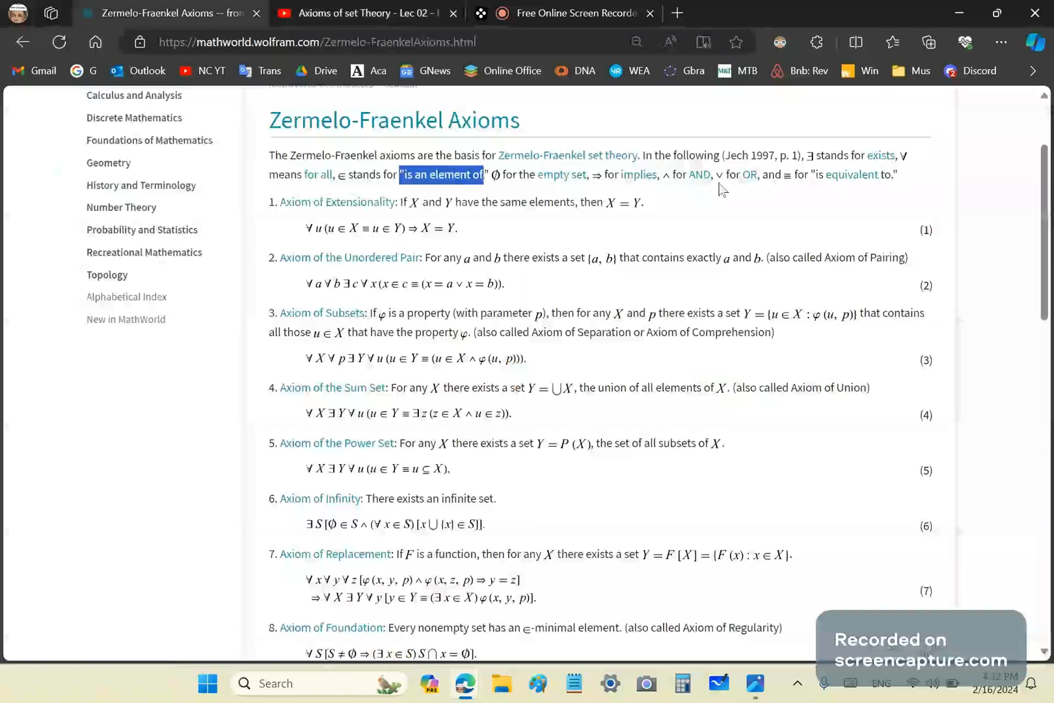
{"action": "mouse_move", "coordinate": [633, 191]}
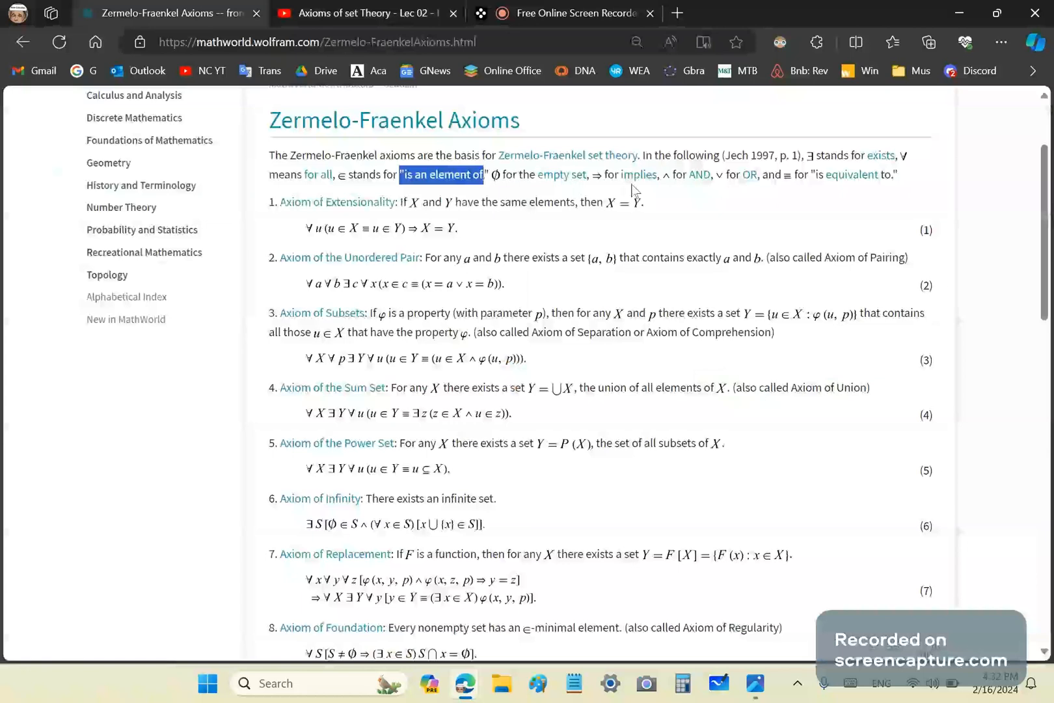
{"action": "mouse_move", "coordinate": [610, 170]}
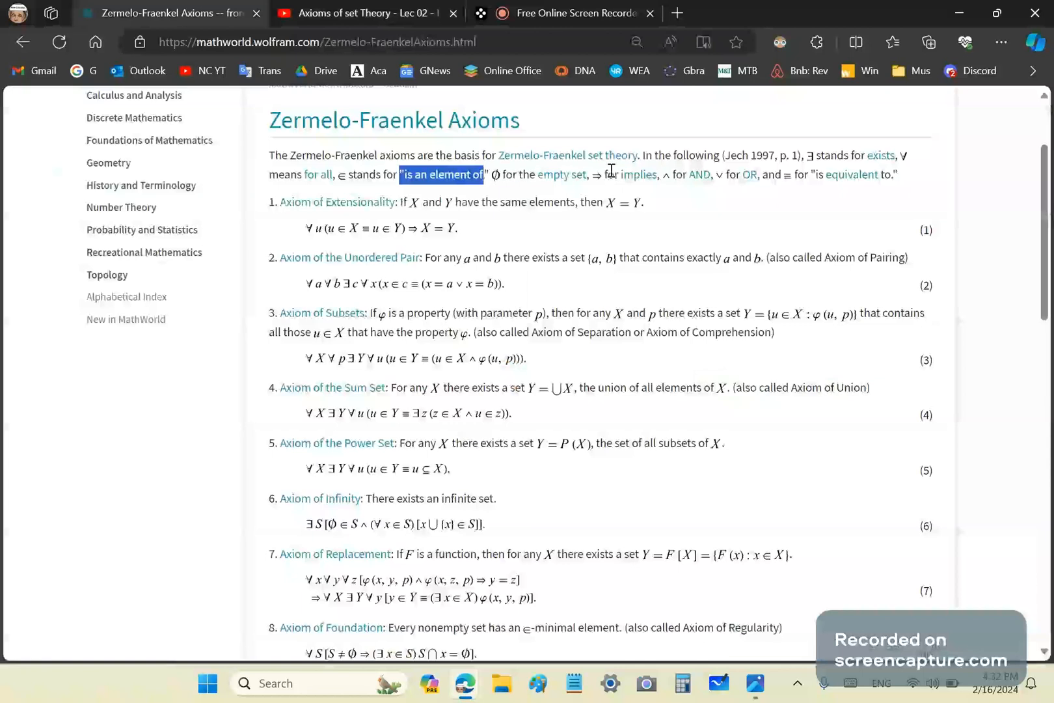
{"action": "mouse_move", "coordinate": [666, 190]}
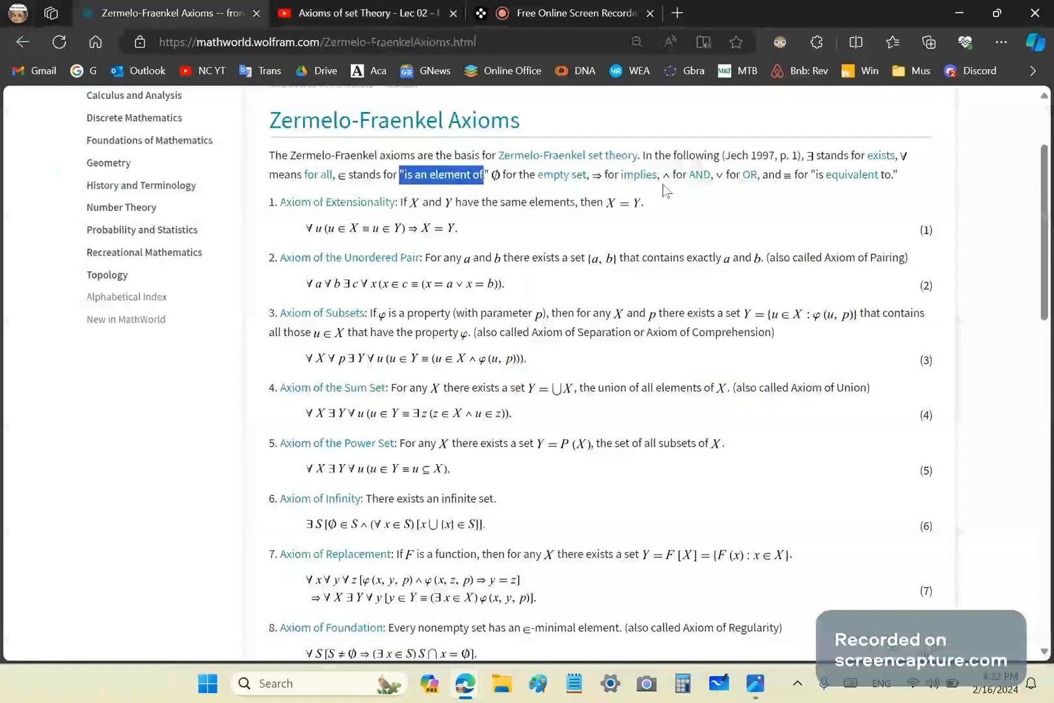
{"action": "mouse_move", "coordinate": [405, 281]}
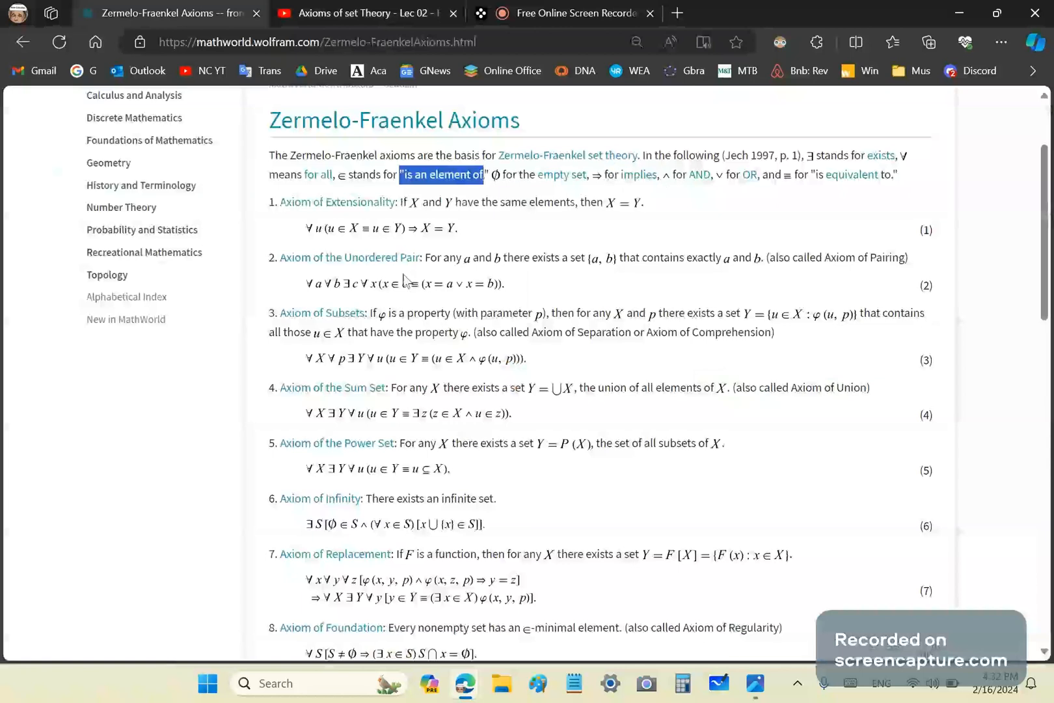
{"action": "mouse_move", "coordinate": [344, 367]}
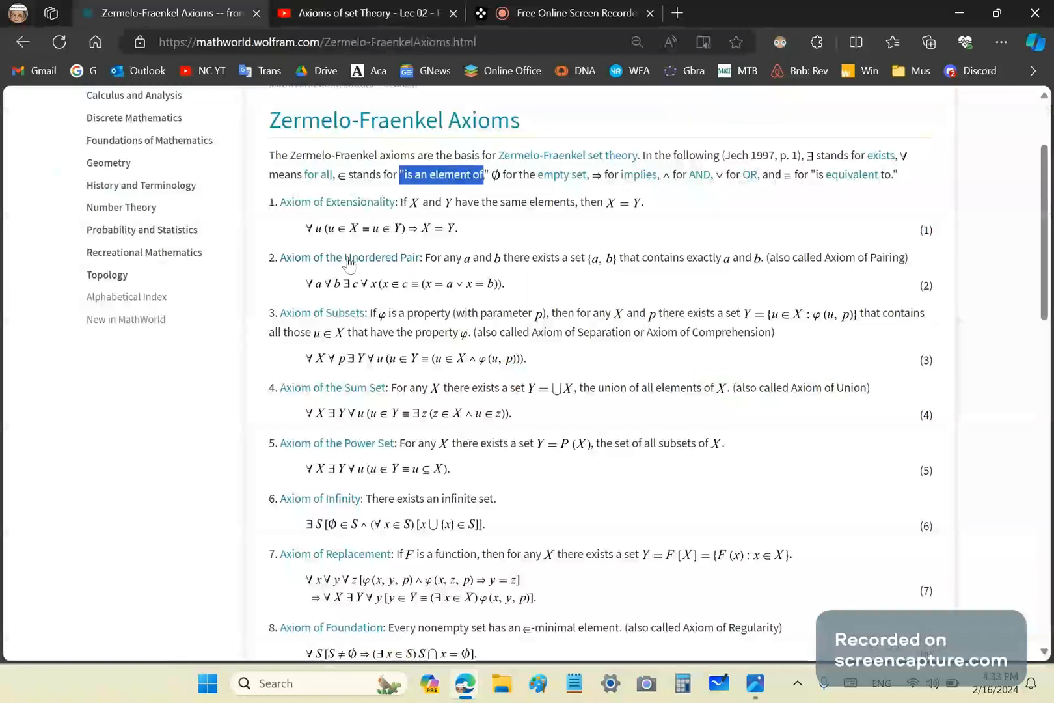
{"action": "mouse_move", "coordinate": [337, 202]}
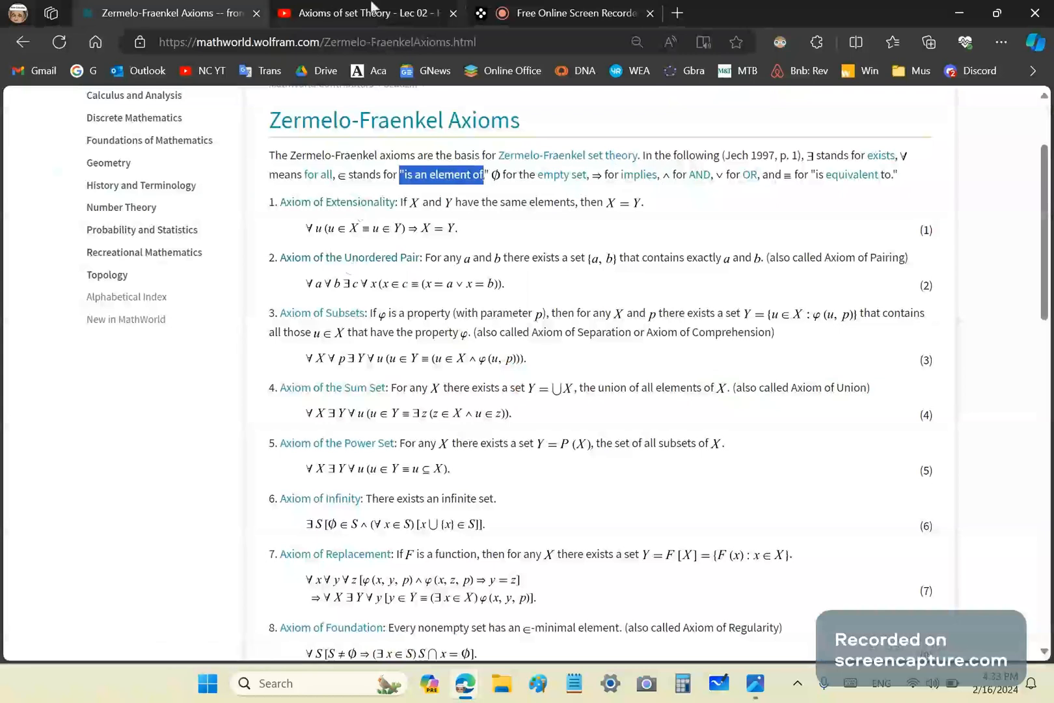
Step: Revisit the YouTube set theory lecture paused at 5:56
{"action": "left_click", "coordinate": [361, 13]}
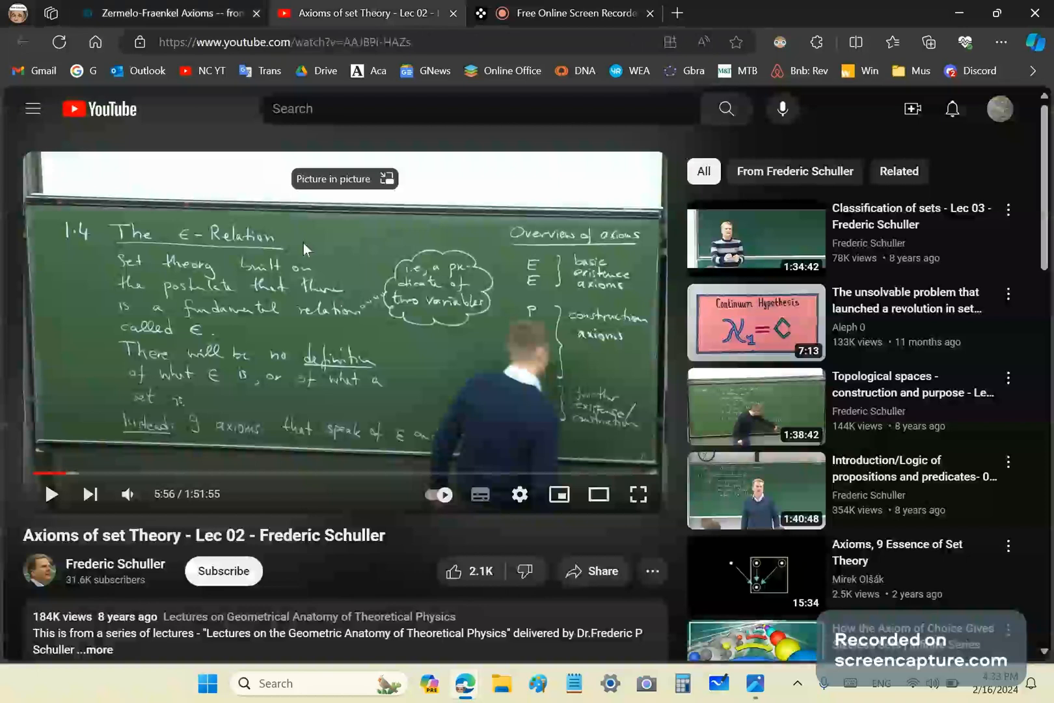
{"action": "mouse_move", "coordinate": [422, 278]}
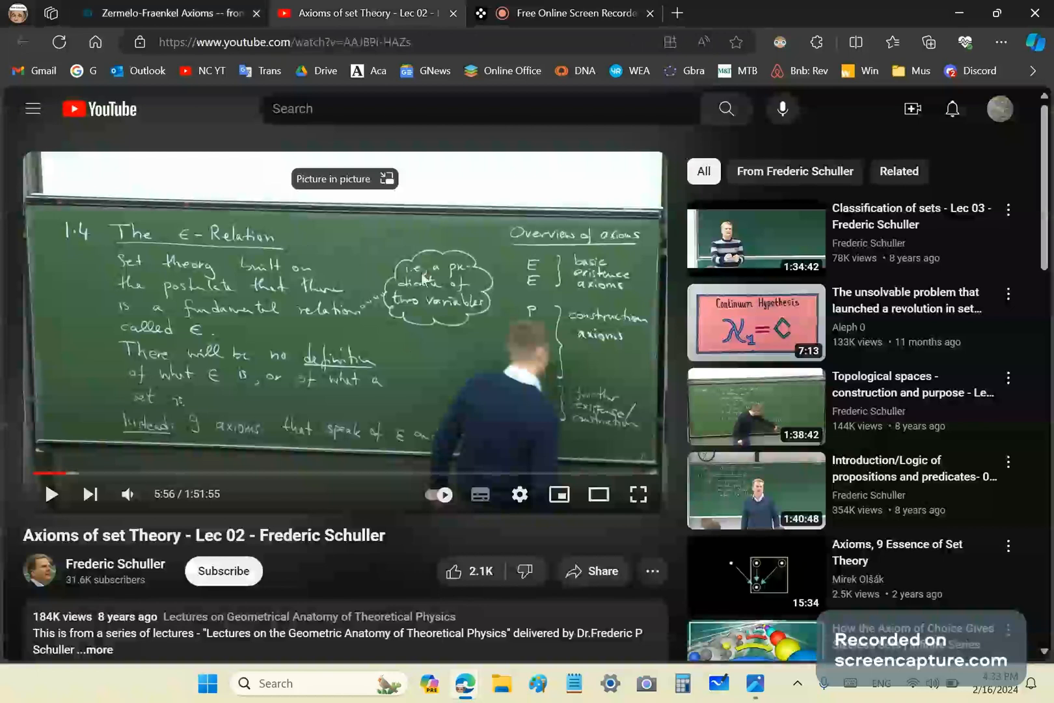
{"action": "mouse_move", "coordinate": [380, 319]}
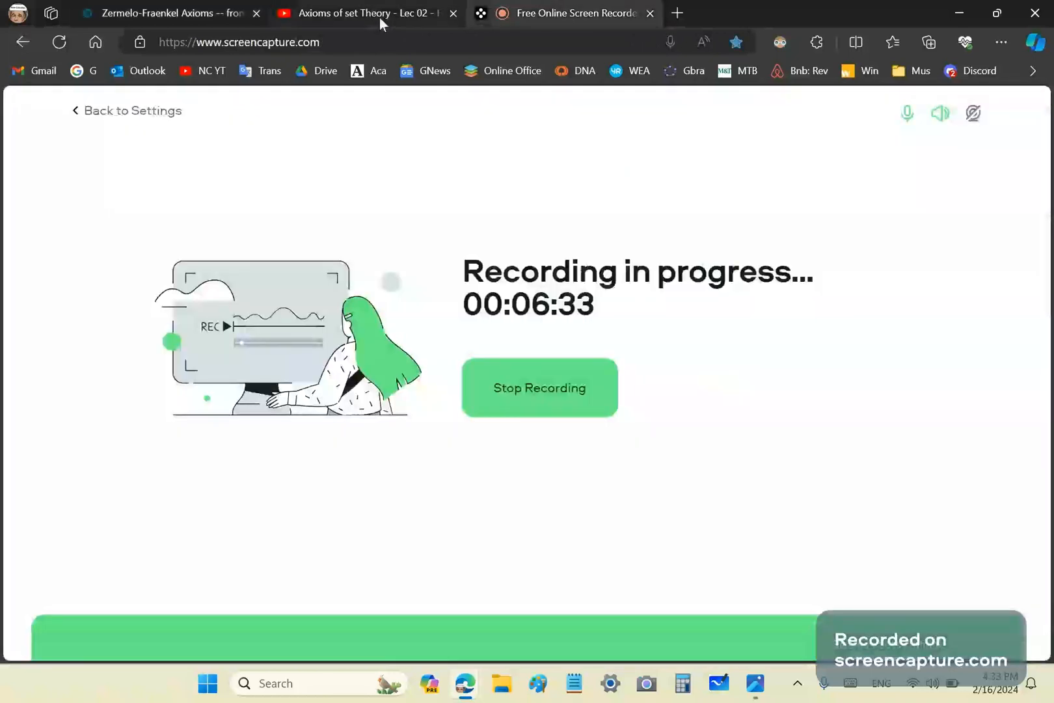
Step: Return once more to the MathWorld Zermelo-Fraenkel Axioms page
{"action": "left_click", "coordinate": [166, 13]}
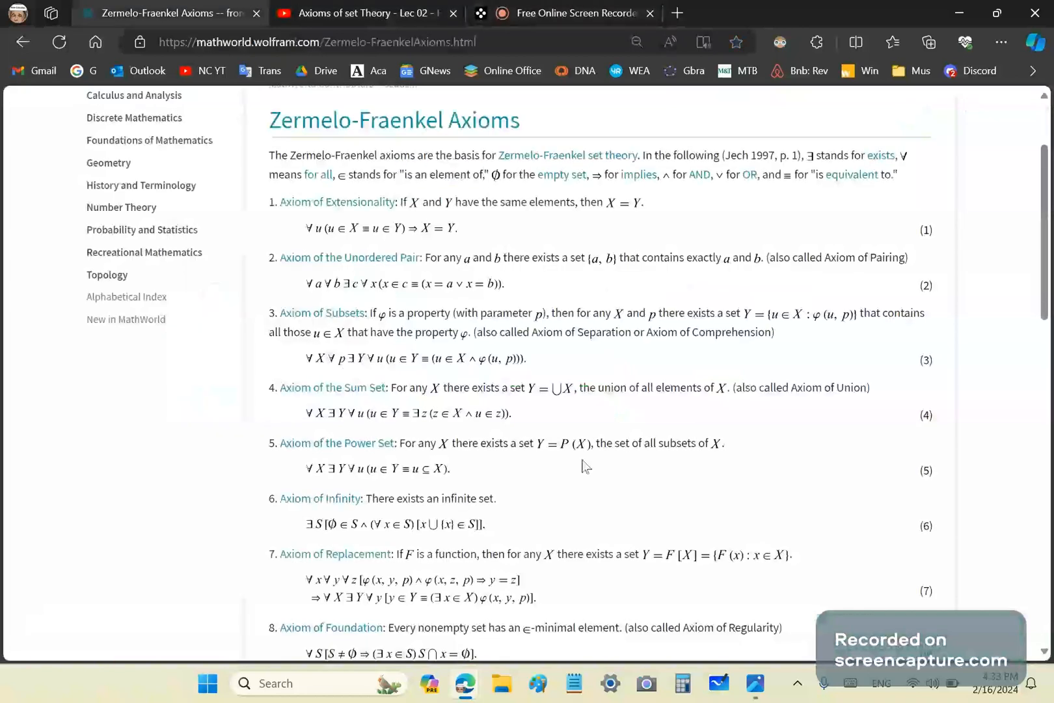
{"action": "mouse_move", "coordinate": [676, 498]}
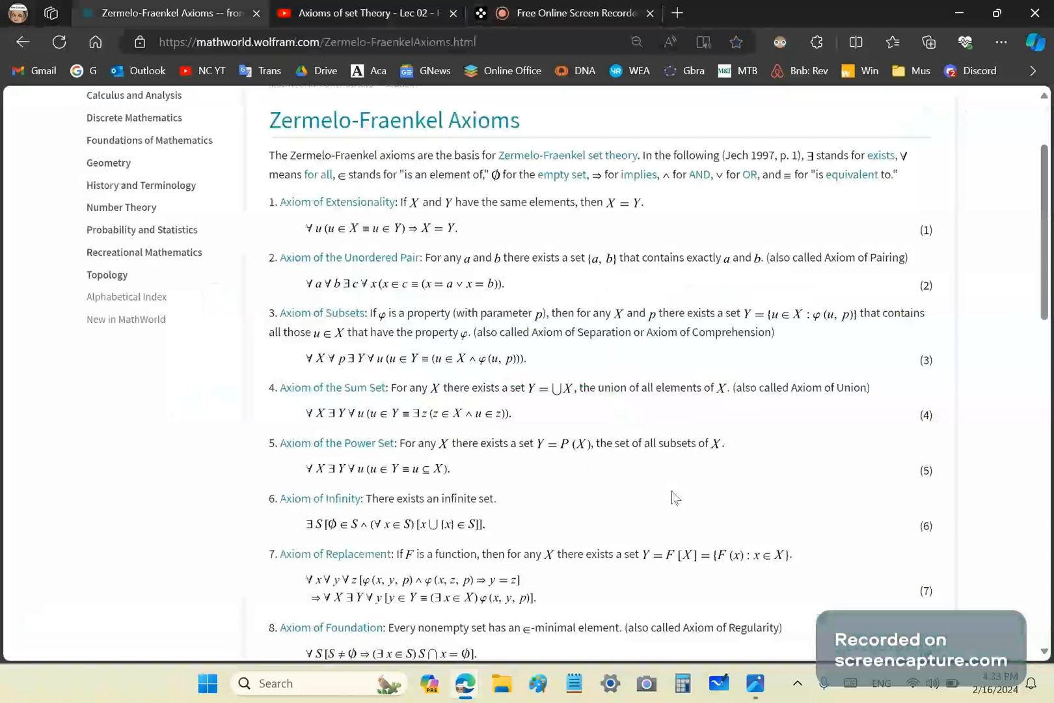
{"action": "mouse_move", "coordinate": [692, 432]}
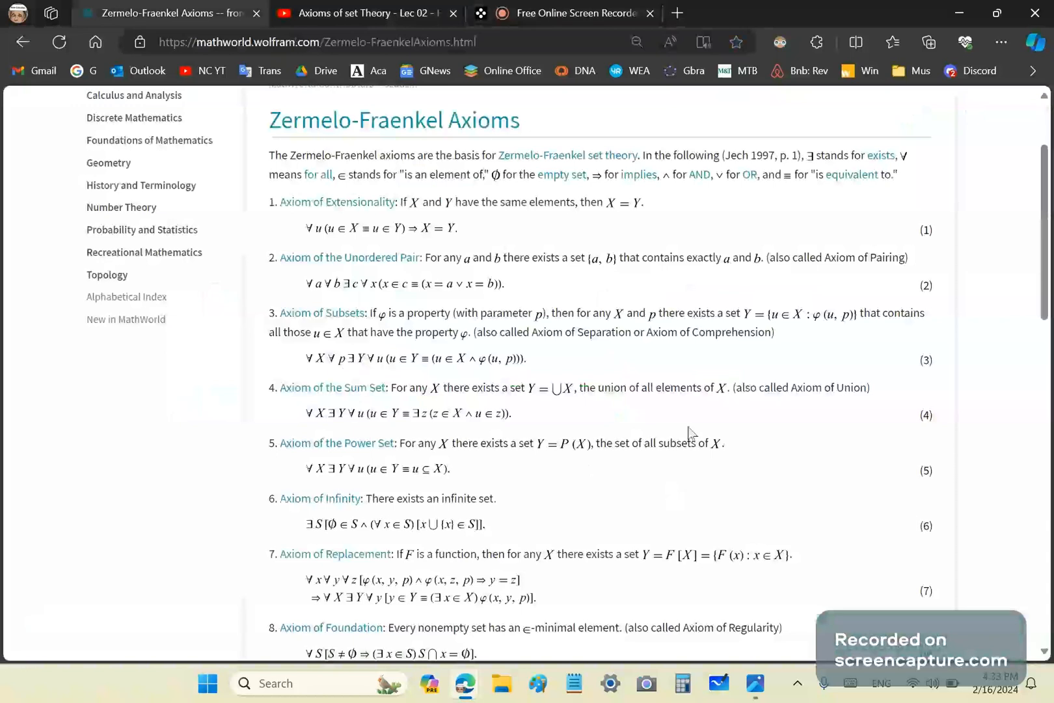
{"action": "mouse_move", "coordinate": [698, 426]}
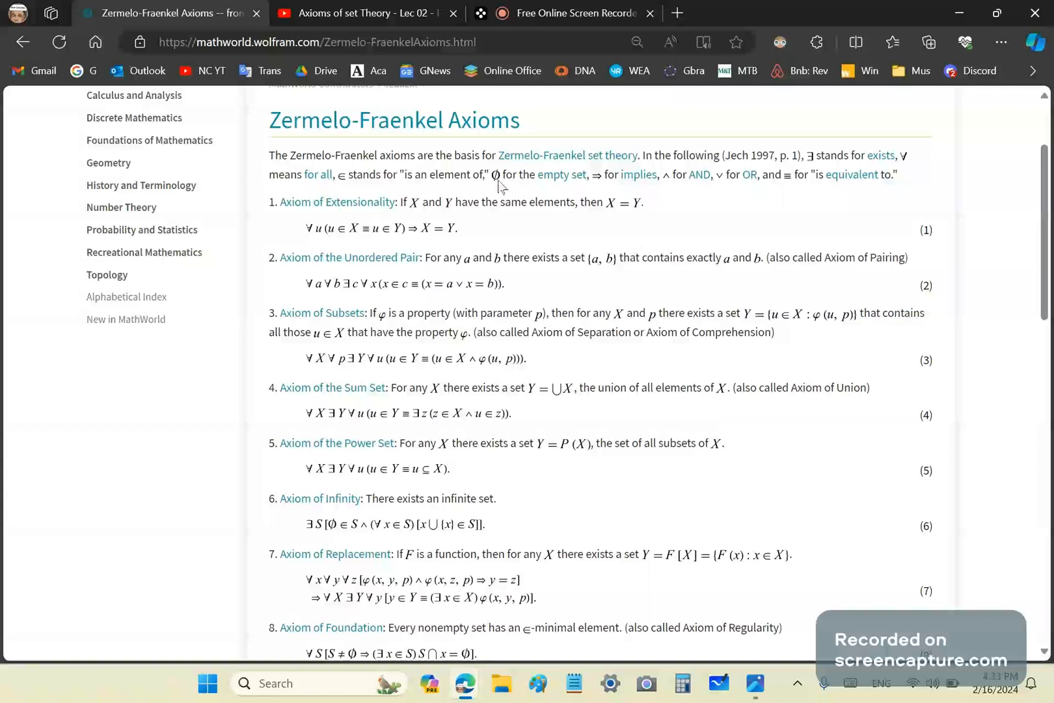
{"action": "mouse_move", "coordinate": [1016, 71]}
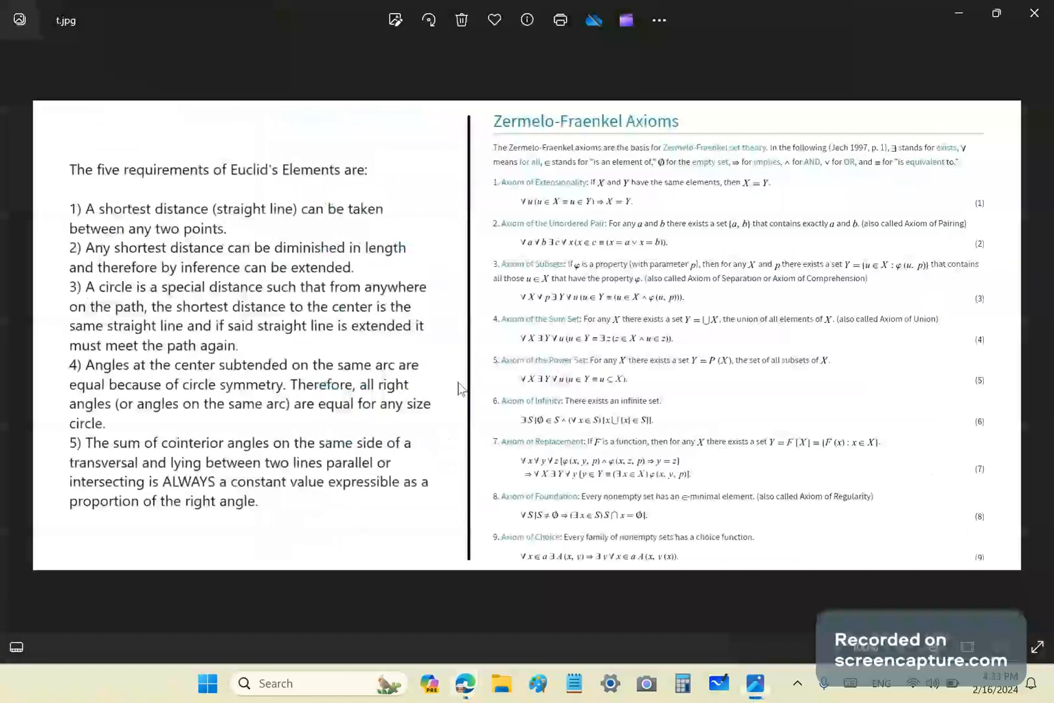
{"action": "mouse_move", "coordinate": [435, 568]}
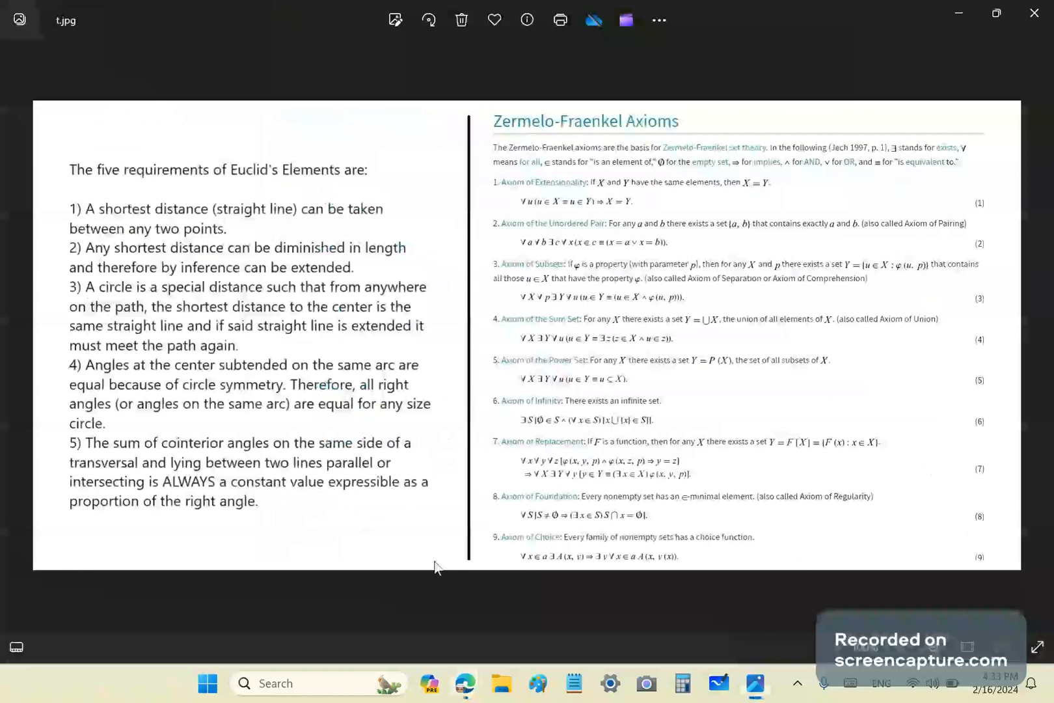
{"action": "mouse_move", "coordinate": [393, 540]}
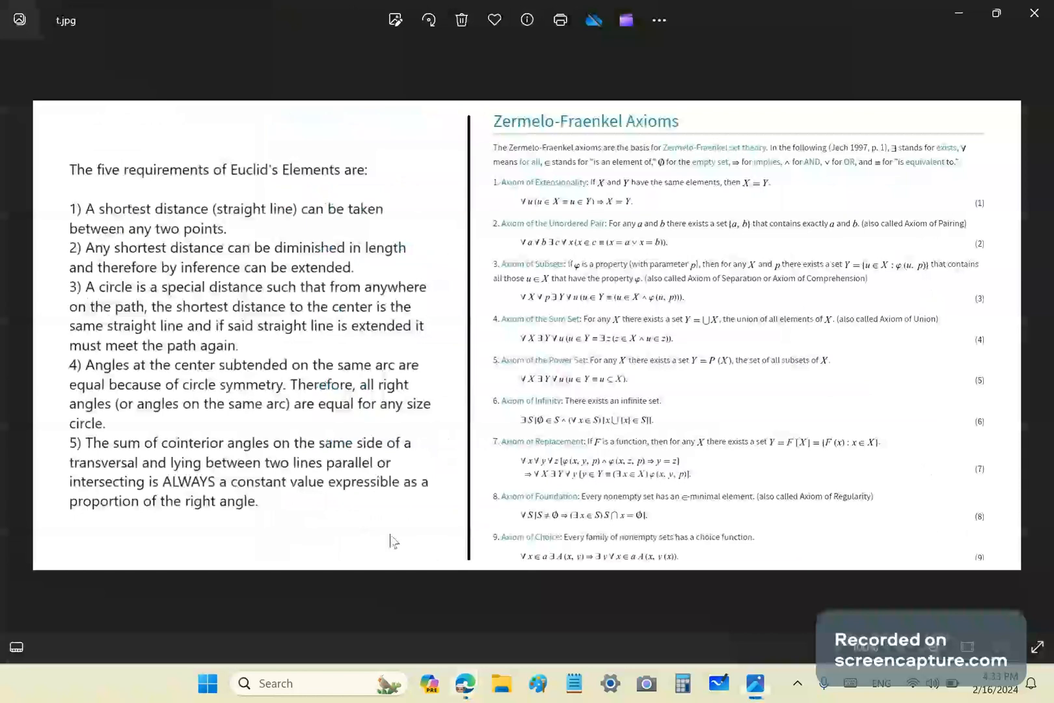
{"action": "mouse_move", "coordinate": [457, 531]}
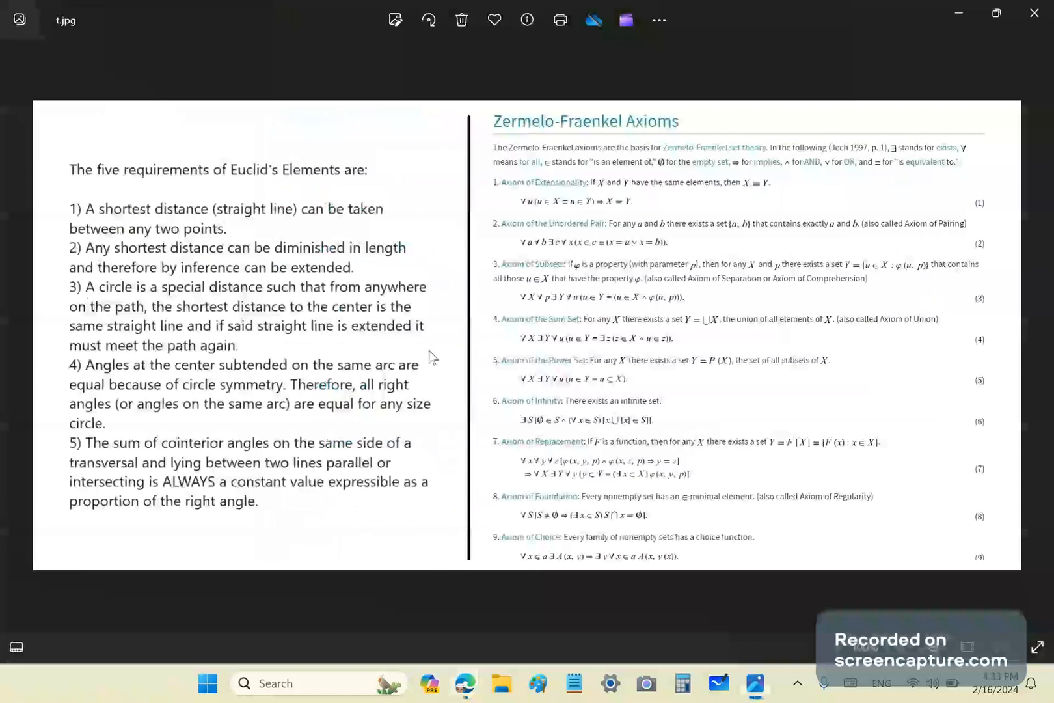
{"action": "mouse_move", "coordinate": [431, 361]}
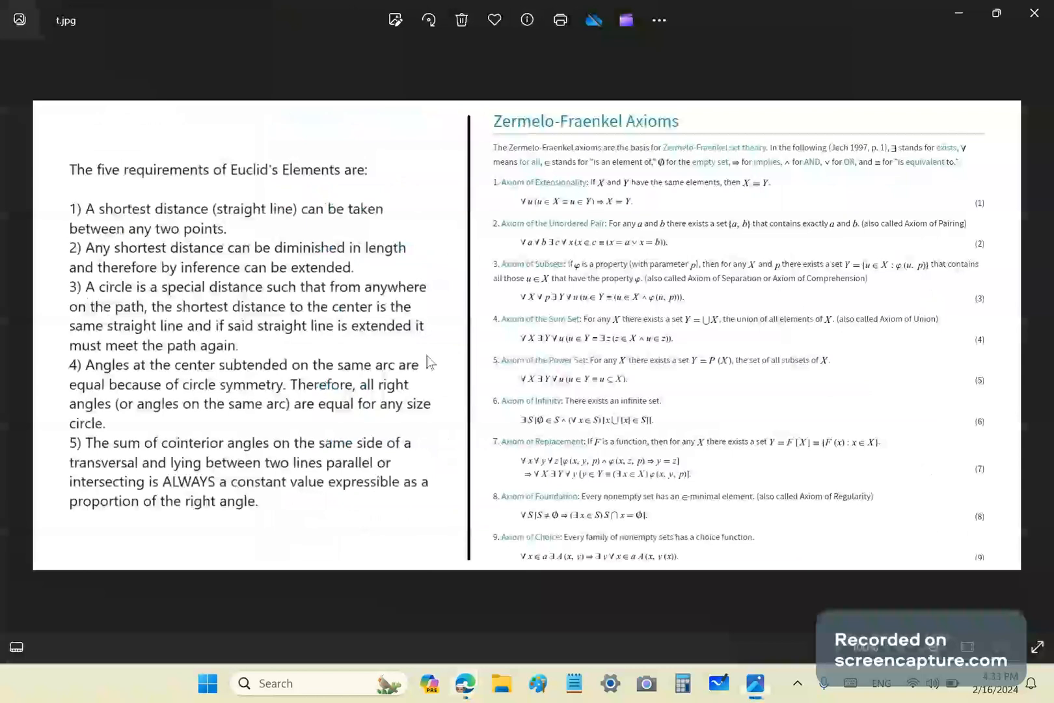
{"action": "mouse_move", "coordinate": [367, 431]}
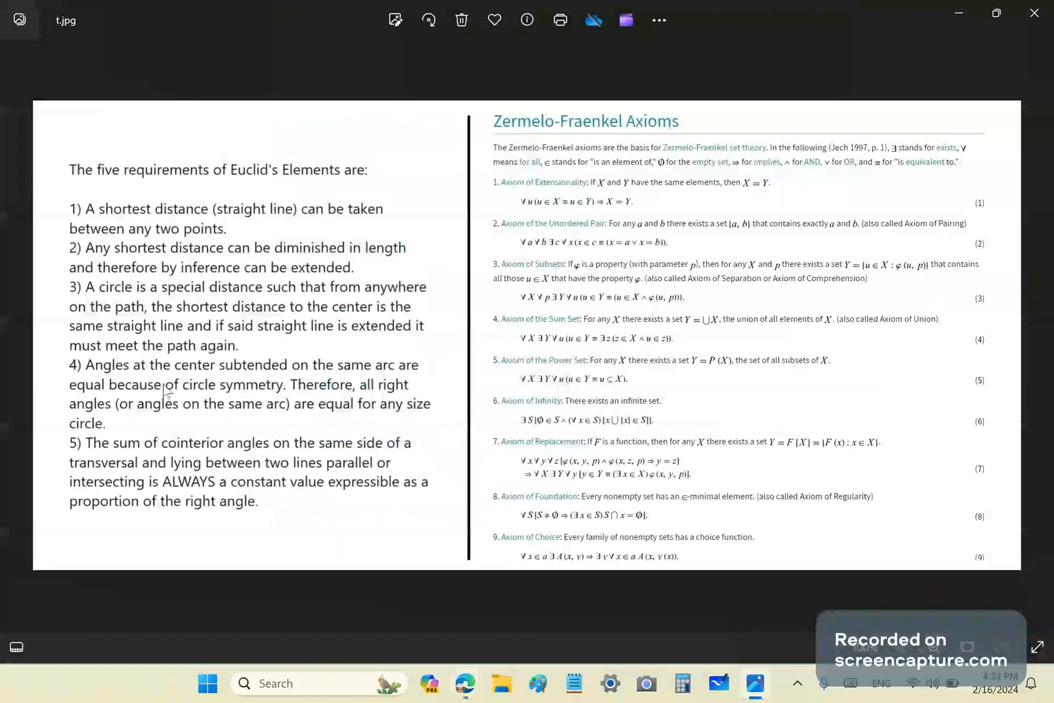
{"action": "mouse_move", "coordinate": [786, 296]}
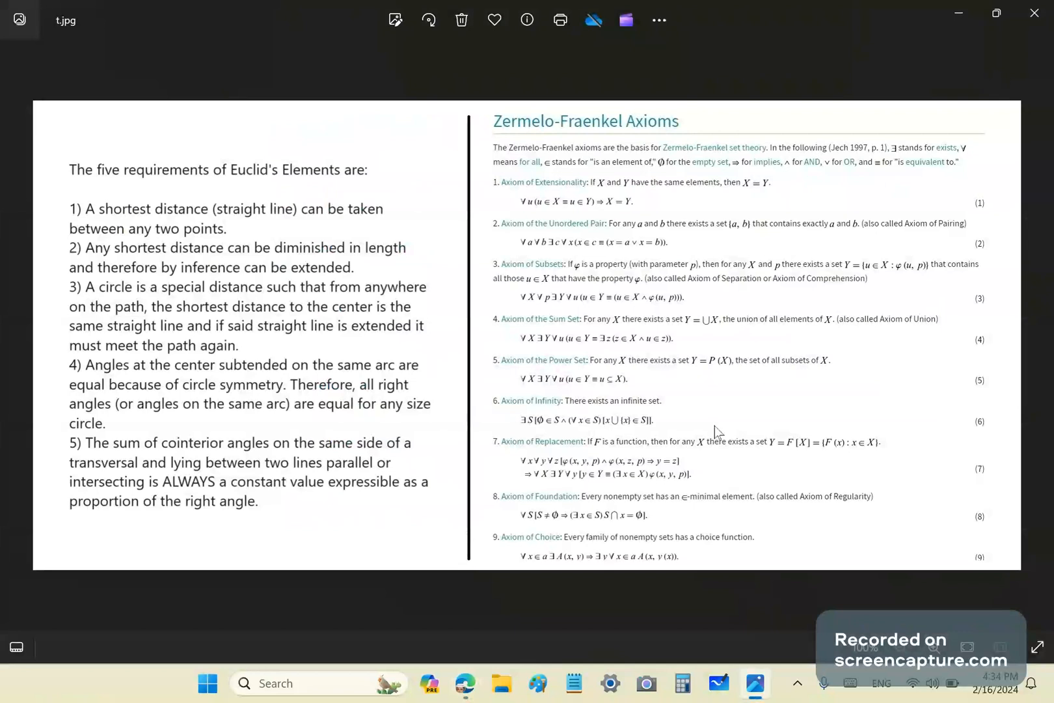
{"action": "mouse_move", "coordinate": [728, 191]}
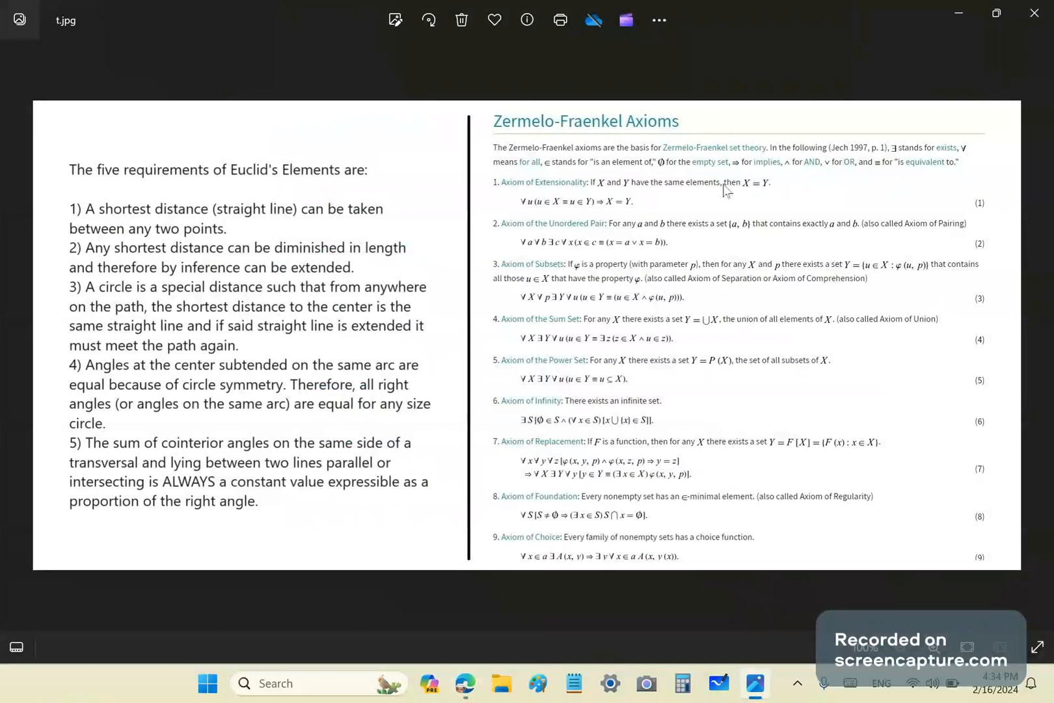